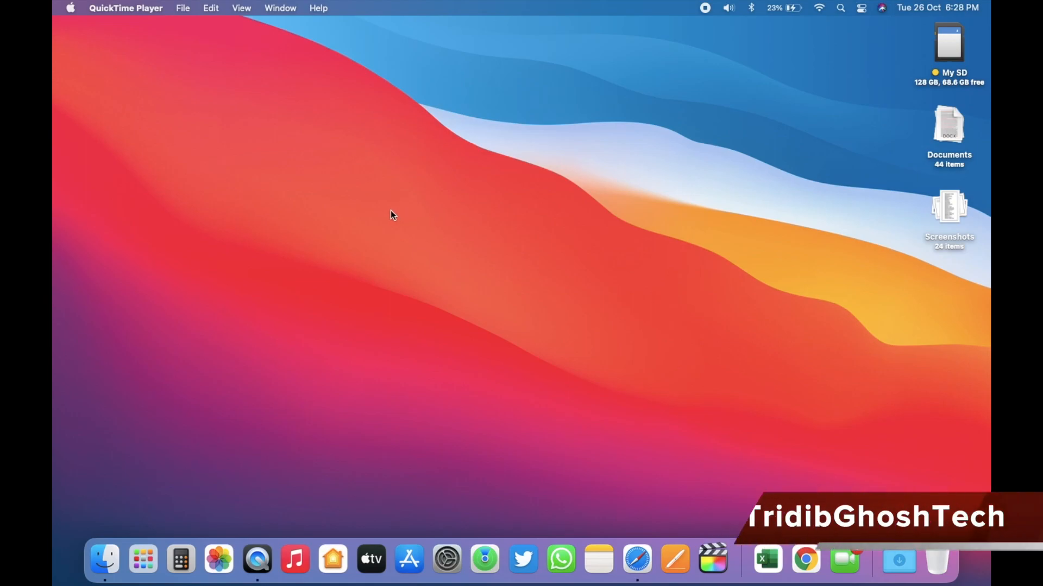
pyautogui.moveTo(444, 210)
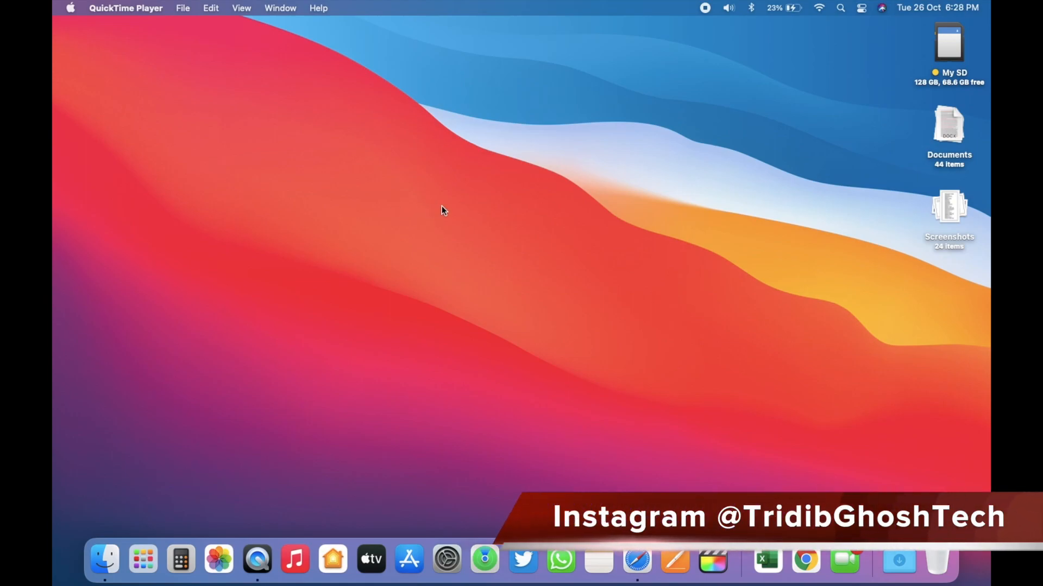
pyautogui.moveTo(70, 10)
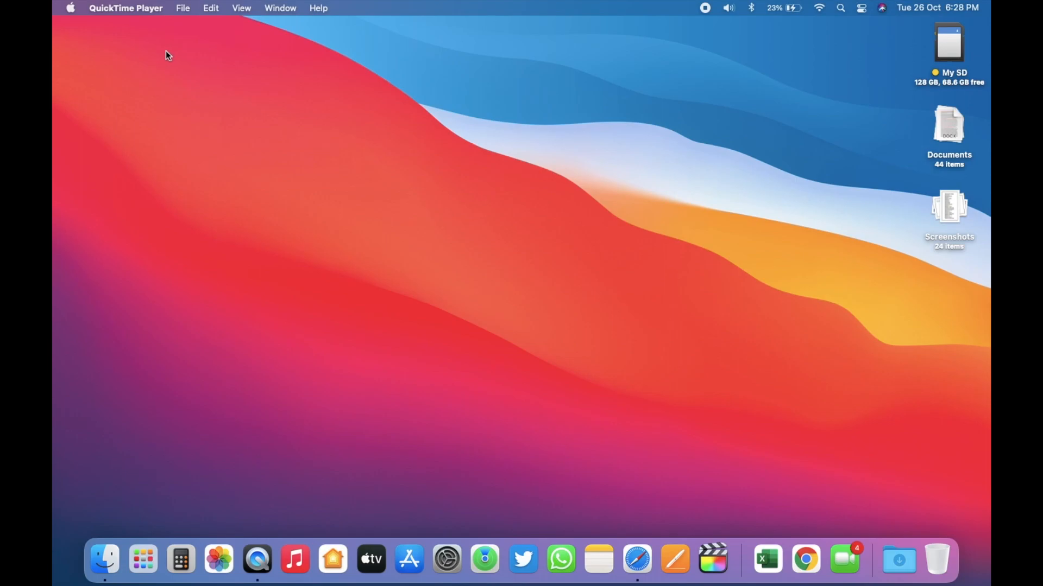
pyautogui.moveTo(60, 12)
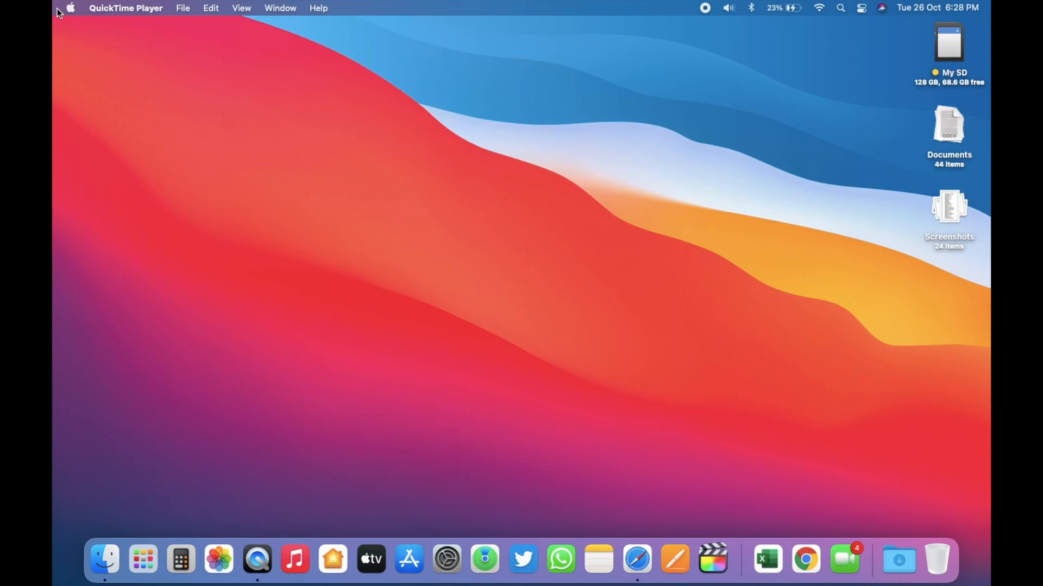
# From About This Mac, reach Software Update and show the macOS Big Sur 11.6.1 update details
pyautogui.click(69, 7)
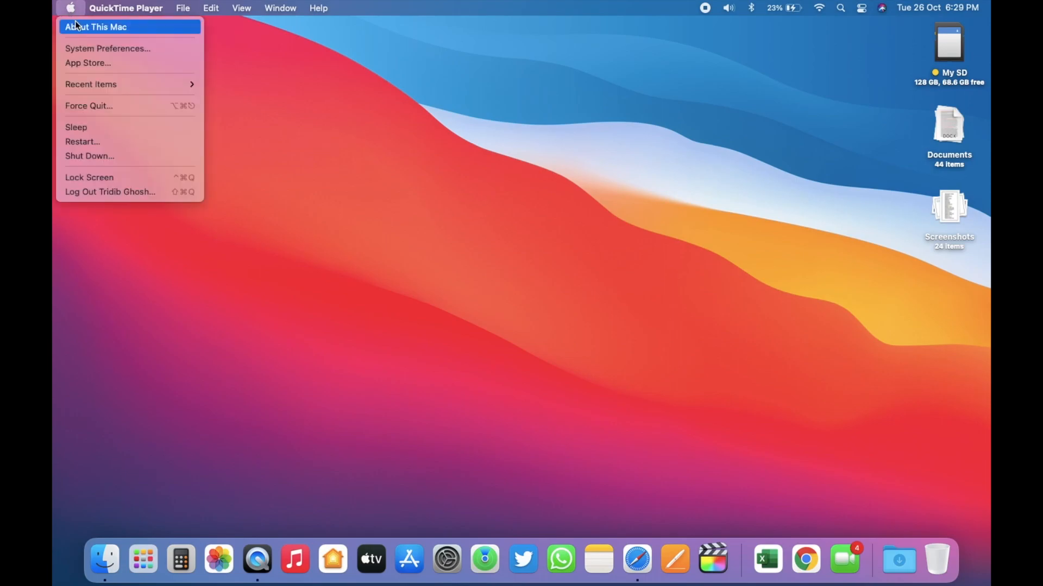
pyautogui.click(96, 26)
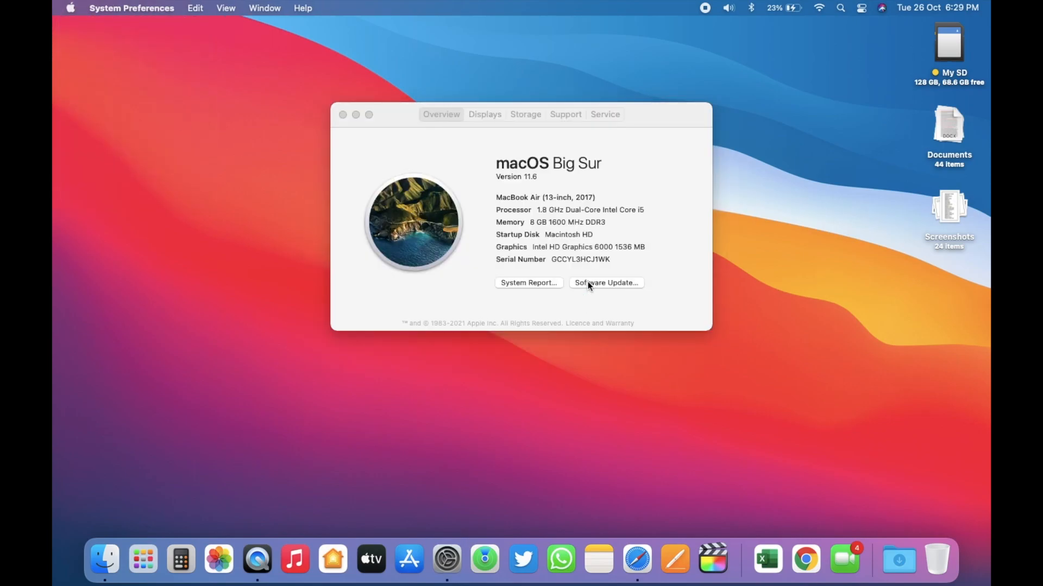
pyautogui.click(605, 282)
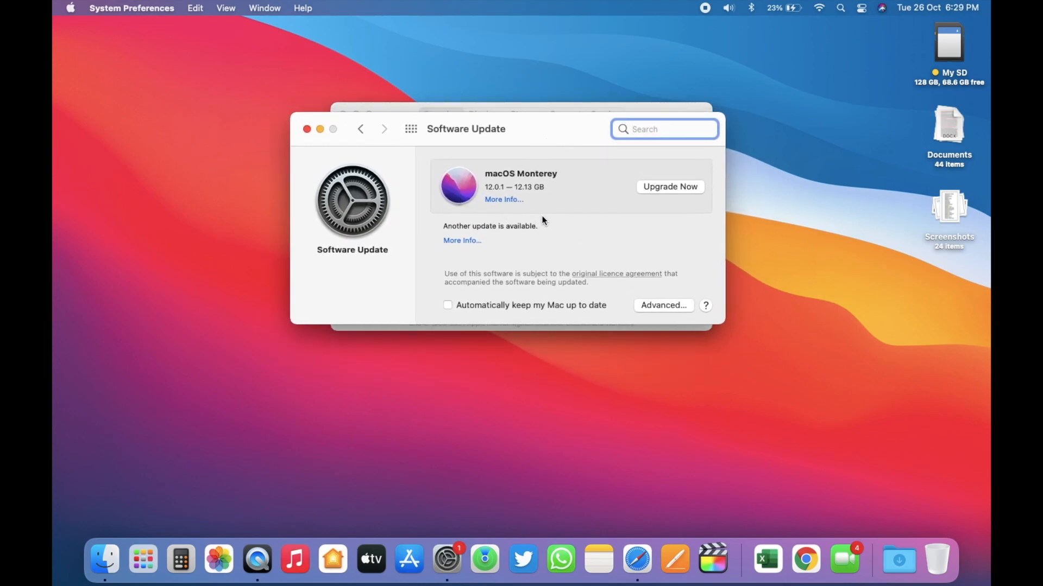
pyautogui.moveTo(520, 210)
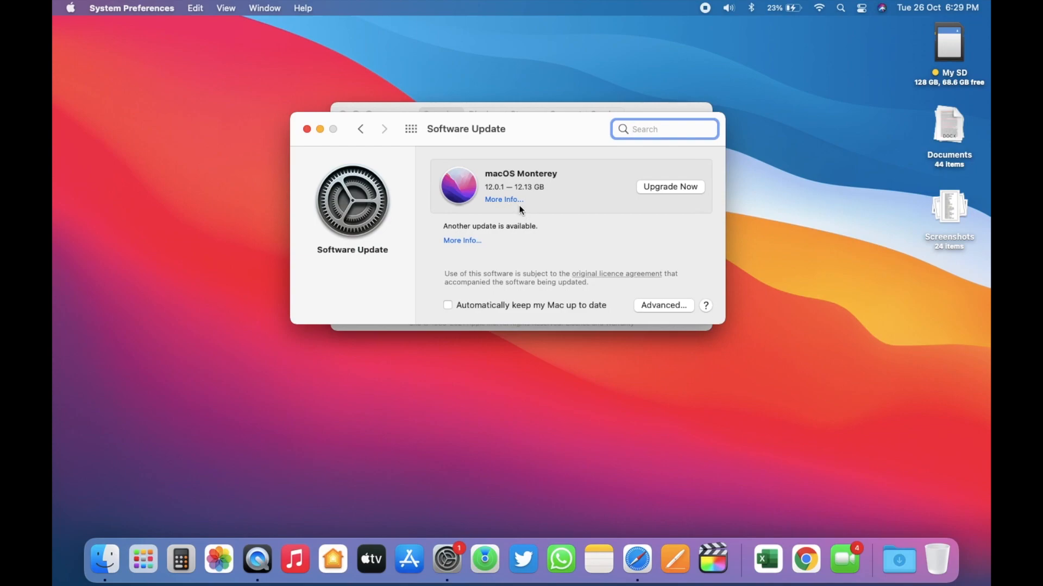
pyautogui.moveTo(556, 221)
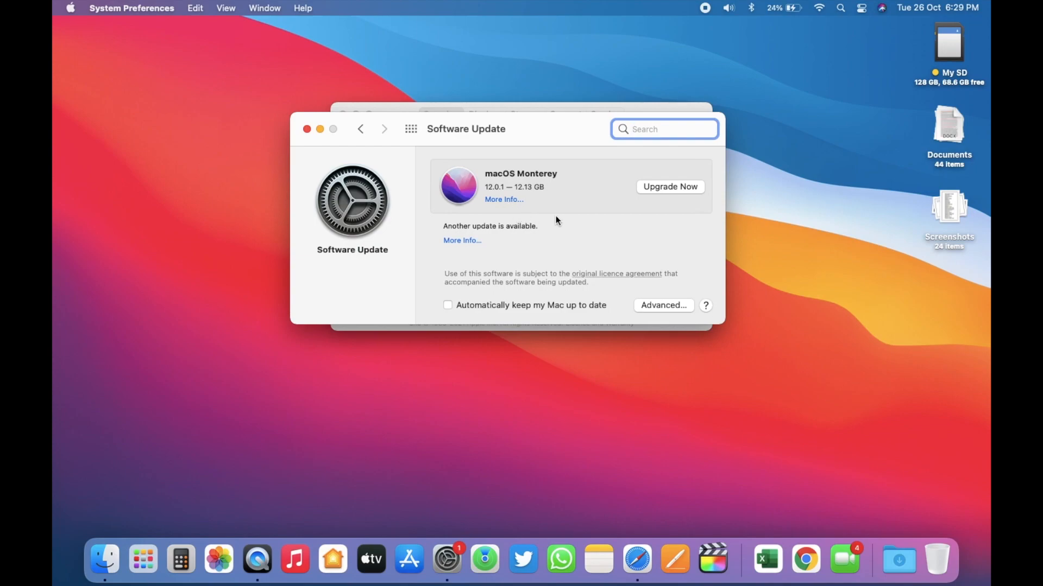
pyautogui.moveTo(540, 215)
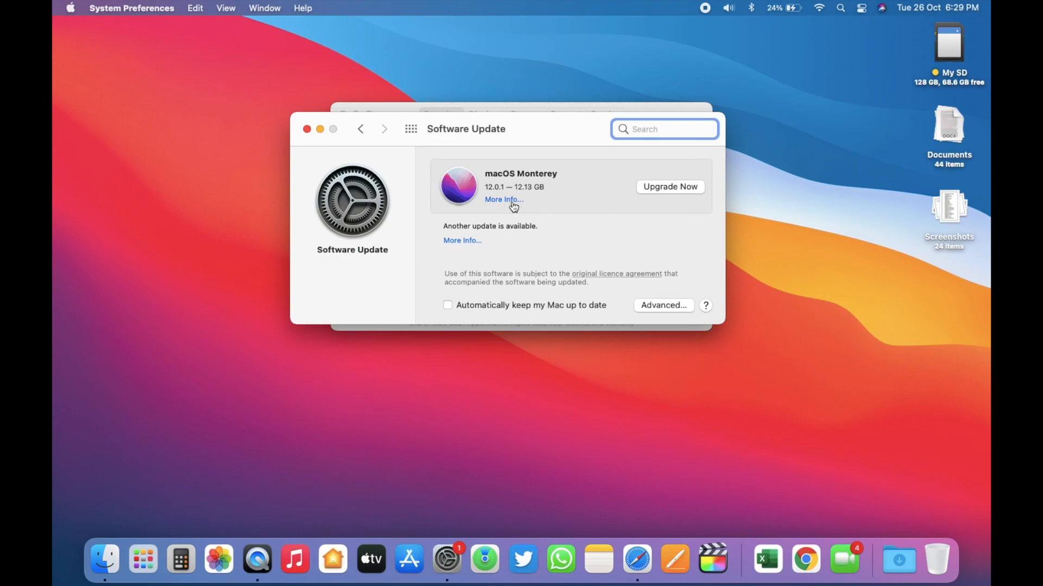
pyautogui.click(462, 240)
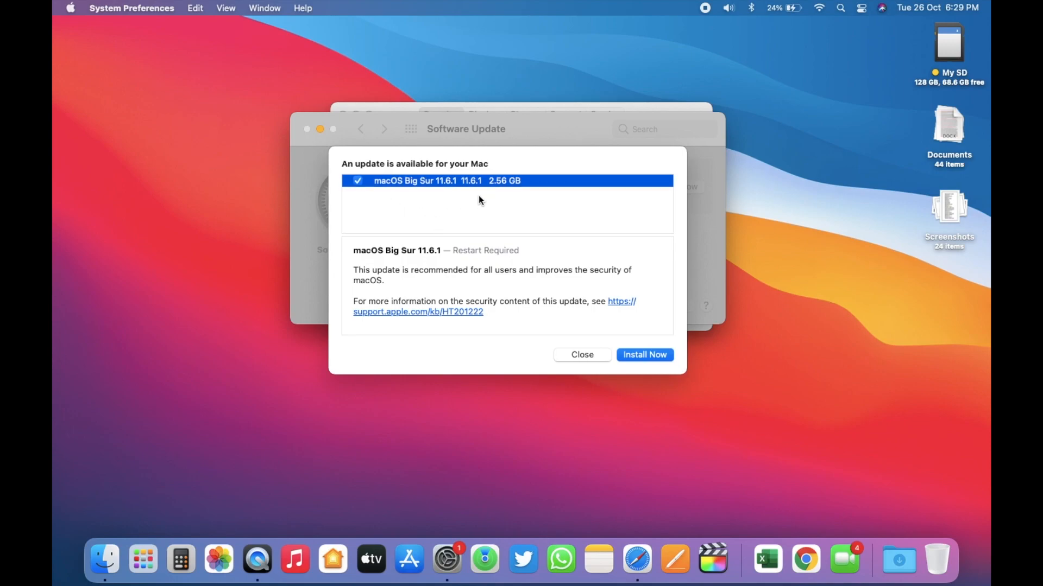
pyautogui.moveTo(503, 198)
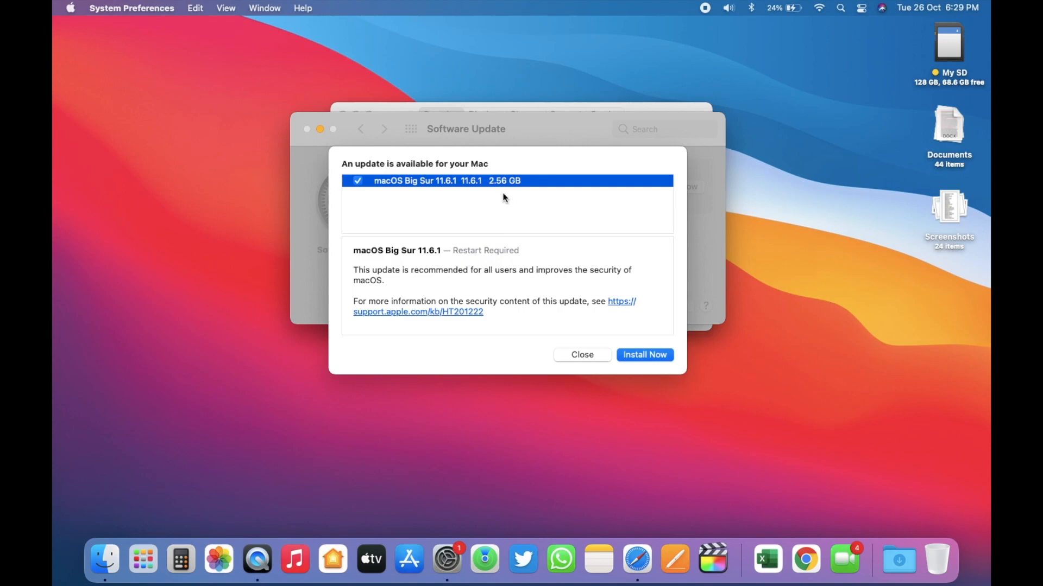
pyautogui.moveTo(528, 218)
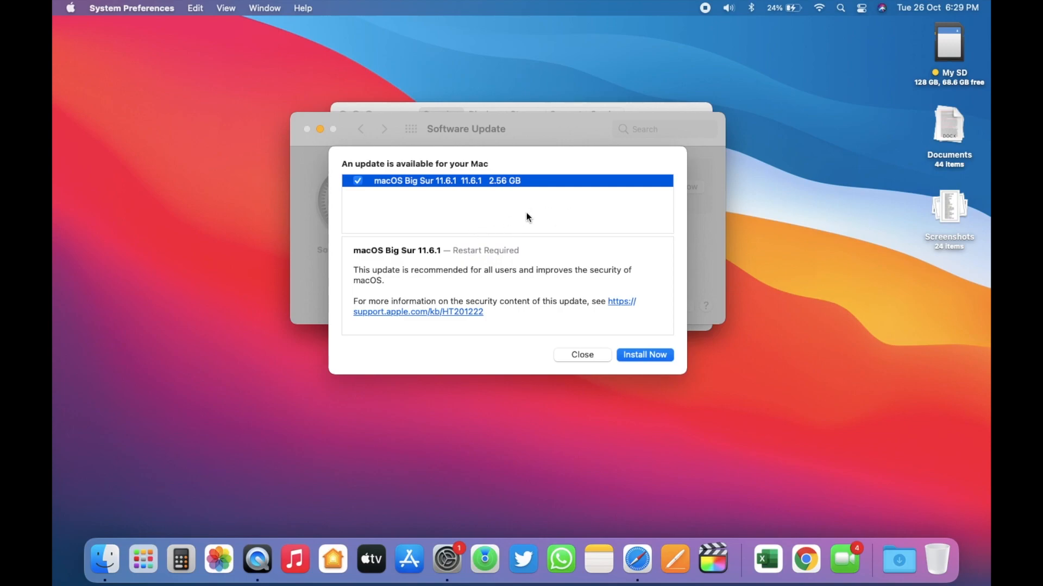
pyautogui.moveTo(577, 218)
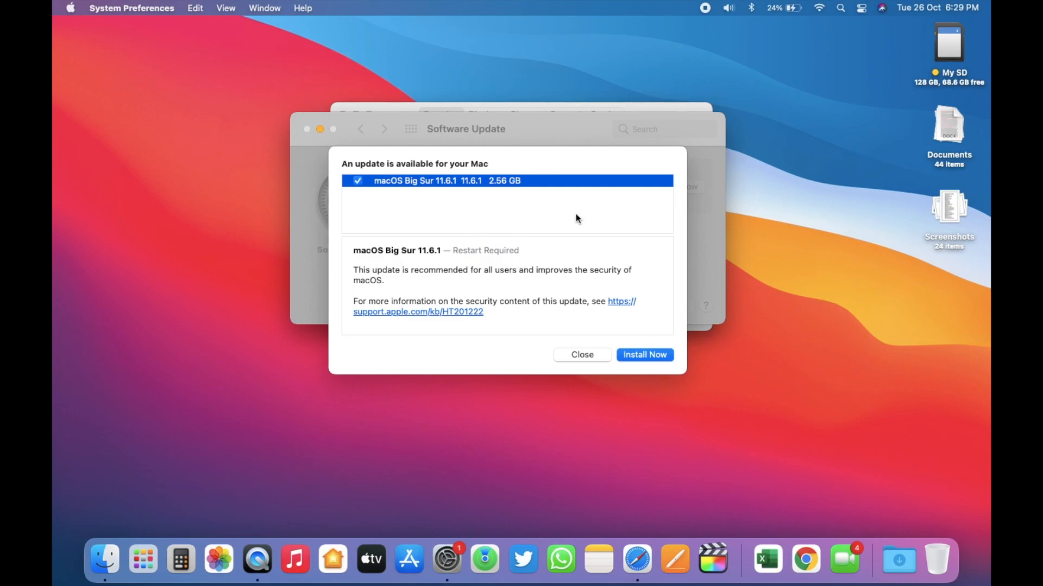
pyautogui.moveTo(512, 215)
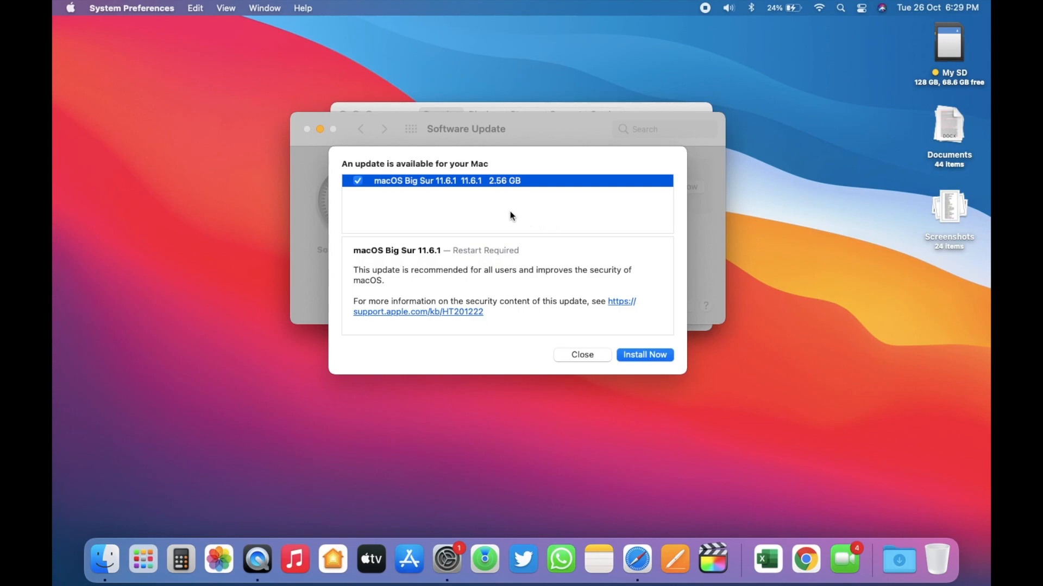
pyautogui.moveTo(544, 212)
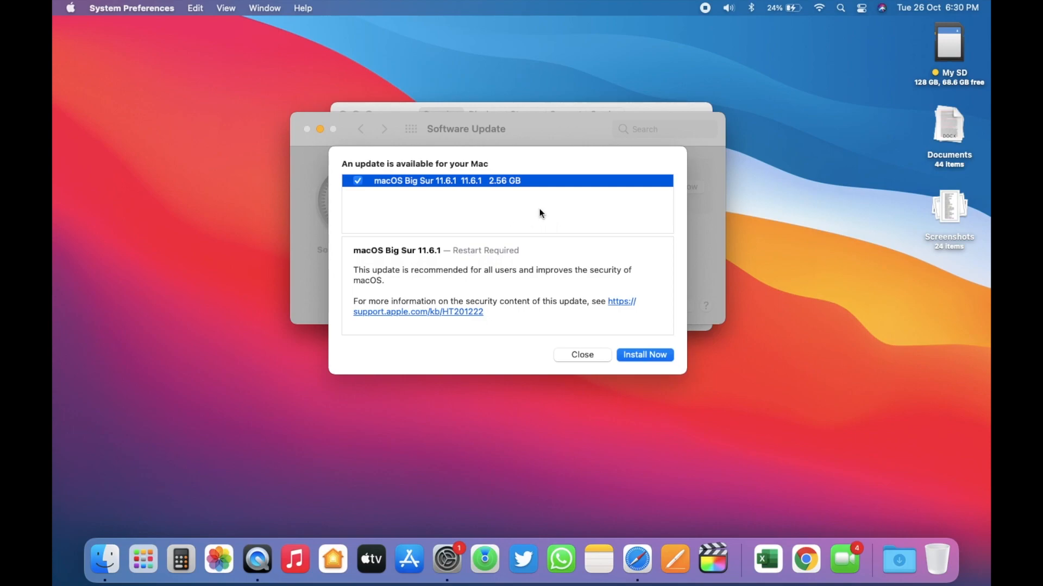
# Dismiss the 11.6.1 sheet, close the storage overview and start the Upgrade Now to macOS Monterey
pyautogui.click(69, 8)
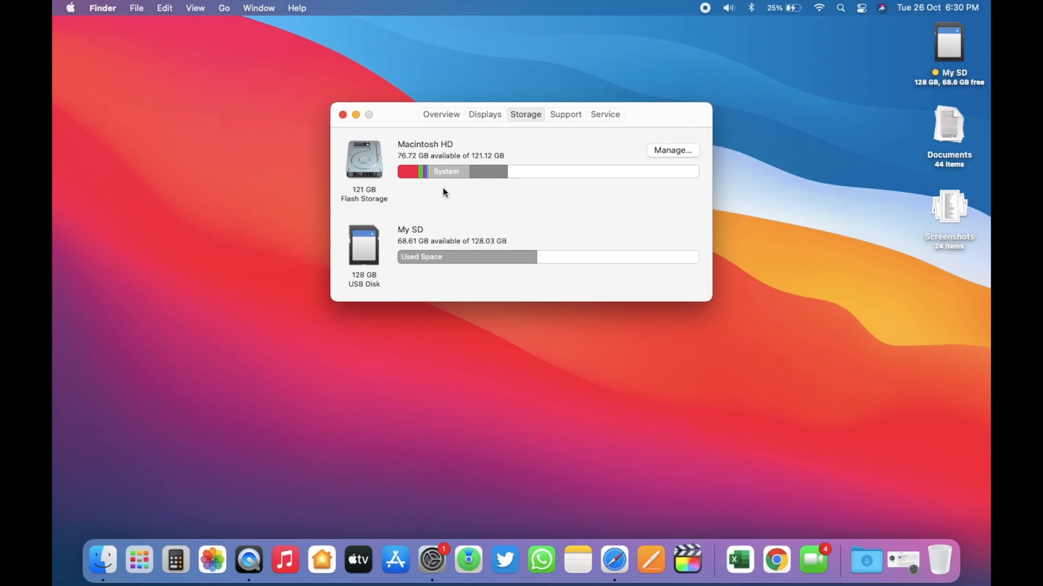
pyautogui.moveTo(469, 192)
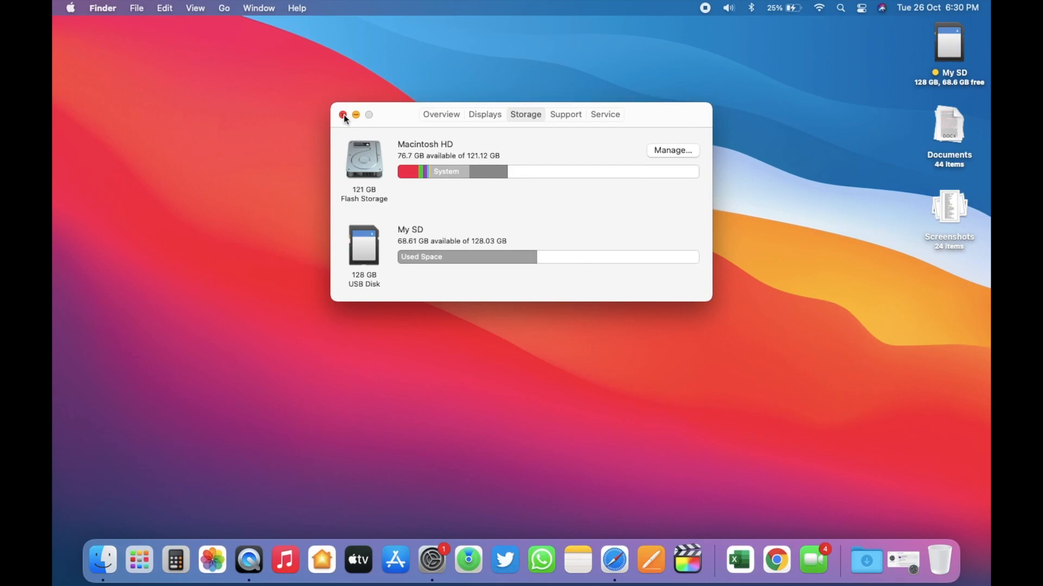
pyautogui.click(342, 114)
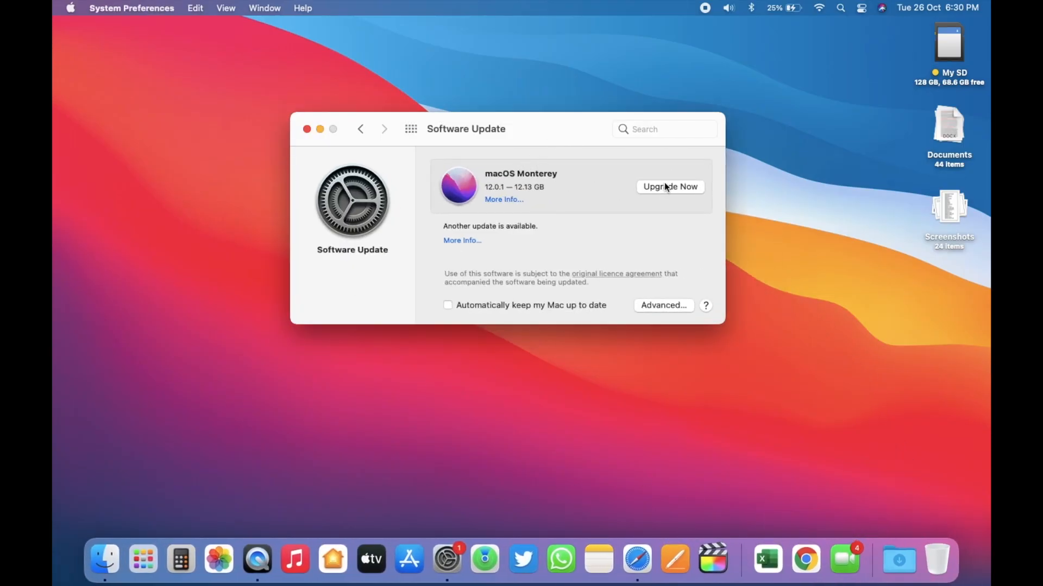
pyautogui.click(670, 187)
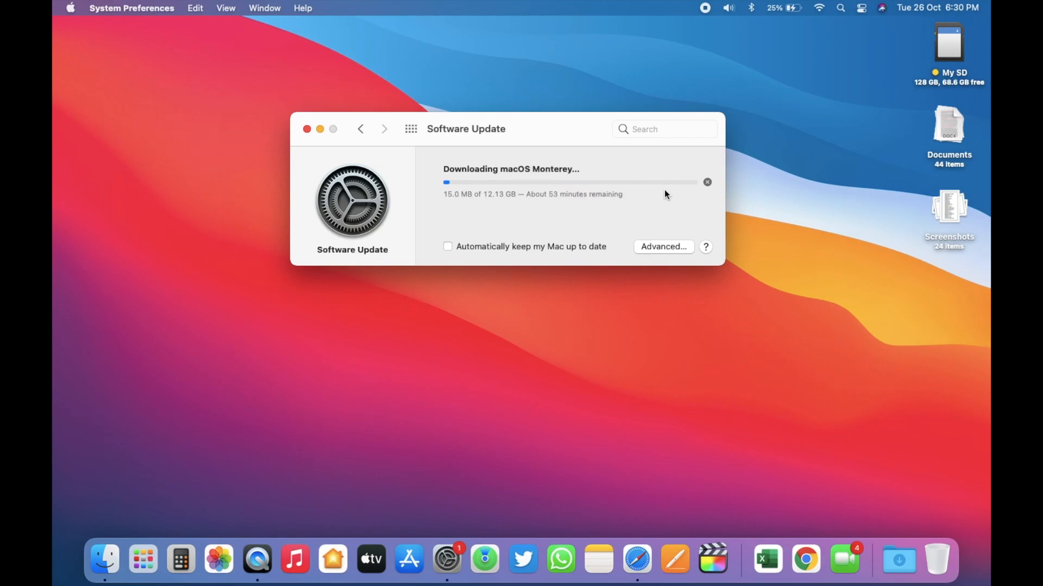
pyautogui.click(69, 7)
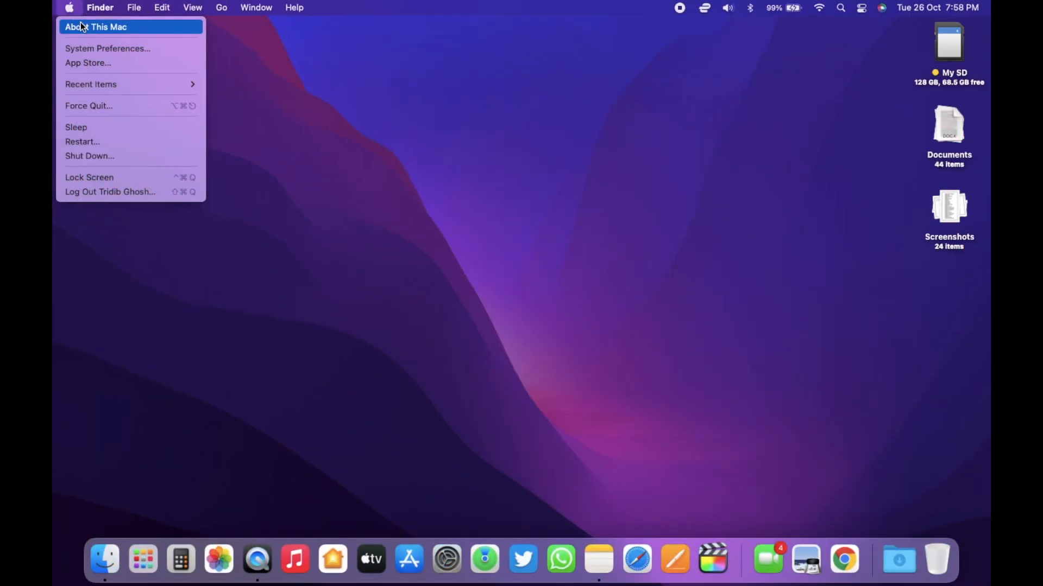
# Confirm macOS Monterey 12.0.1 with its build number and review Macintosh HD and My SD storage
pyautogui.click(96, 26)
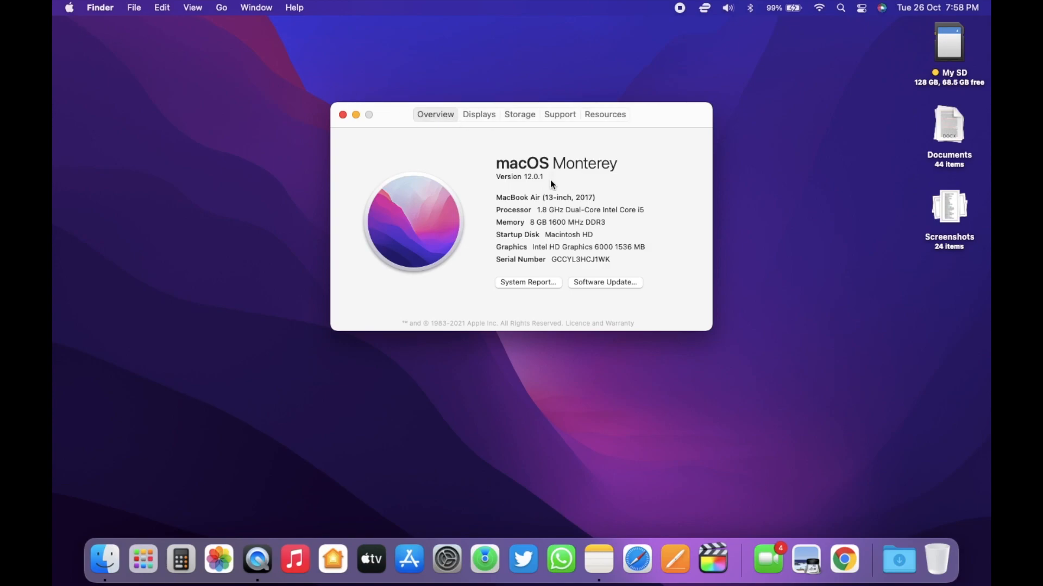
pyautogui.click(526, 176)
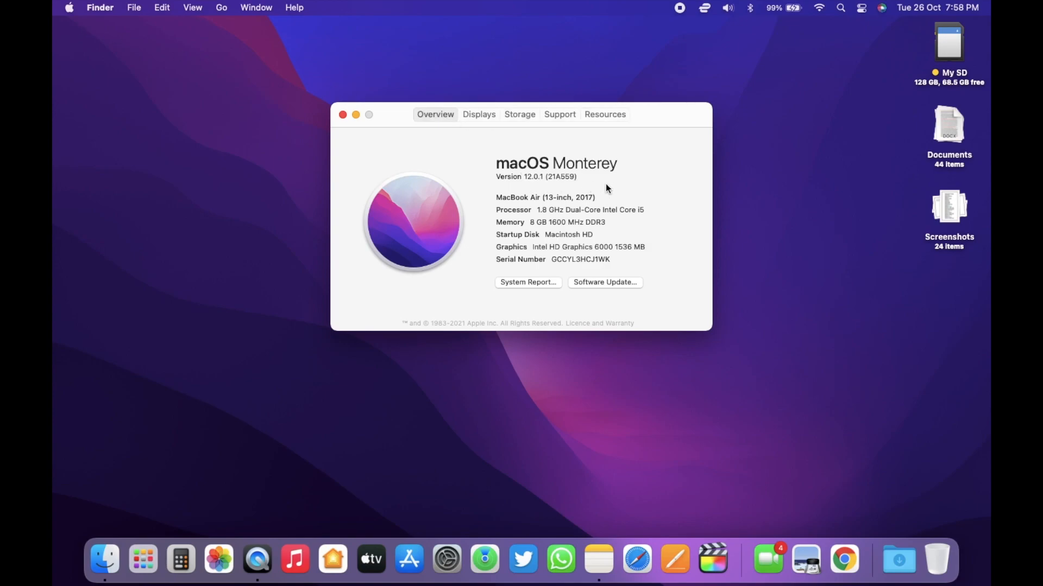
pyautogui.moveTo(603, 188)
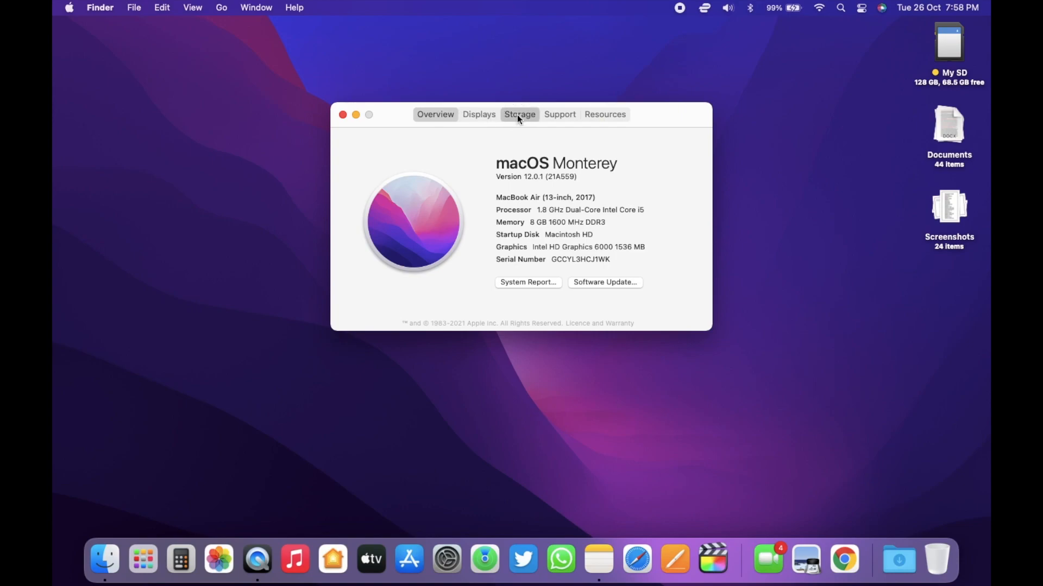
pyautogui.click(519, 114)
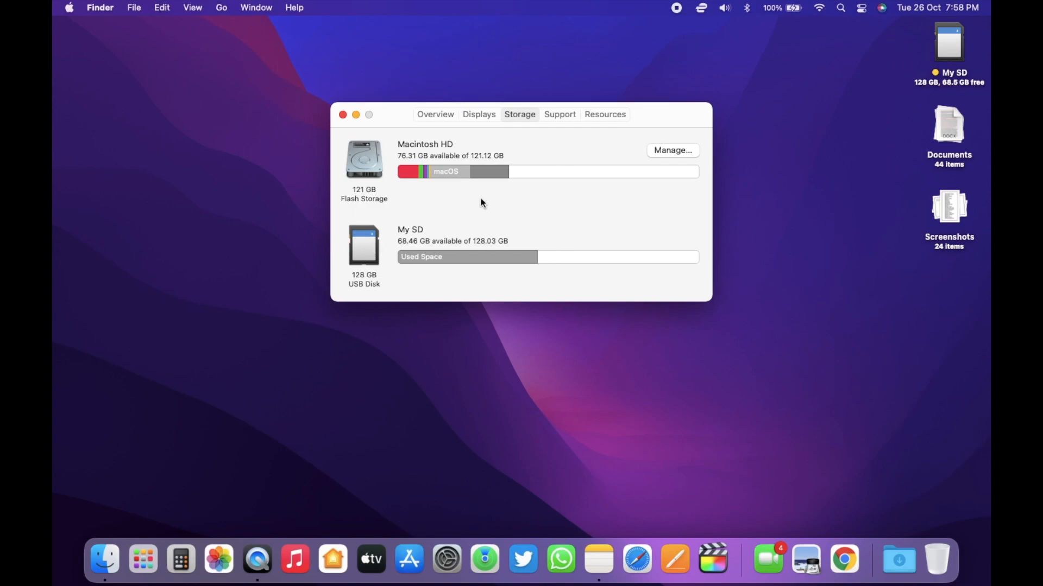
pyautogui.moveTo(493, 206)
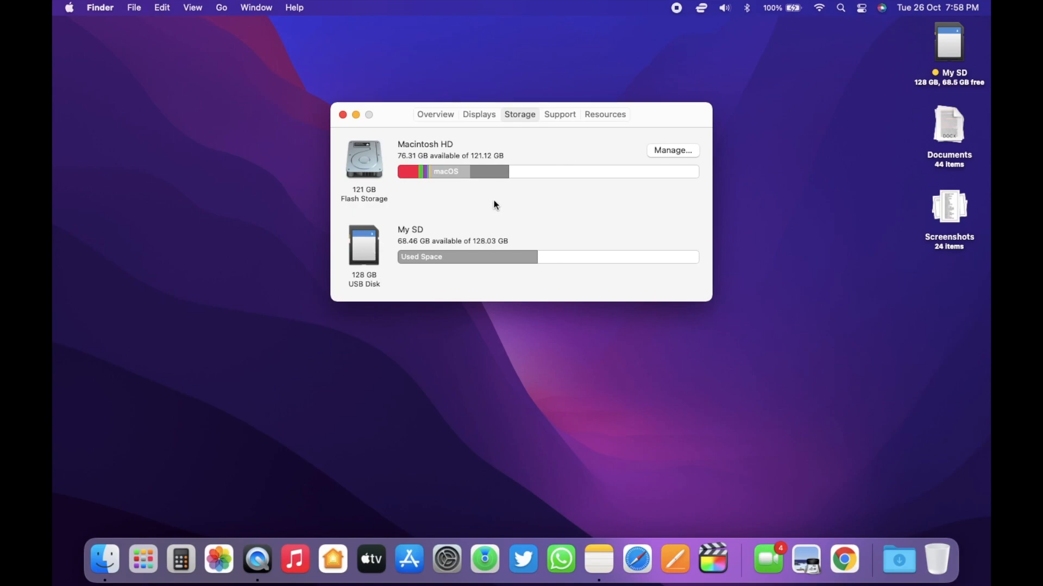
pyautogui.click(342, 114)
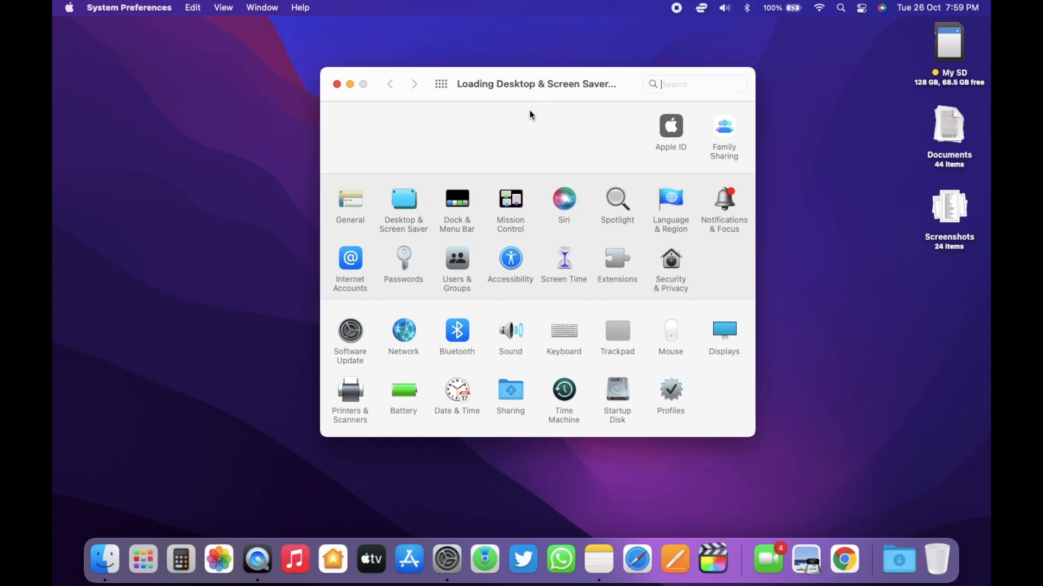
pyautogui.click(403, 200)
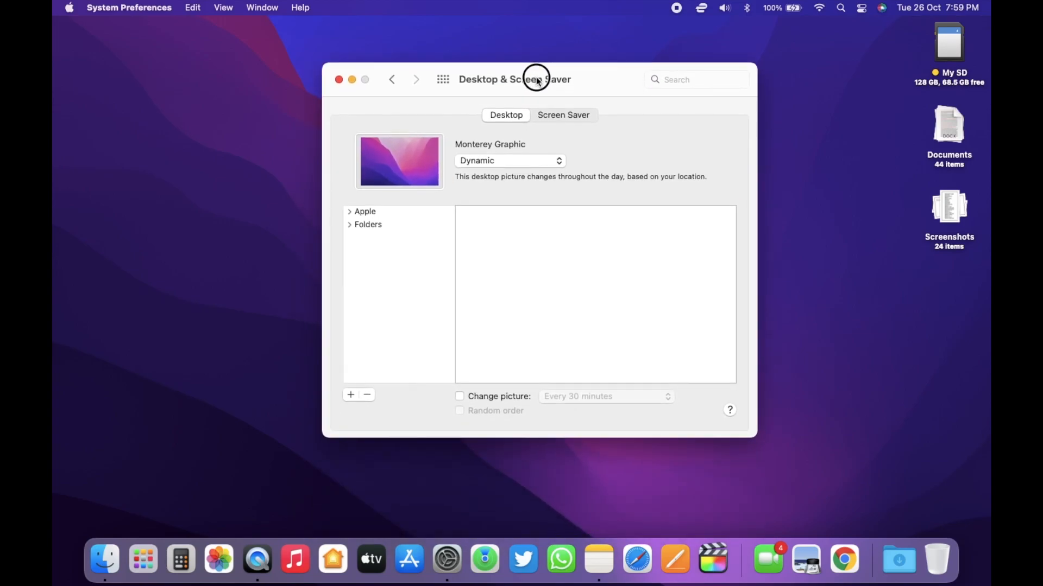
pyautogui.click(364, 212)
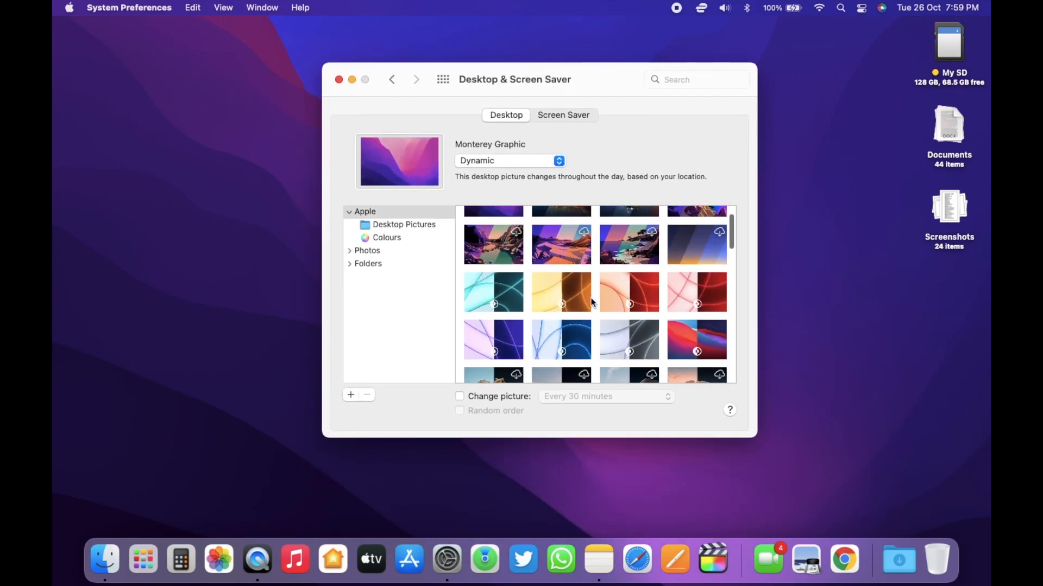
pyautogui.scroll(-3)
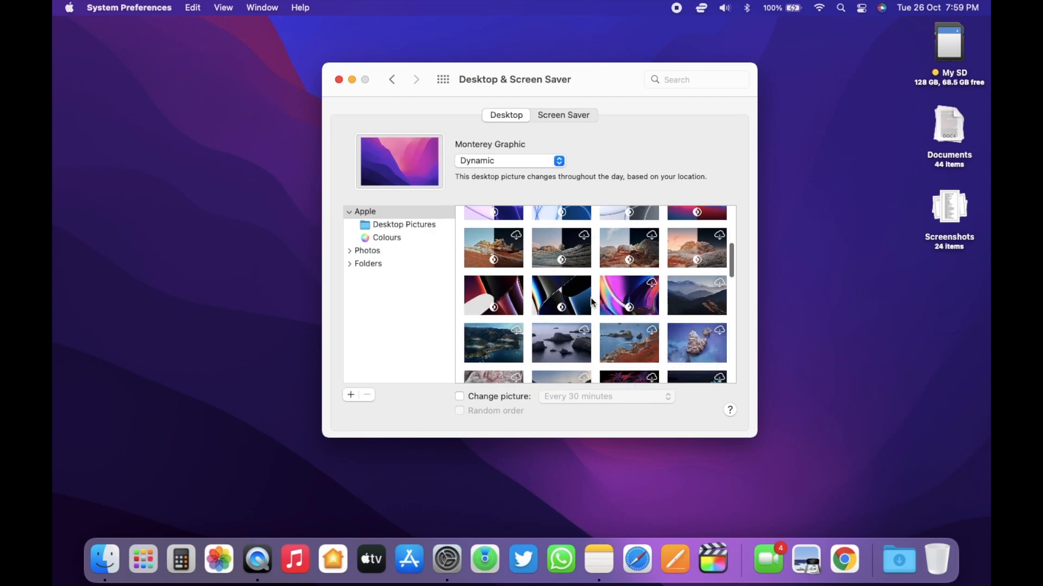
pyautogui.scroll(-3)
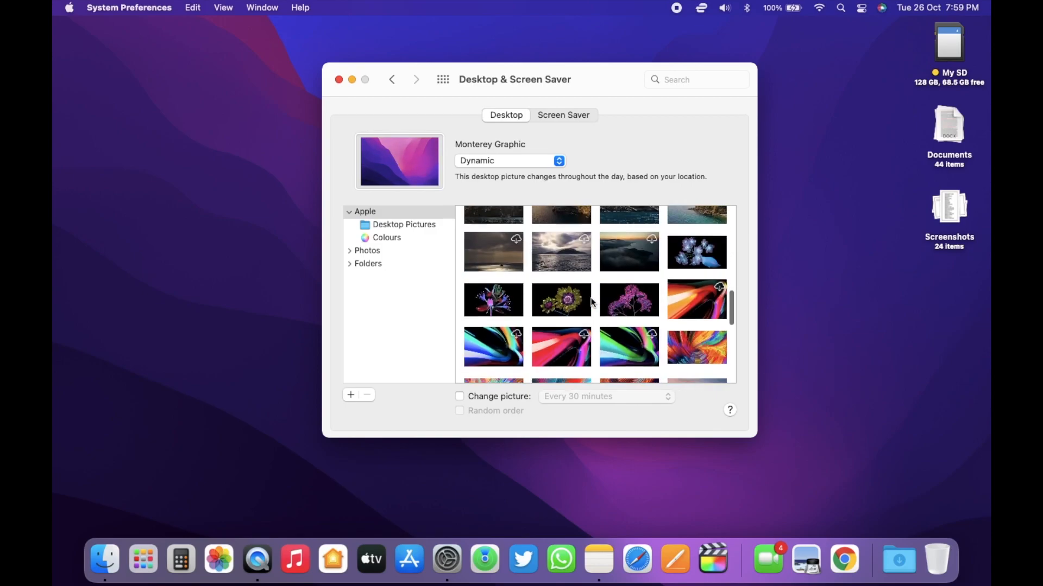
pyautogui.click(563, 114)
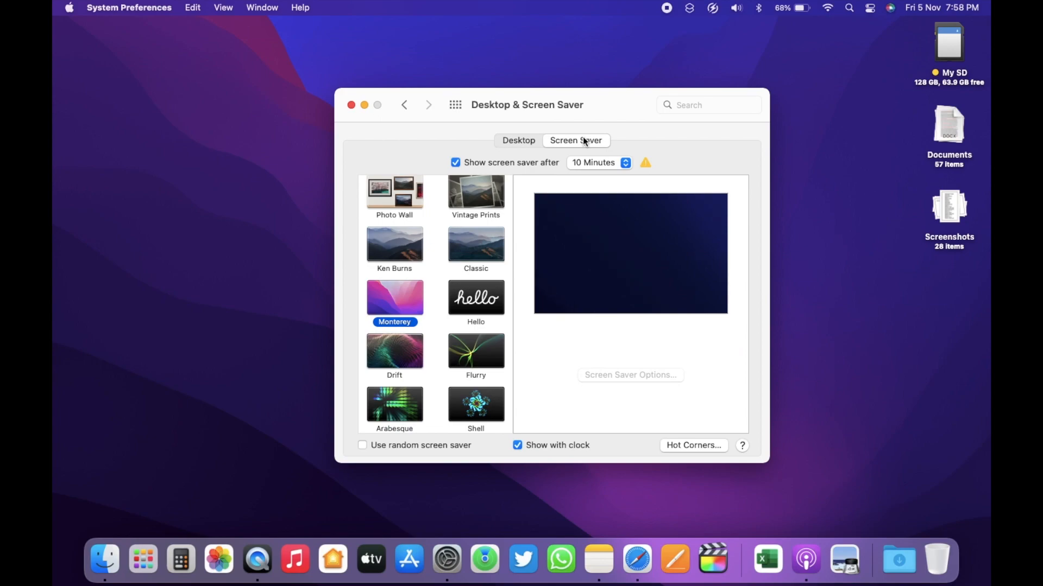
pyautogui.moveTo(414, 304)
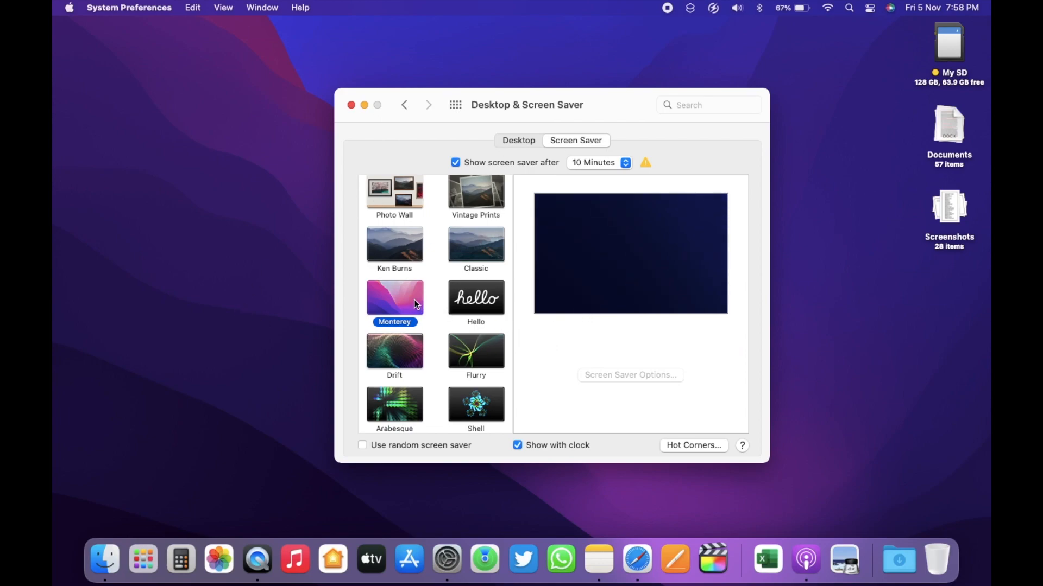
pyautogui.moveTo(461, 306)
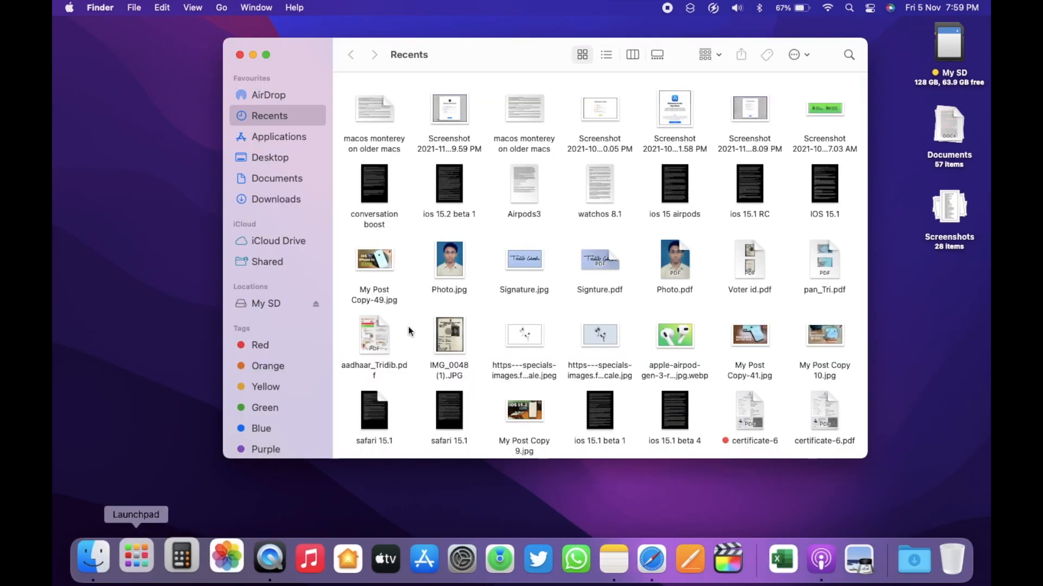
# Select screenshots in Recents to reveal their path bar location, then bring up the Go menu
pyautogui.scroll(-3)
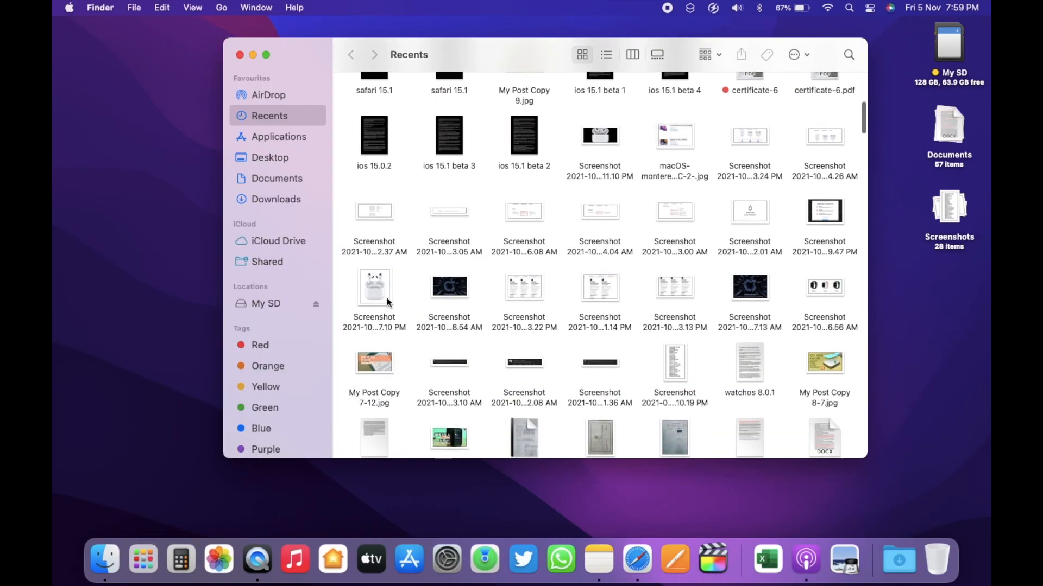
pyautogui.click(373, 287)
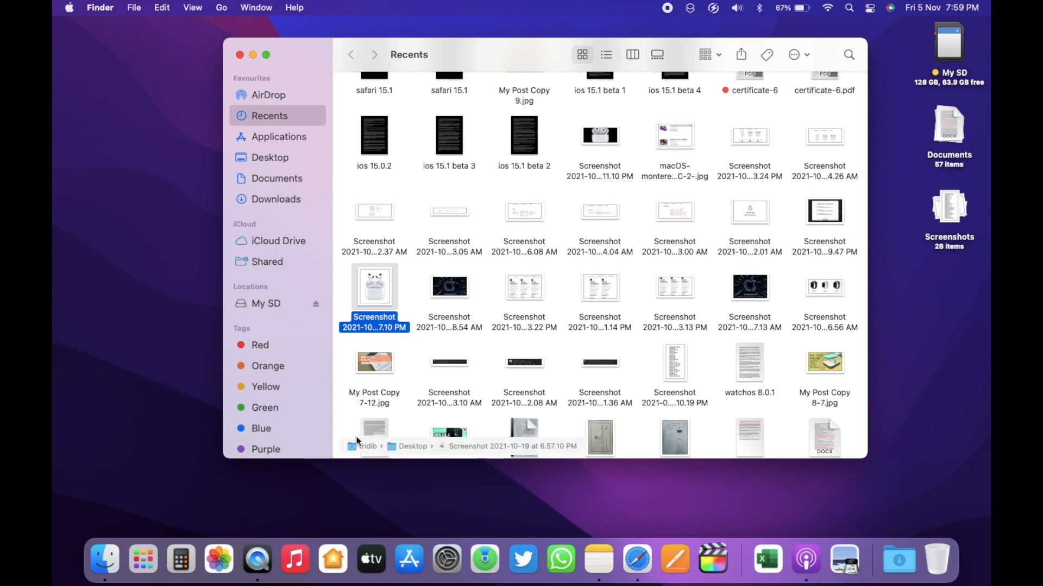
pyautogui.moveTo(538, 444)
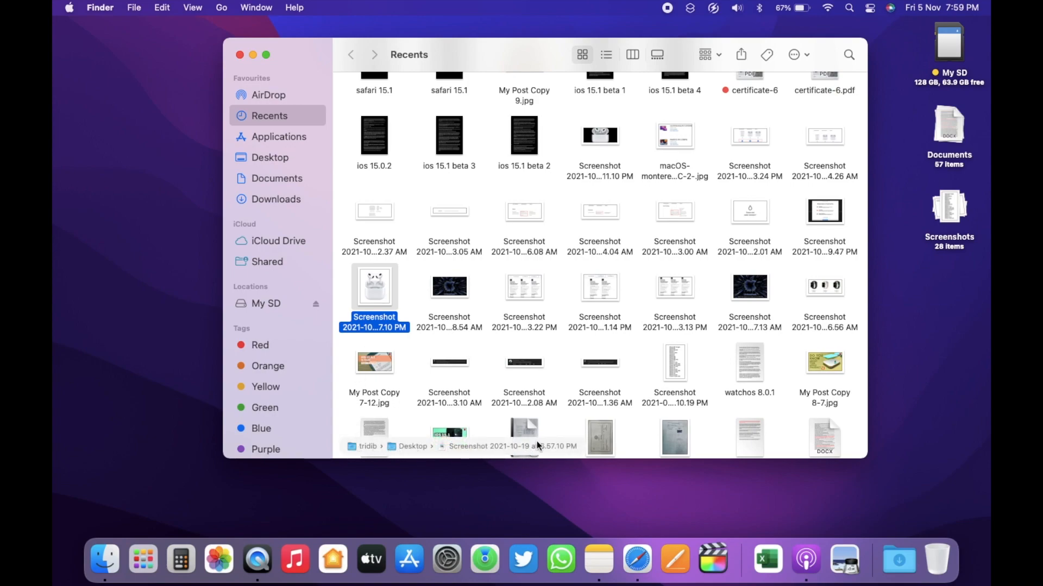
pyautogui.moveTo(354, 457)
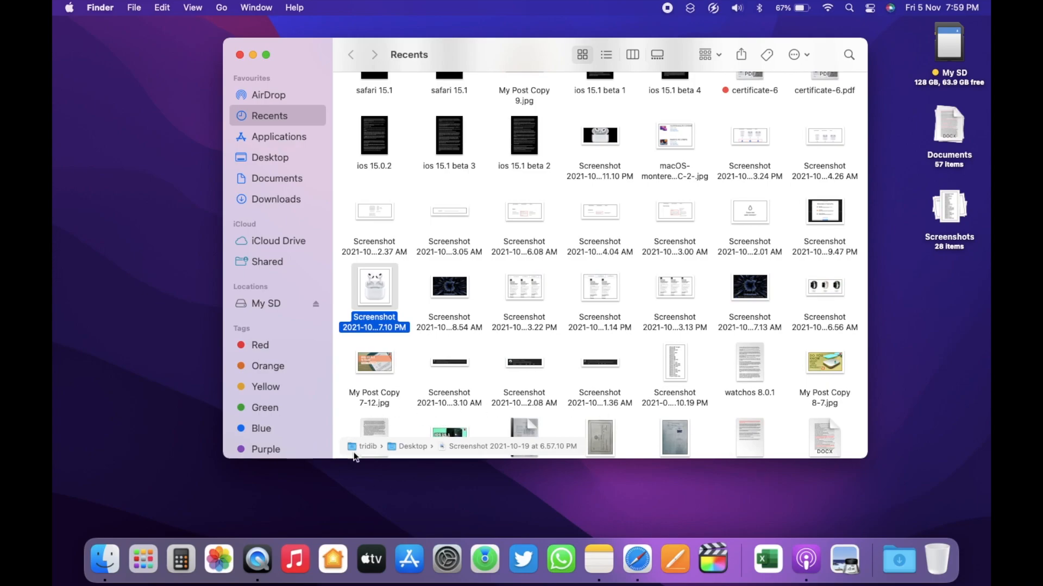
pyautogui.click(448, 286)
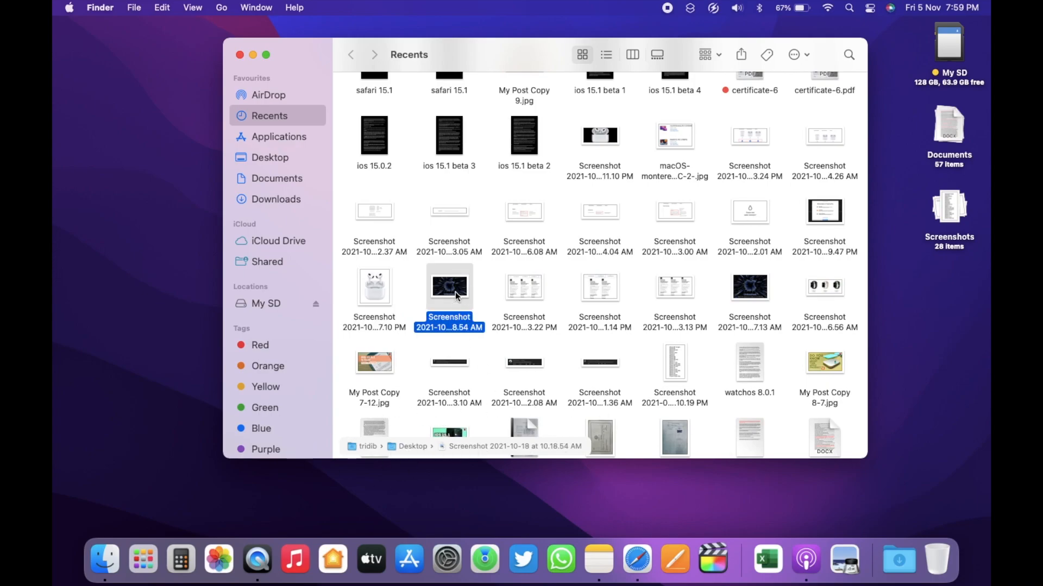
pyautogui.click(222, 7)
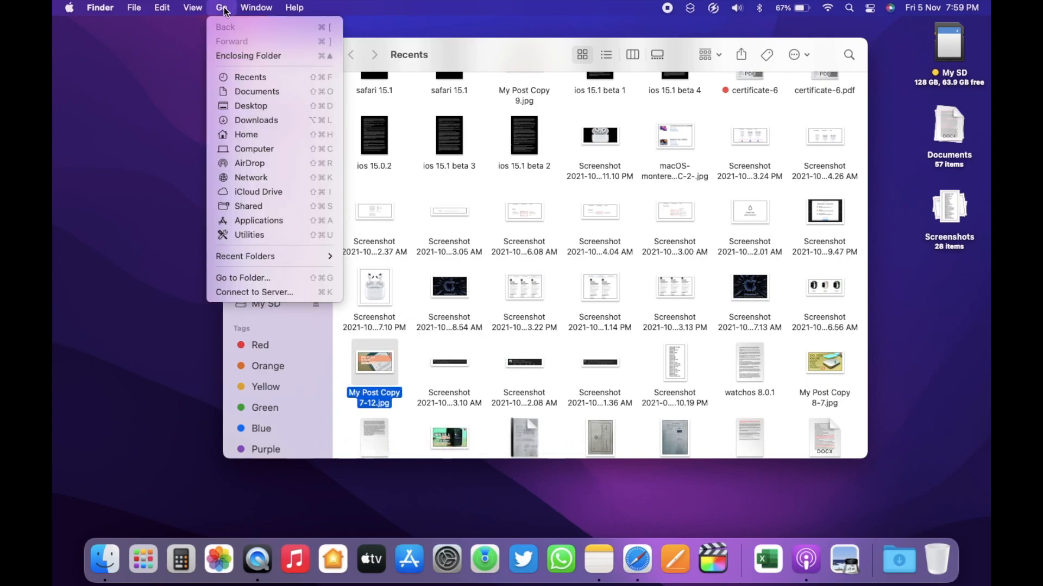
pyautogui.moveTo(242, 277)
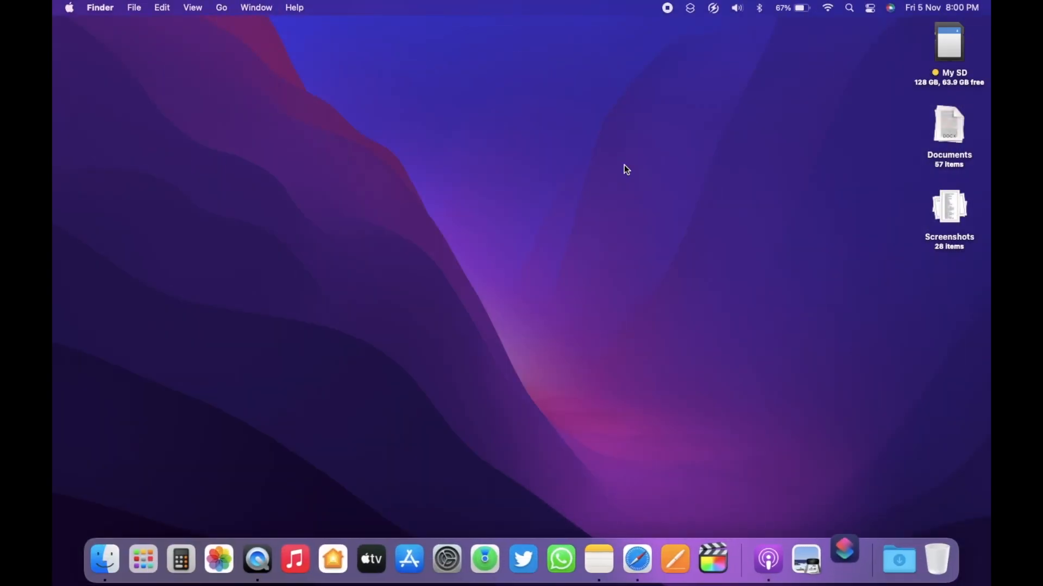
# In Shortcuts, view Quick Actions and the Menu Bar collection with Play Music, then show the Gallery
pyautogui.click(845, 558)
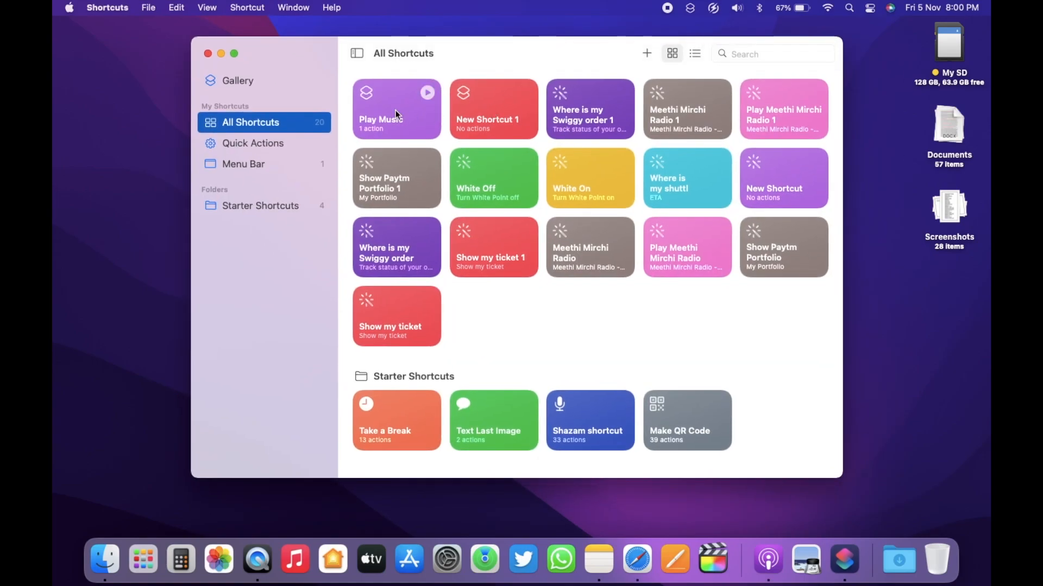
pyautogui.moveTo(694, 137)
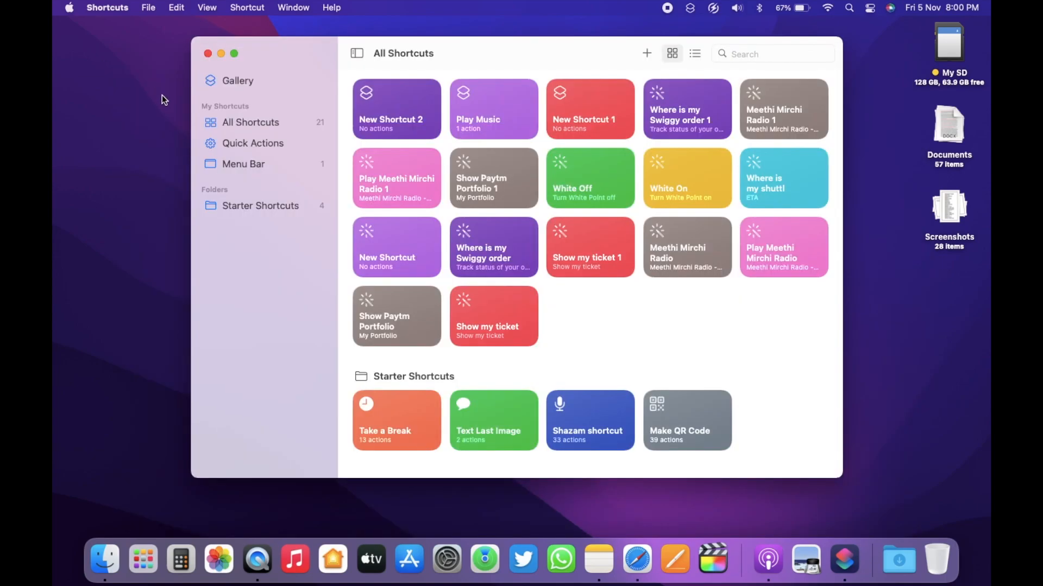
pyautogui.click(253, 143)
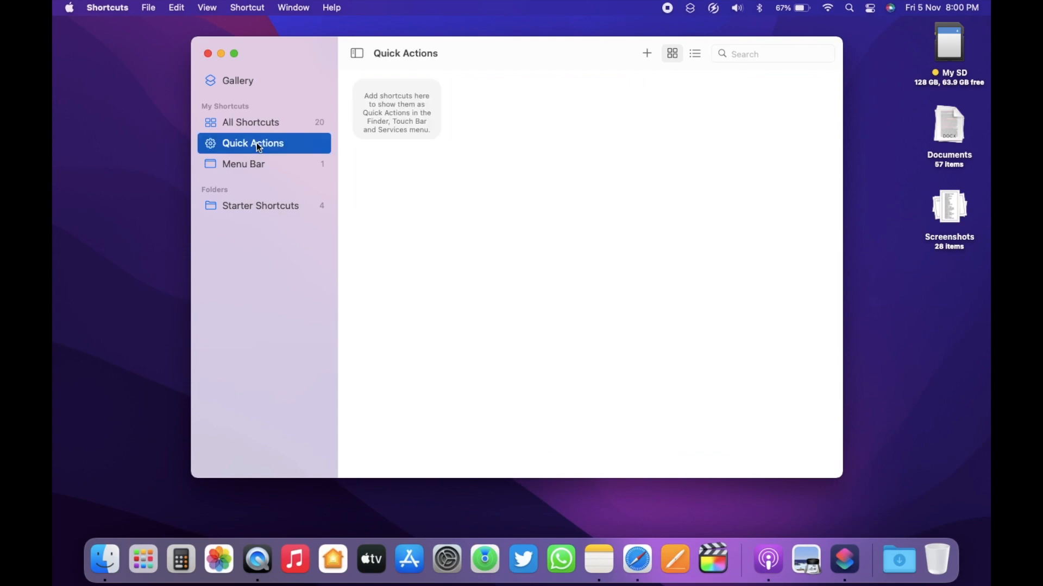
pyautogui.moveTo(247, 170)
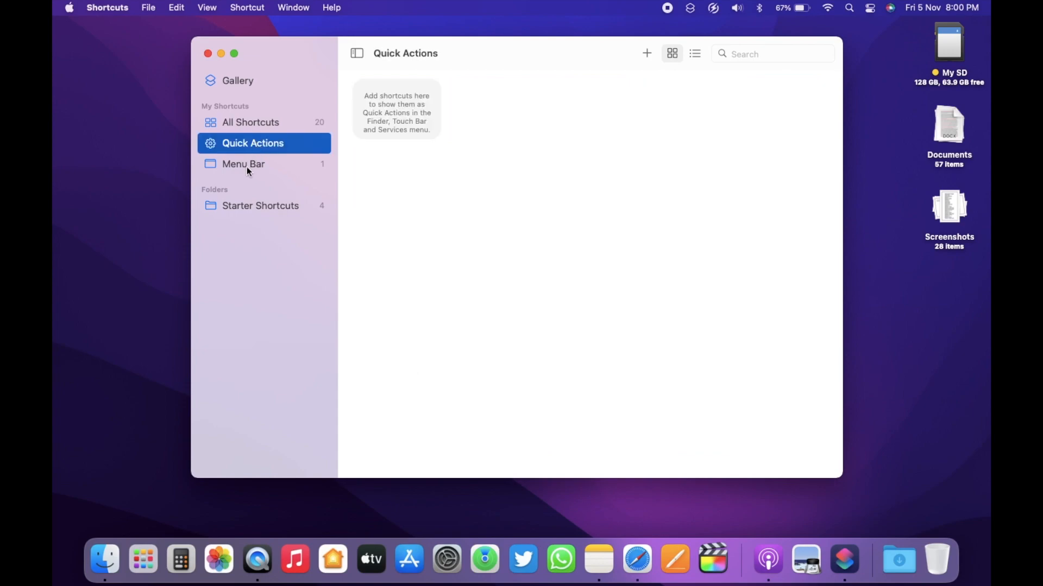
pyautogui.click(243, 164)
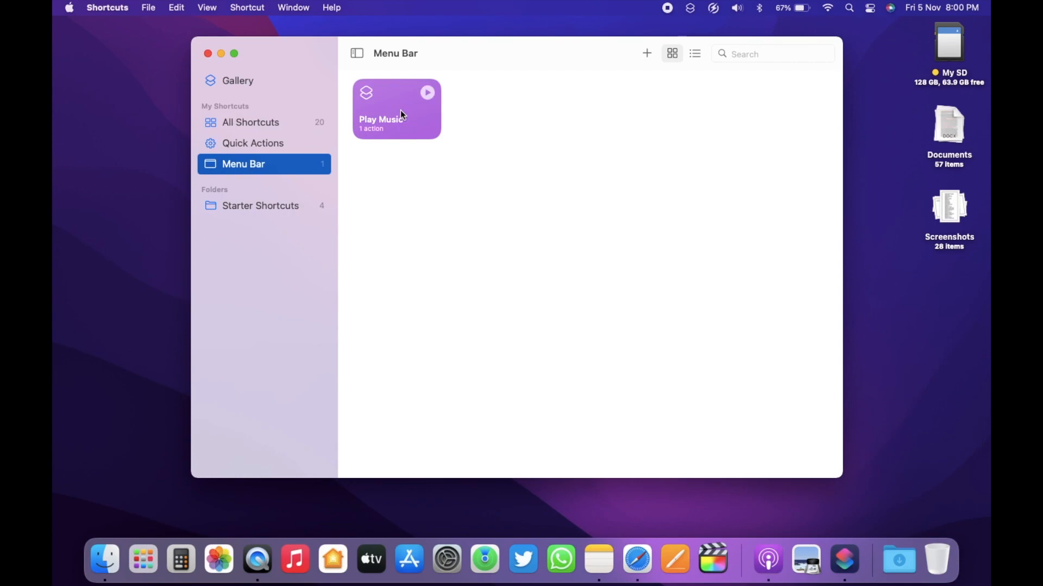
pyautogui.moveTo(644, 34)
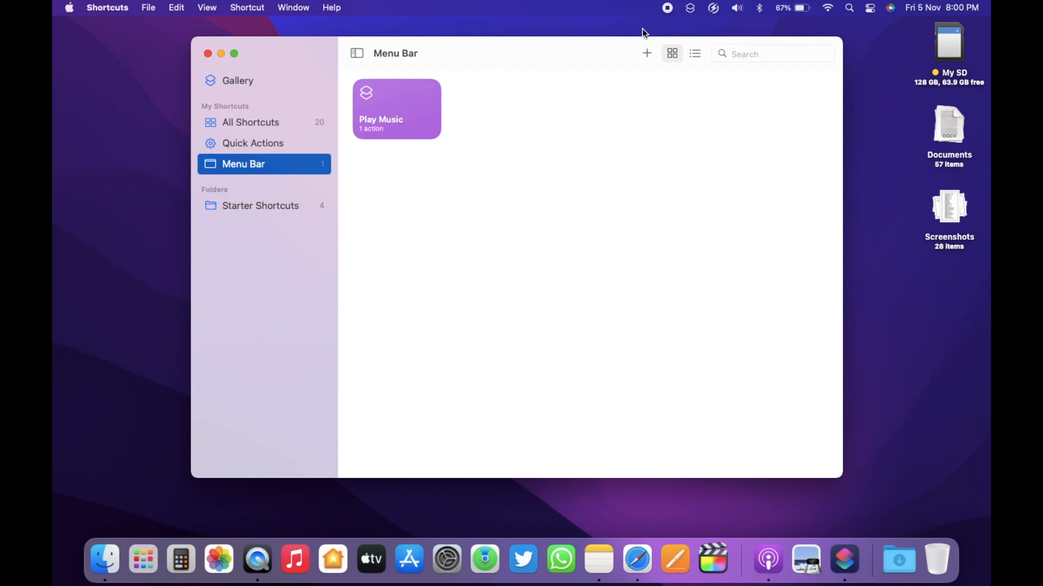
pyautogui.click(691, 8)
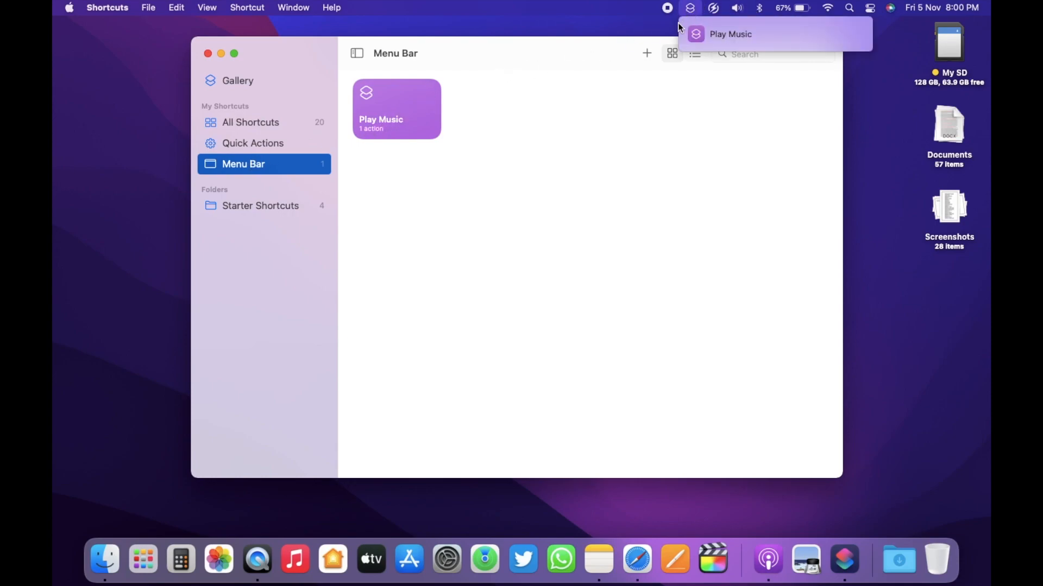
pyautogui.click(238, 80)
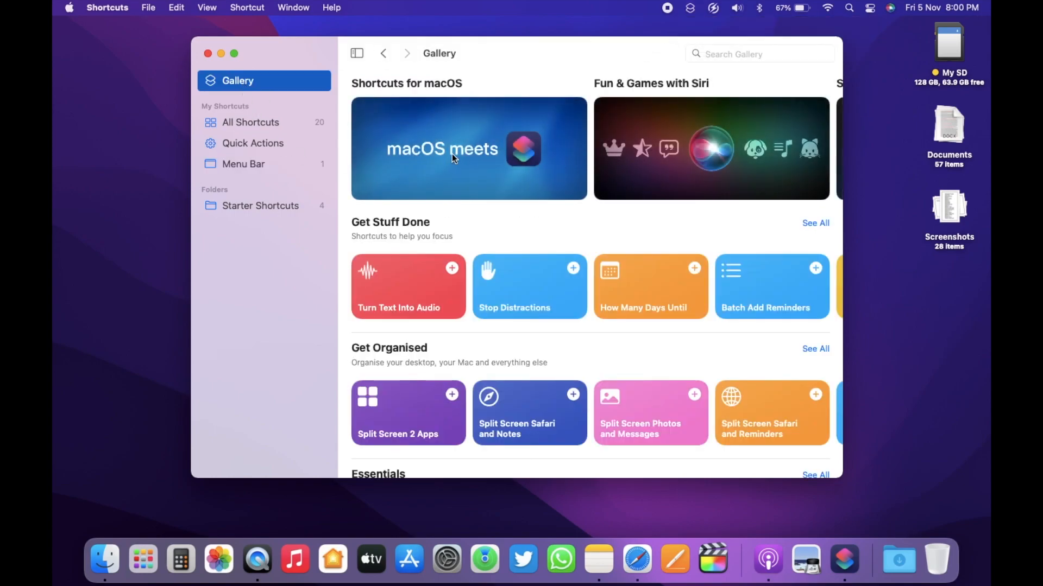
pyautogui.hscroll(3)
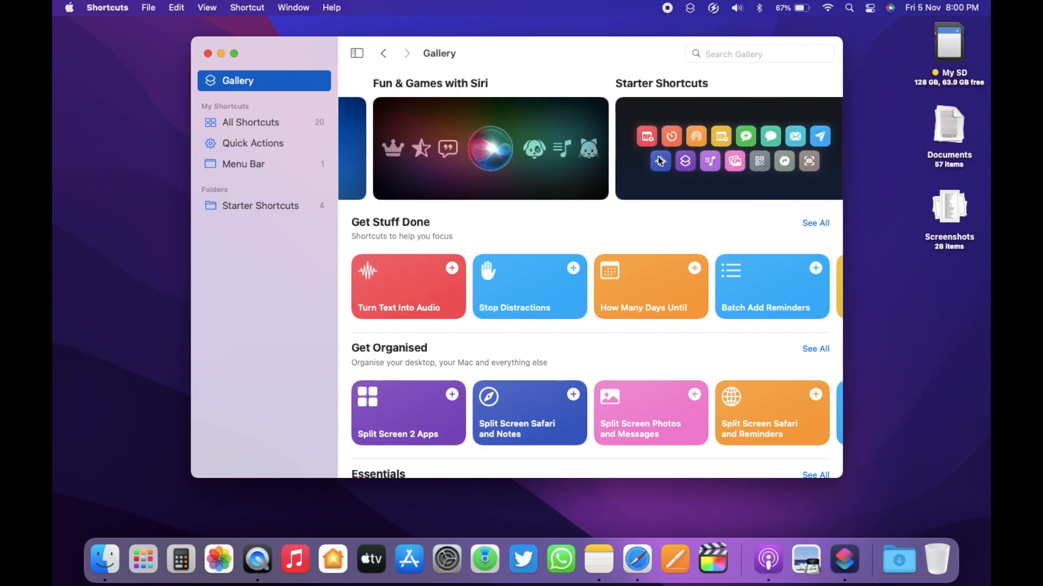
pyautogui.scroll(-3)
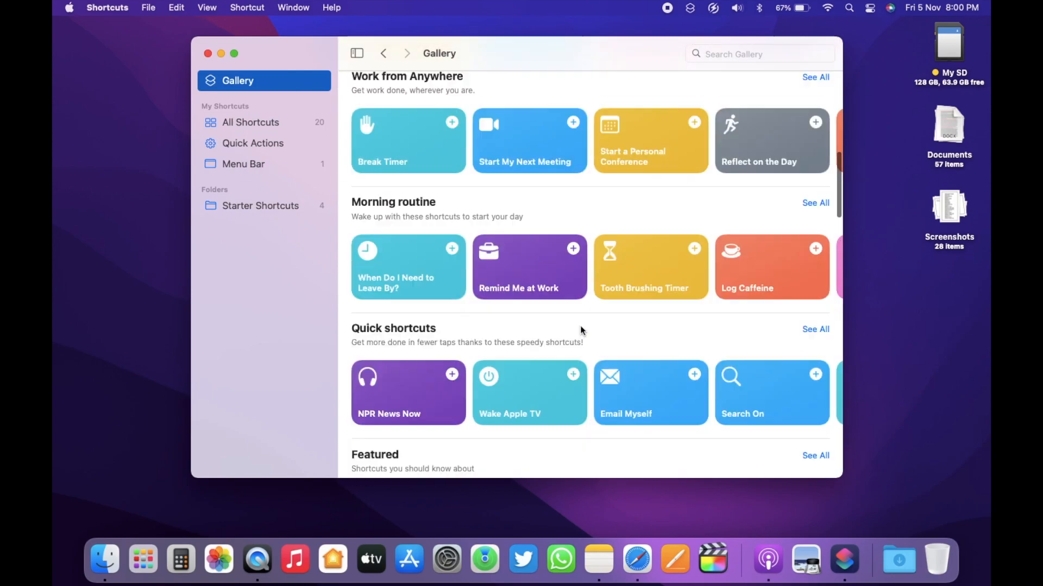
pyautogui.scroll(3)
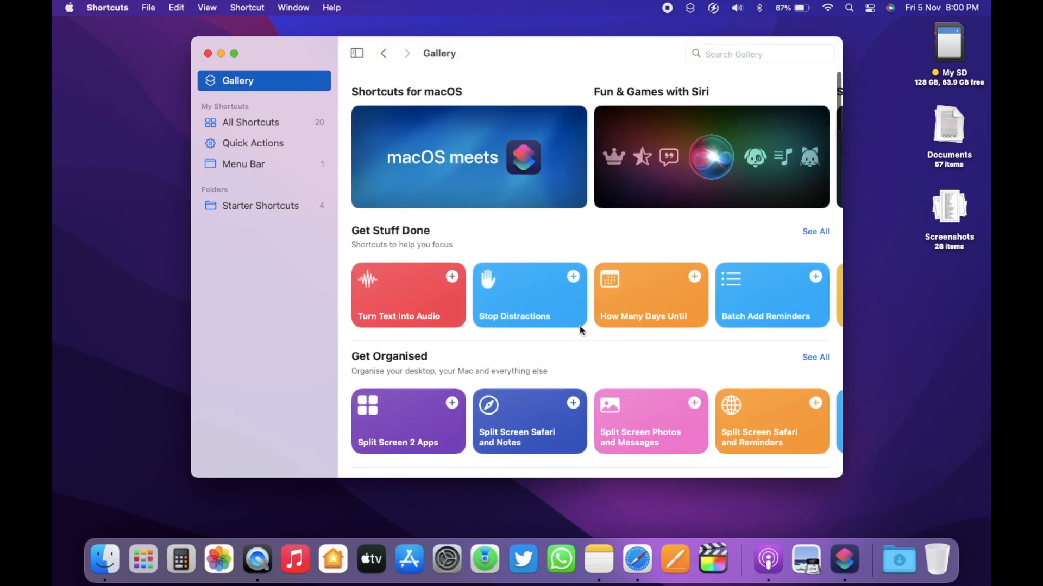
pyautogui.scroll(-3)
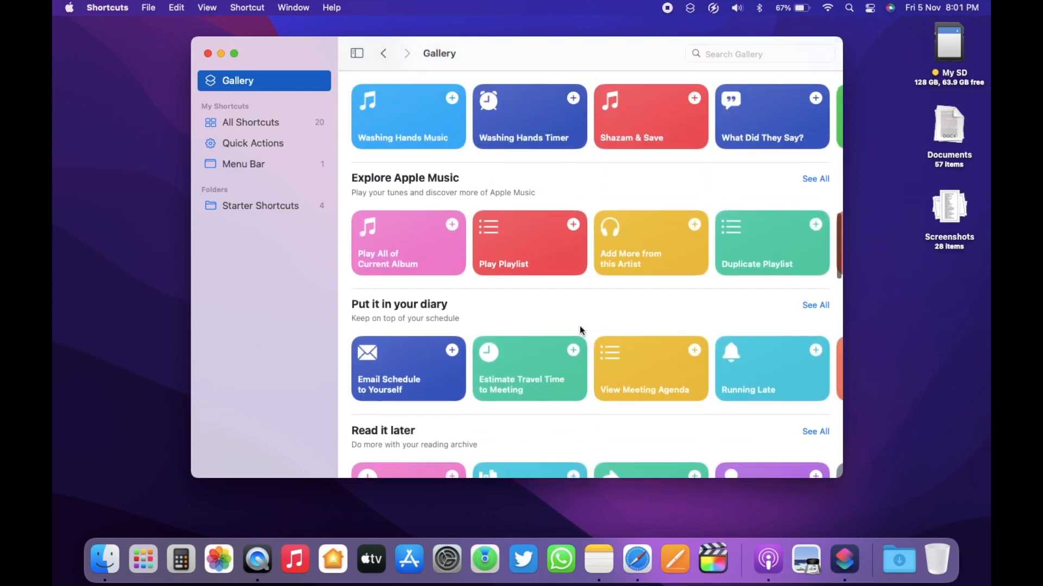
pyautogui.scroll(3)
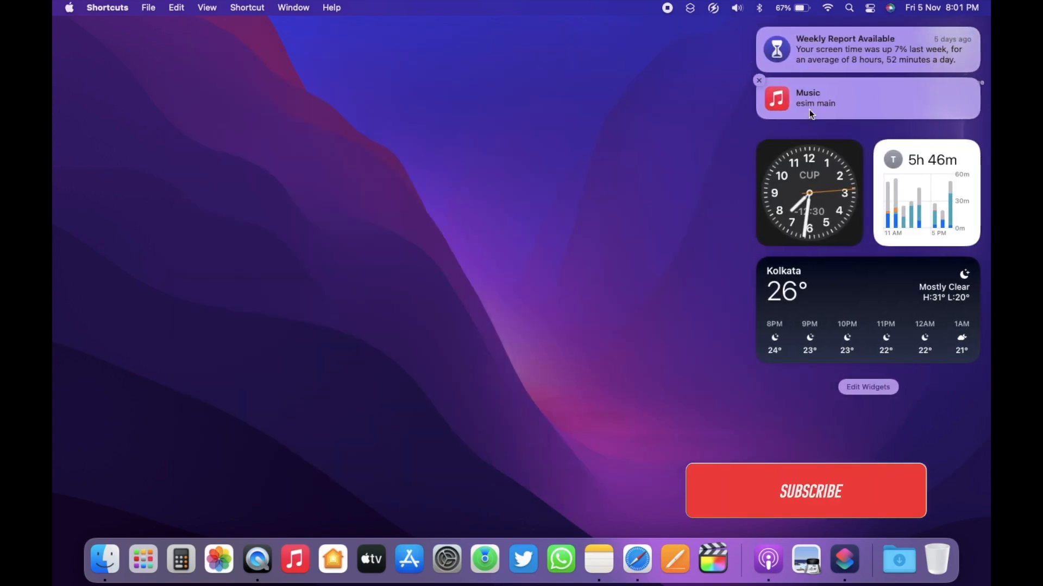
# Bring up the options menu for a Music banner notification in Notification Centre
pyautogui.click(804, 491)
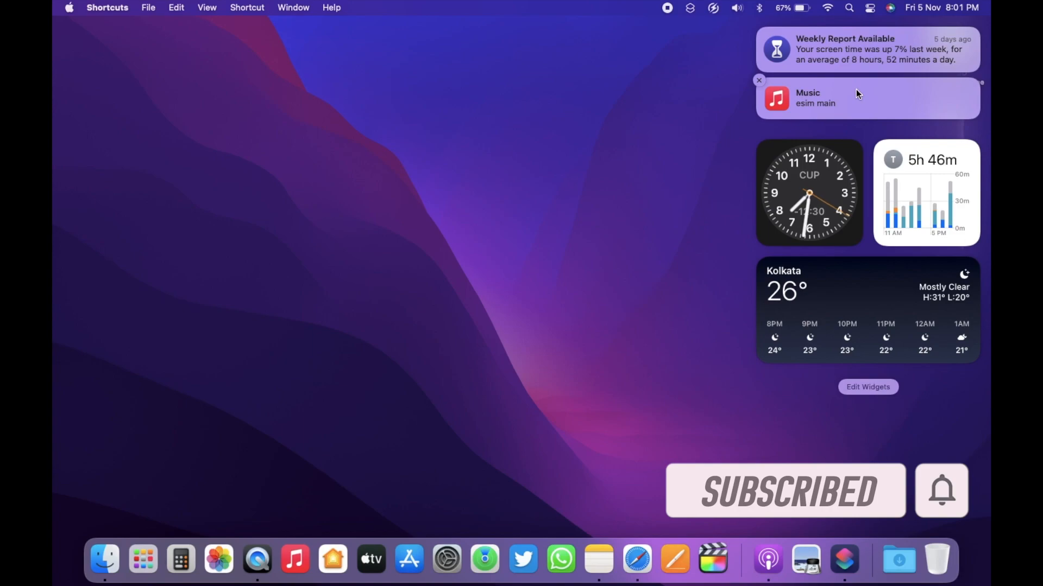
pyautogui.rightClick(864, 99)
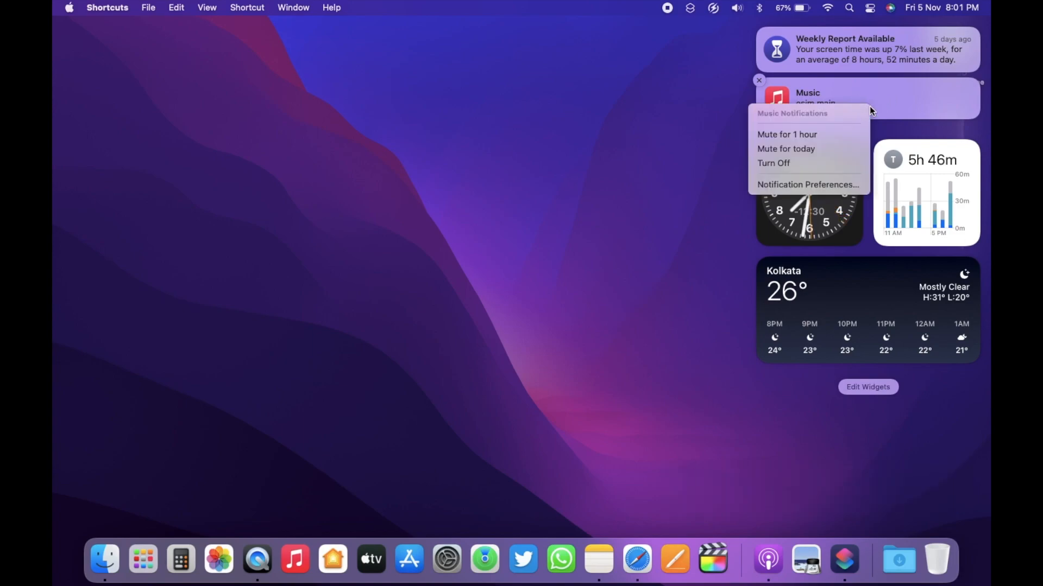
pyautogui.moveTo(809, 135)
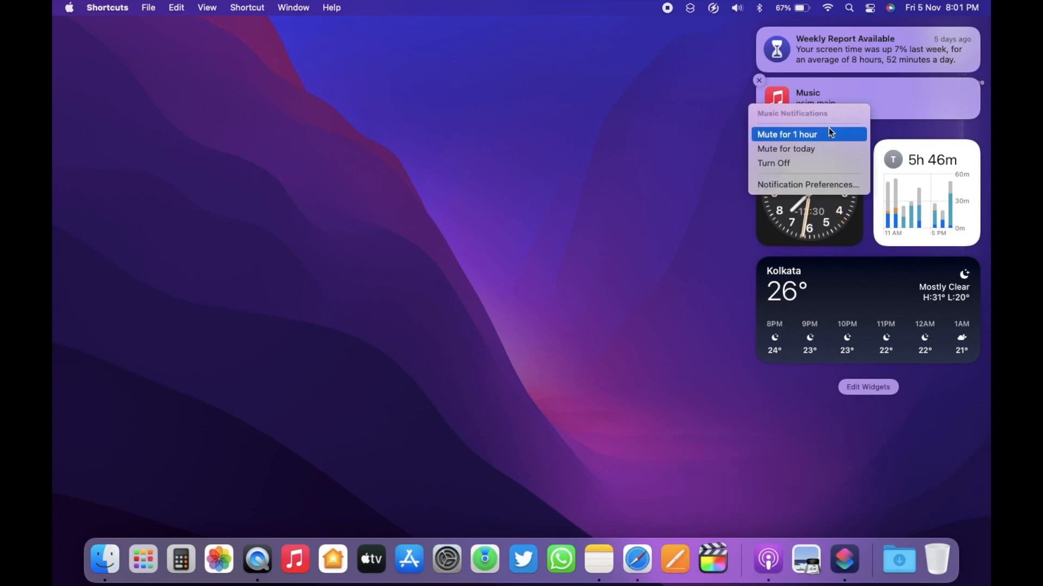
pyautogui.moveTo(809, 148)
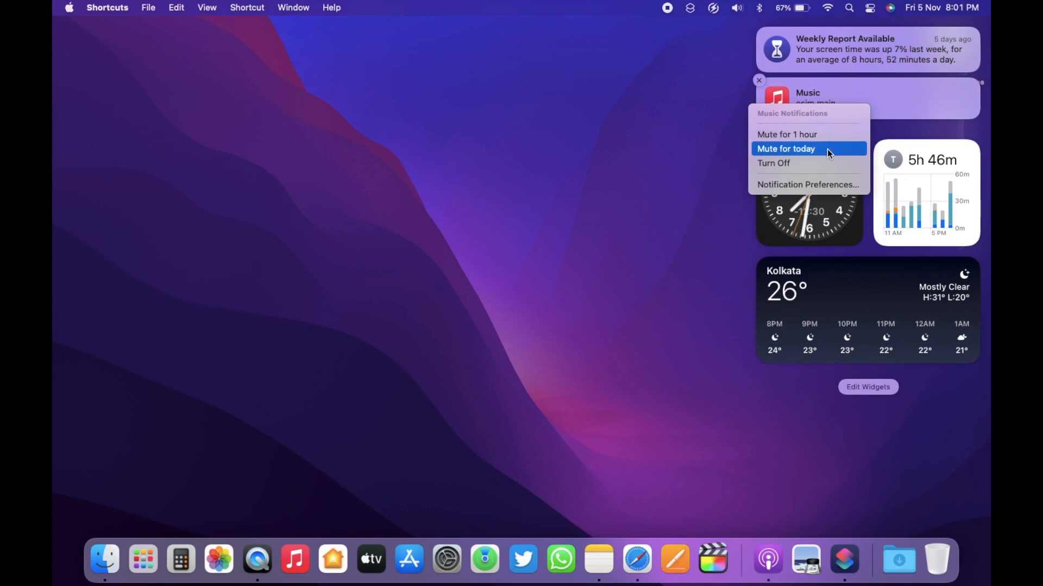
pyautogui.moveTo(834, 146)
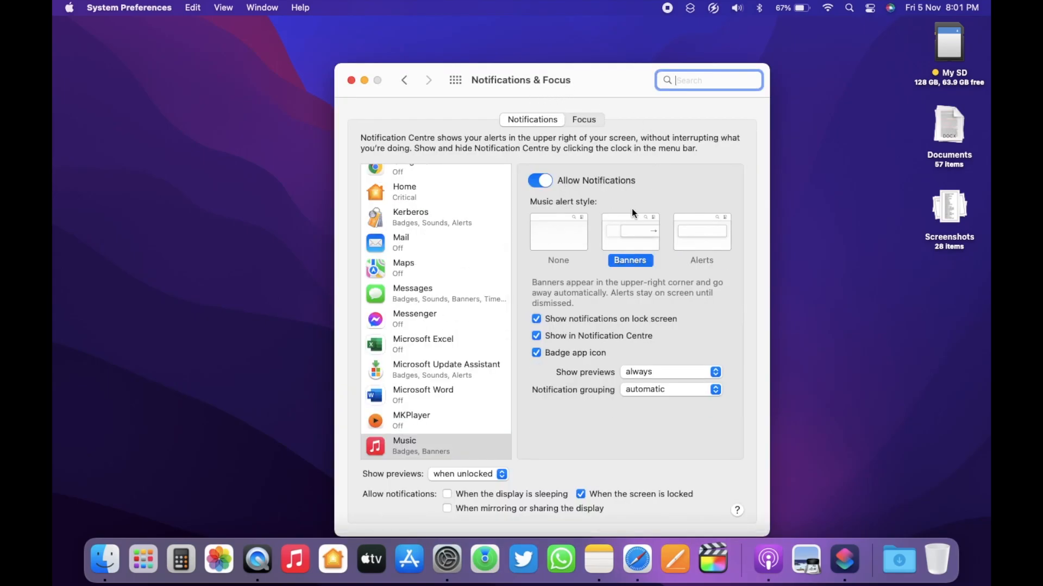
pyautogui.click(351, 79)
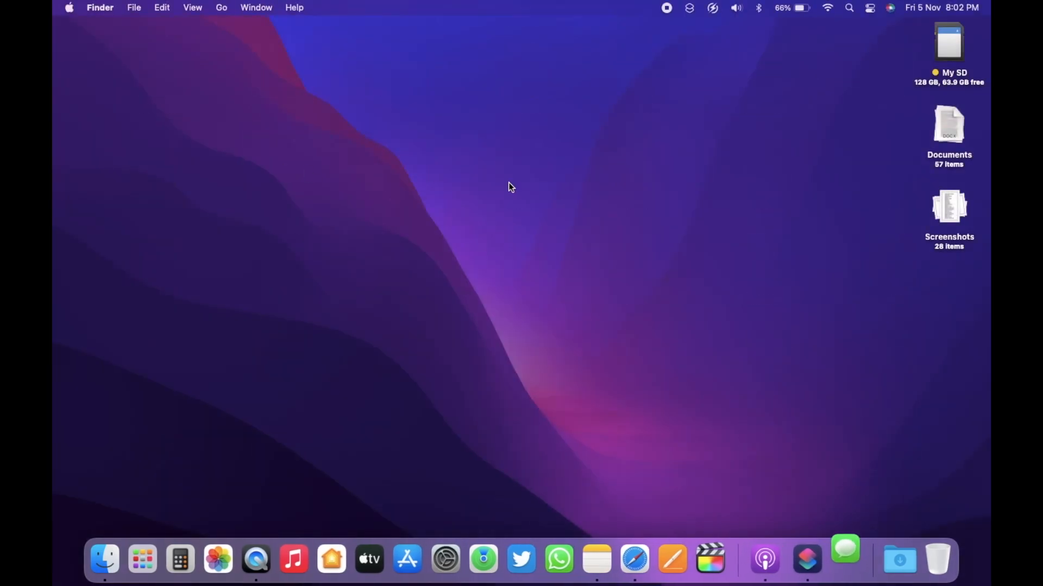
pyautogui.click(845, 559)
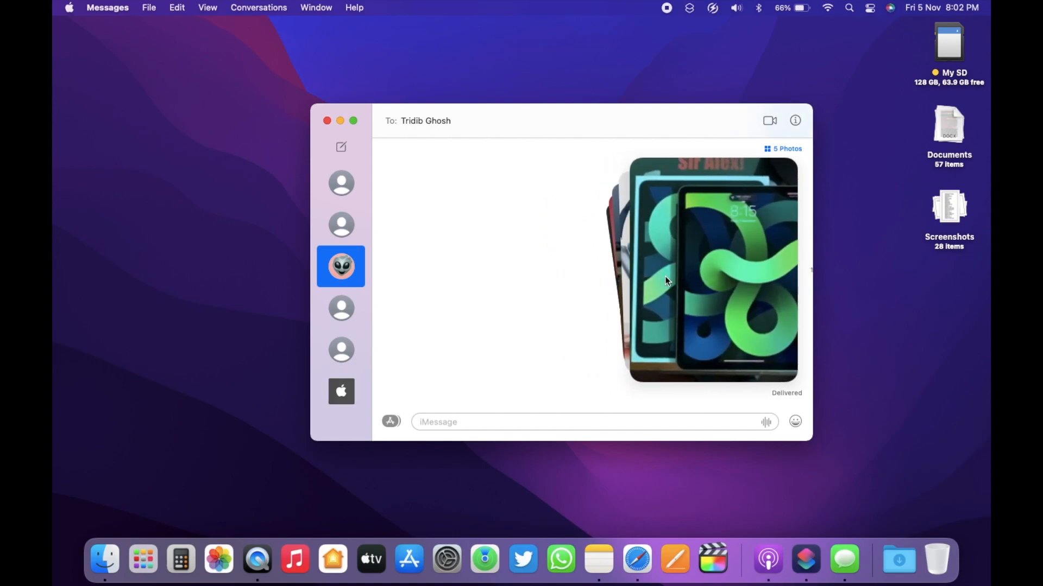
pyautogui.click(783, 148)
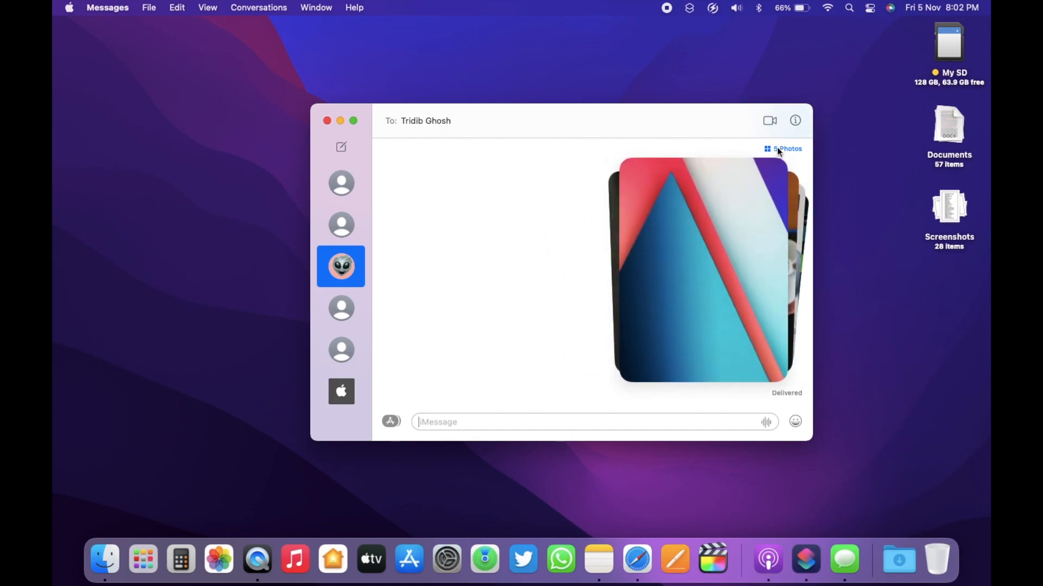
pyautogui.click(786, 149)
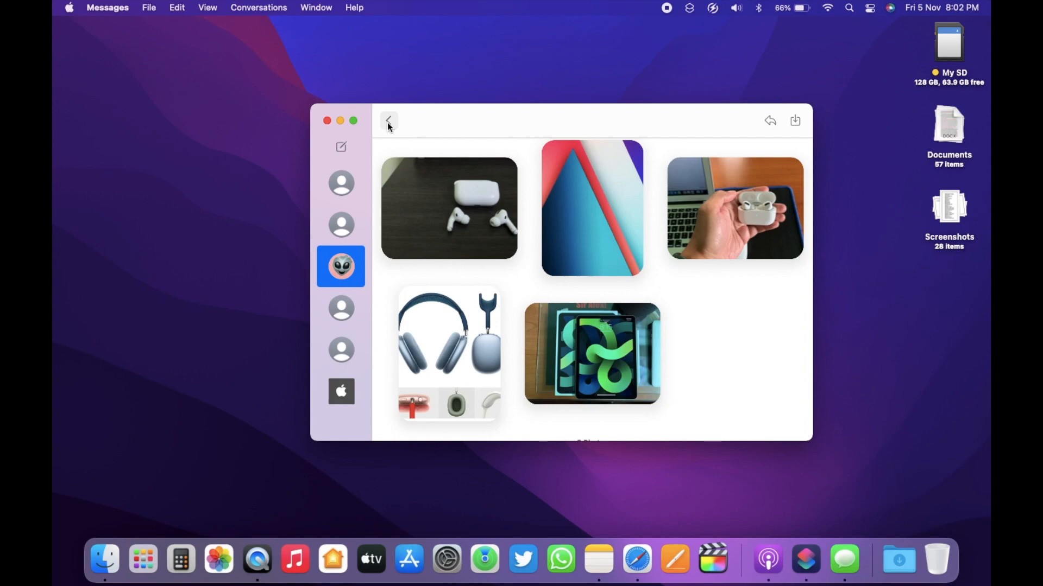
pyautogui.click(389, 121)
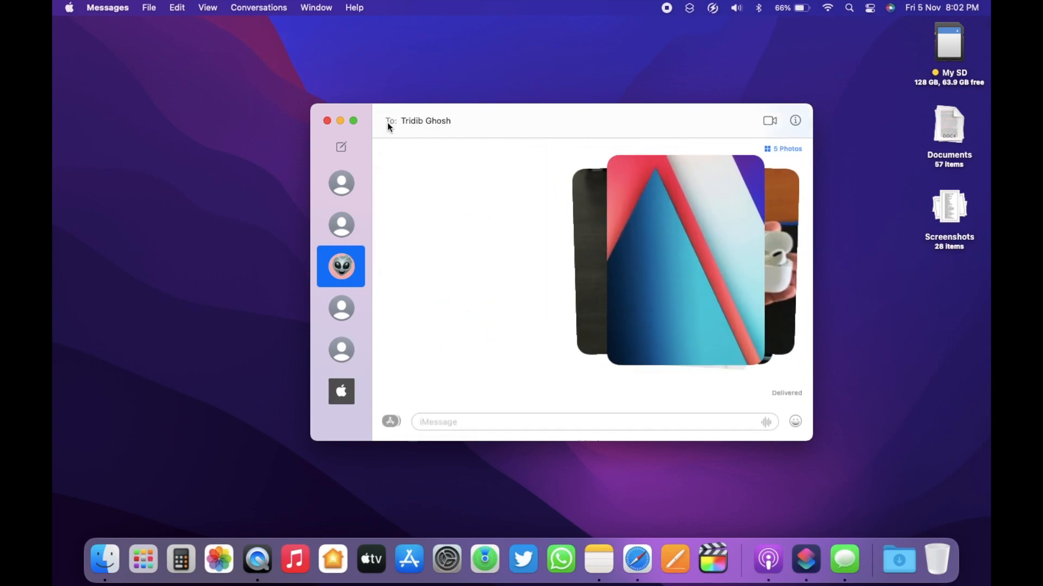
pyautogui.click(390, 421)
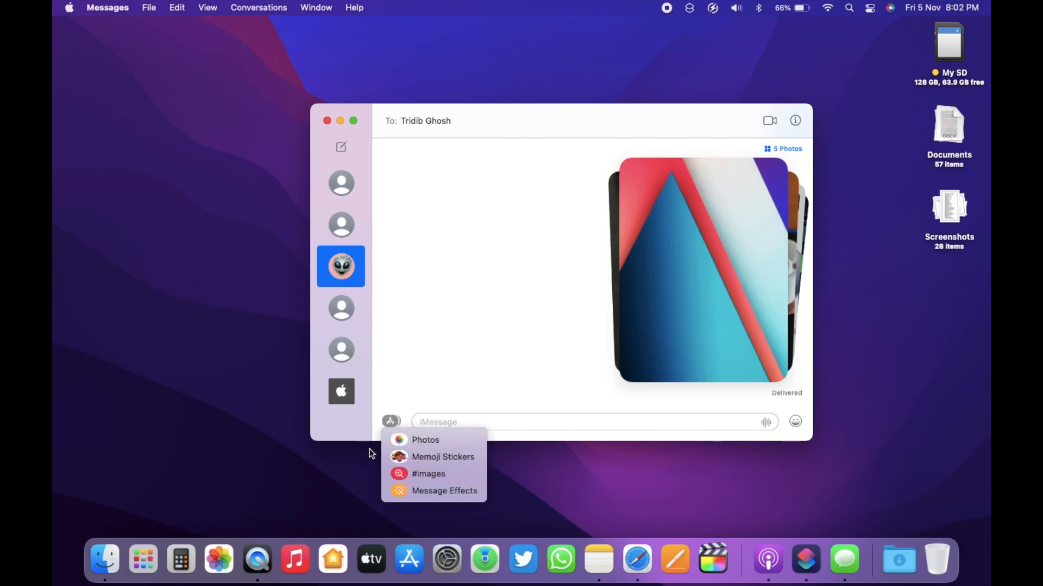
pyautogui.click(442, 457)
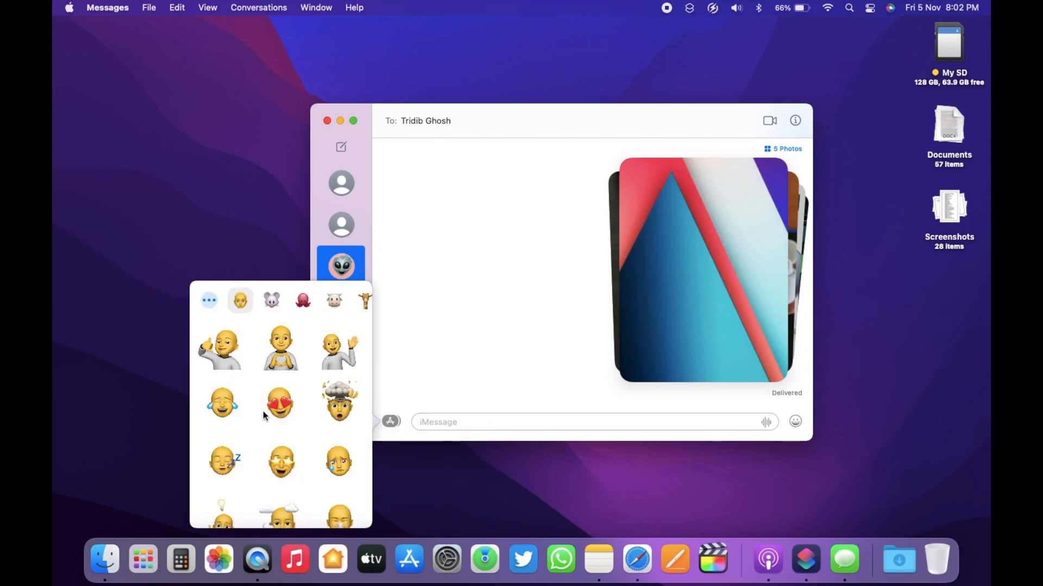
pyautogui.click(219, 348)
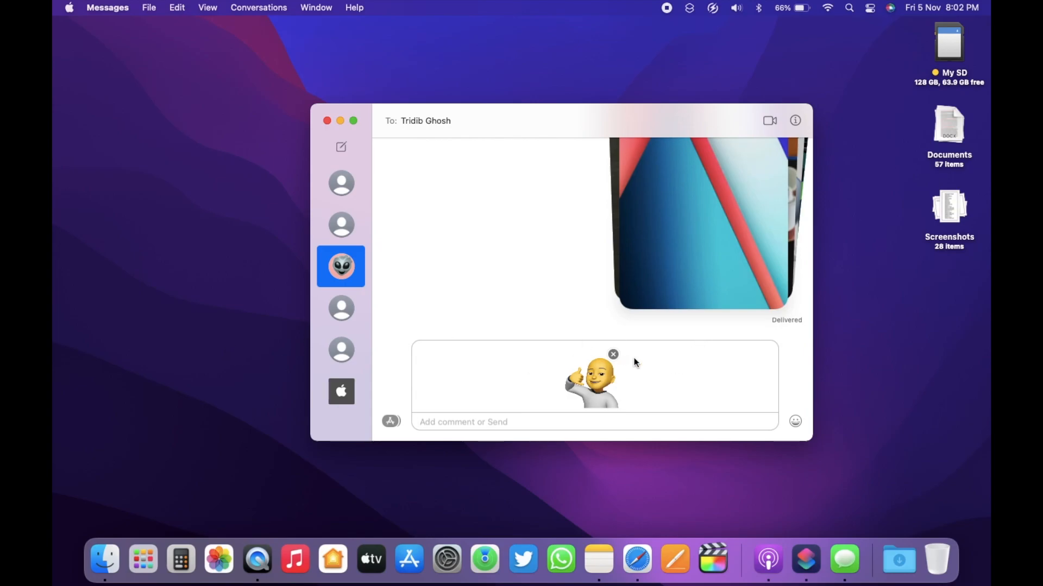
# Launch FaceTime from Launchpad, show the call's participant options and leave Silence Join Requests off
pyautogui.click(143, 558)
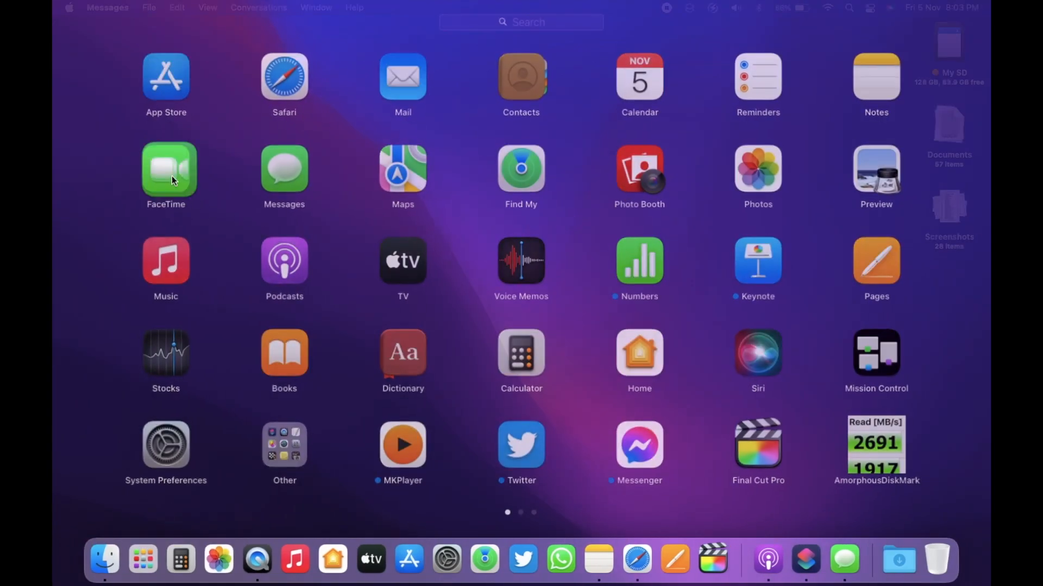
pyautogui.click(165, 170)
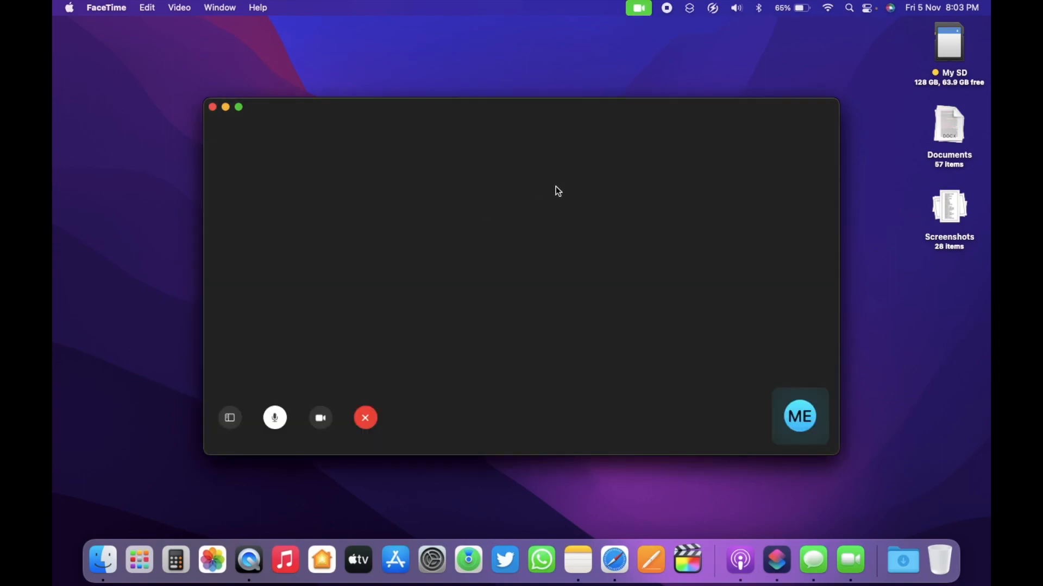
pyautogui.moveTo(244, 416)
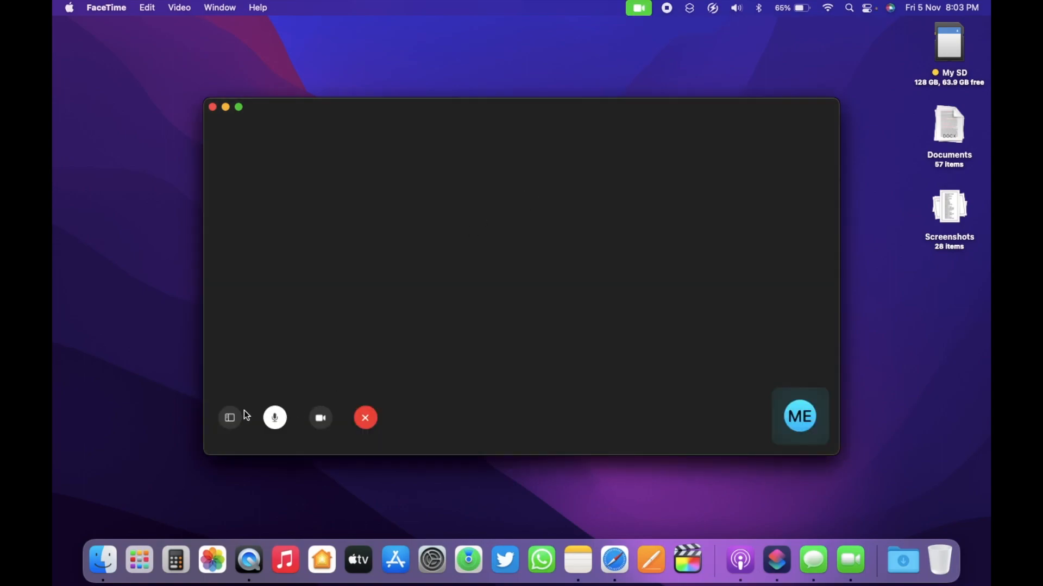
pyautogui.click(229, 417)
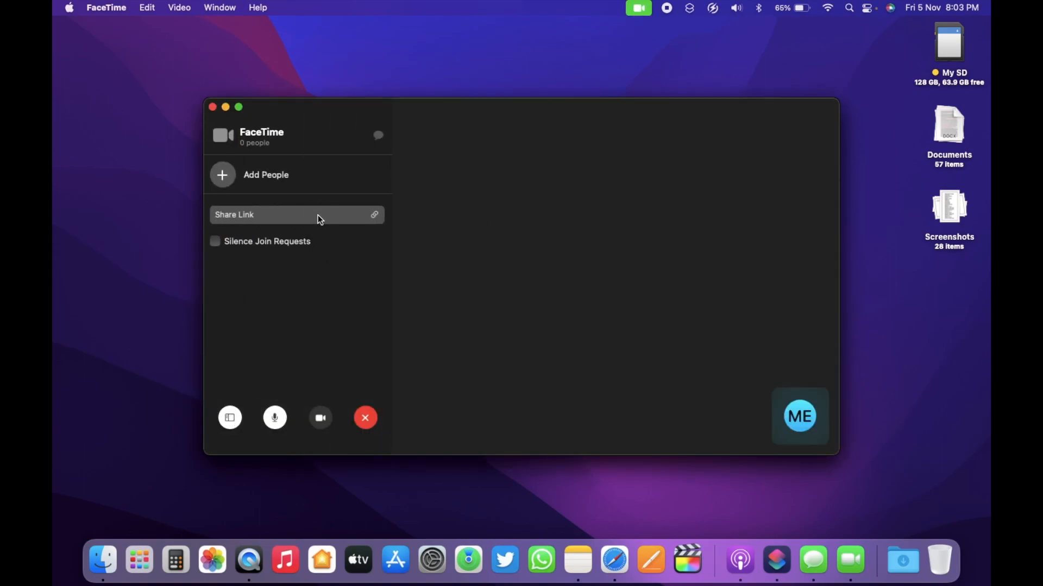
pyautogui.moveTo(303, 223)
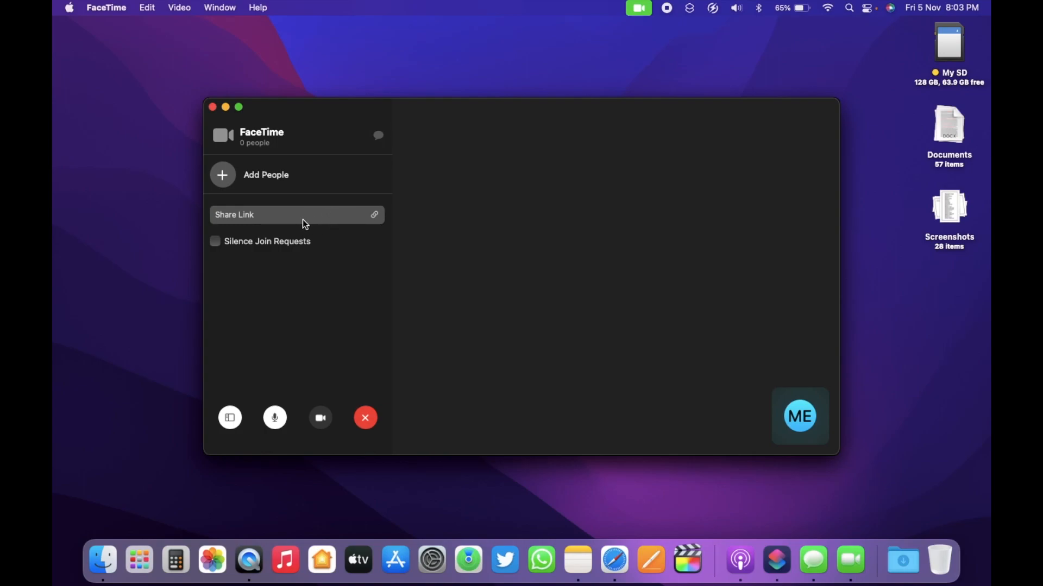
pyautogui.moveTo(359, 221)
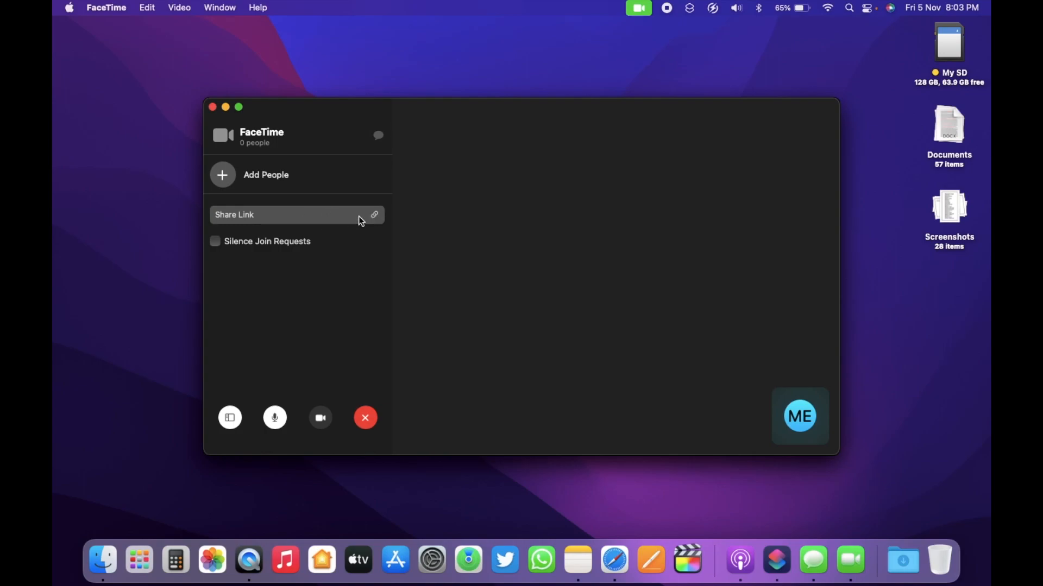
pyautogui.moveTo(375, 220)
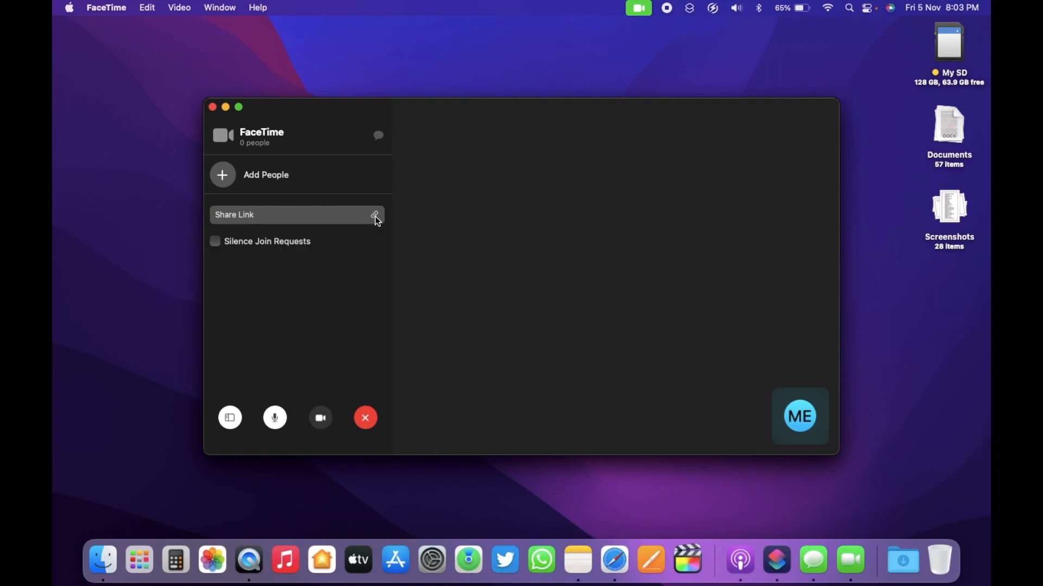
pyautogui.click(215, 241)
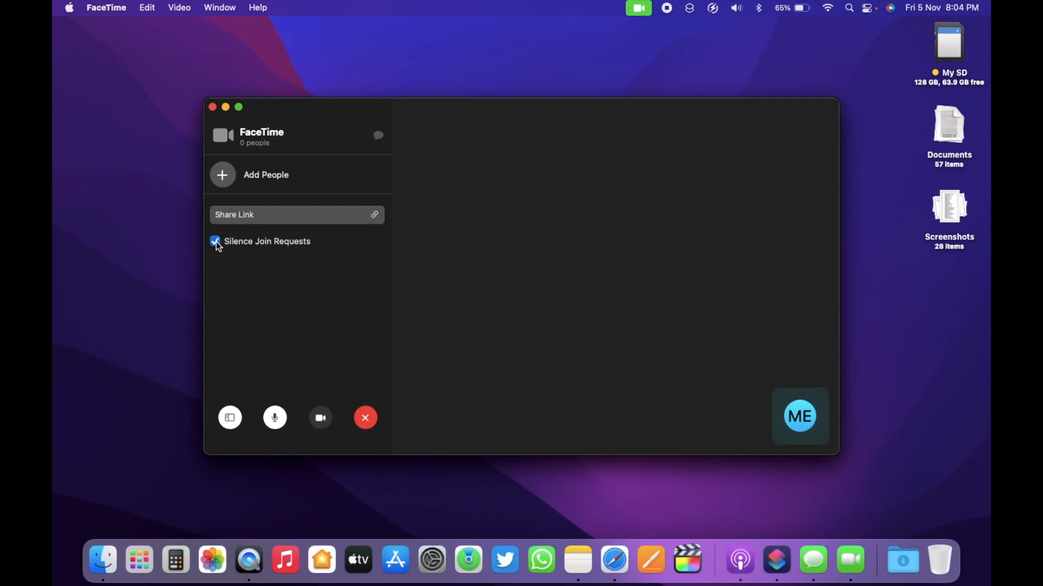
pyautogui.click(215, 241)
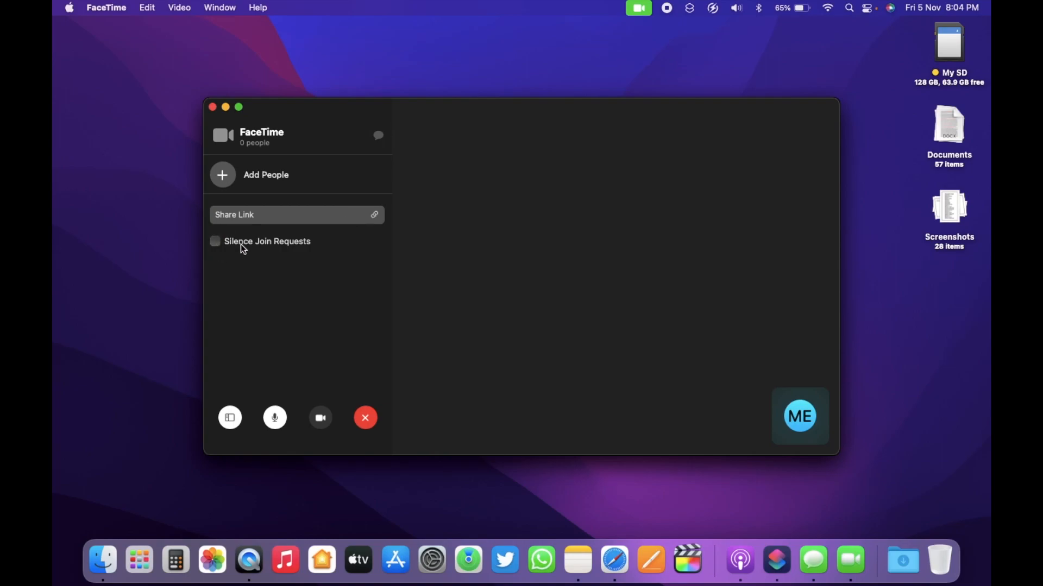
# End the FaceTime call and review Focus modes, with Do Not Disturb off, in Notifications & Focus
pyautogui.click(365, 417)
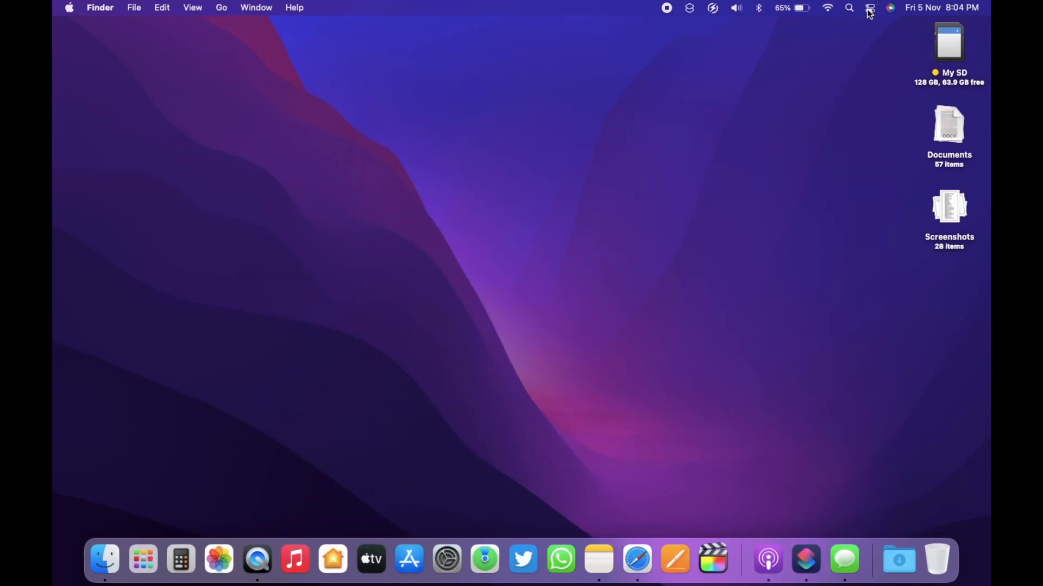
pyautogui.click(869, 8)
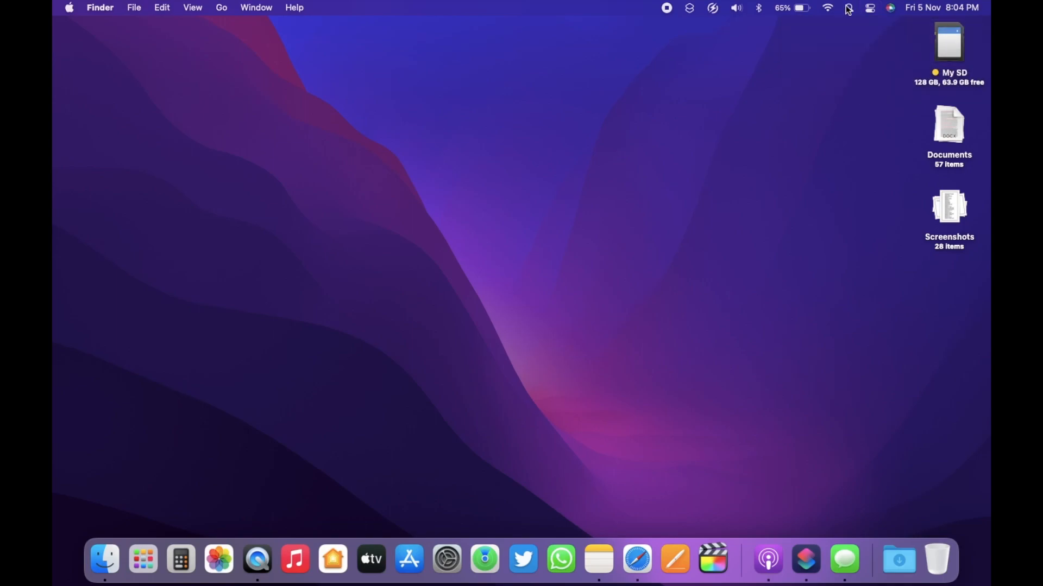
pyautogui.click(869, 8)
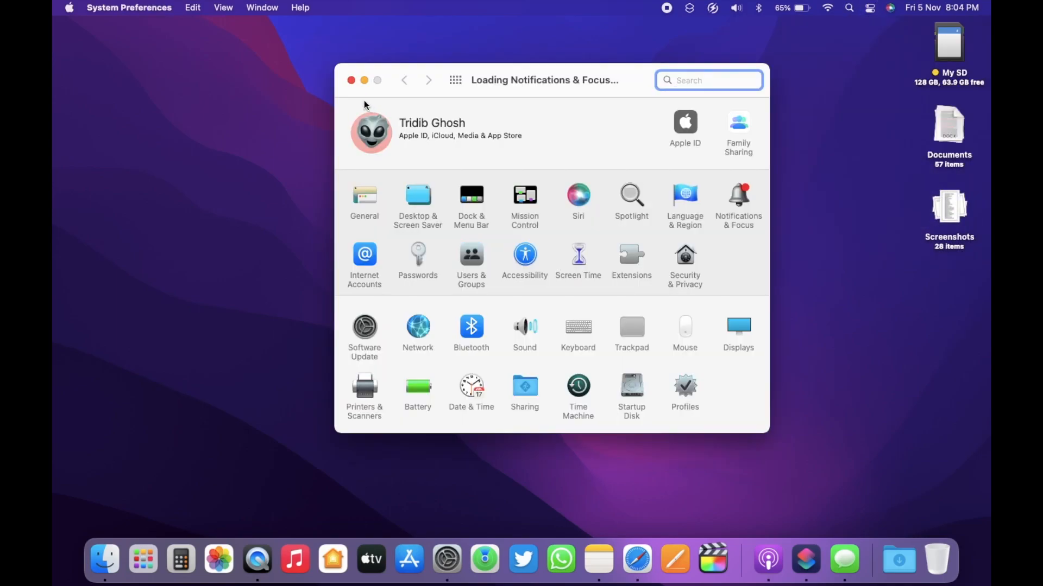
pyautogui.click(737, 200)
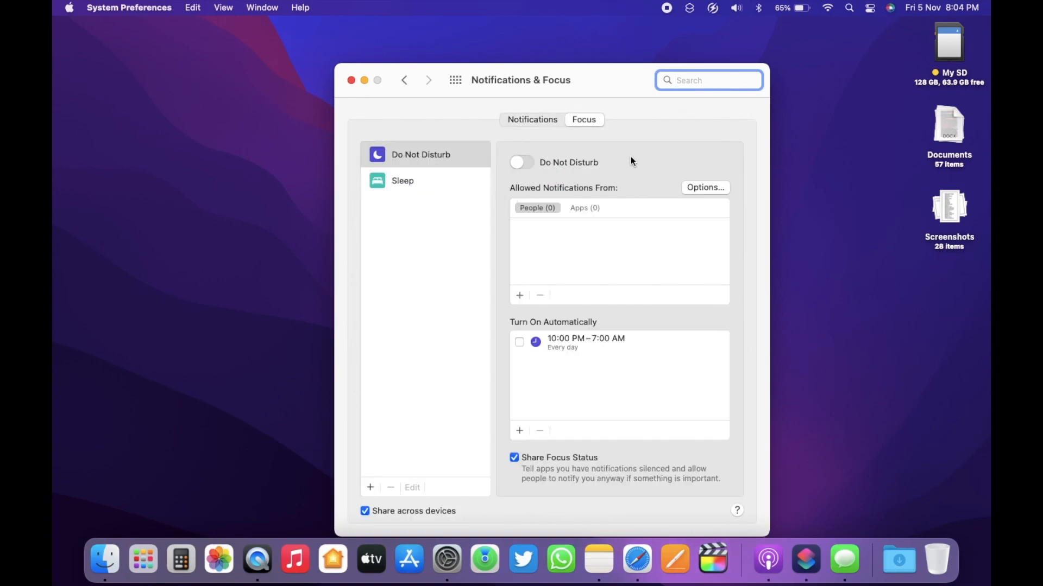
pyautogui.click(869, 8)
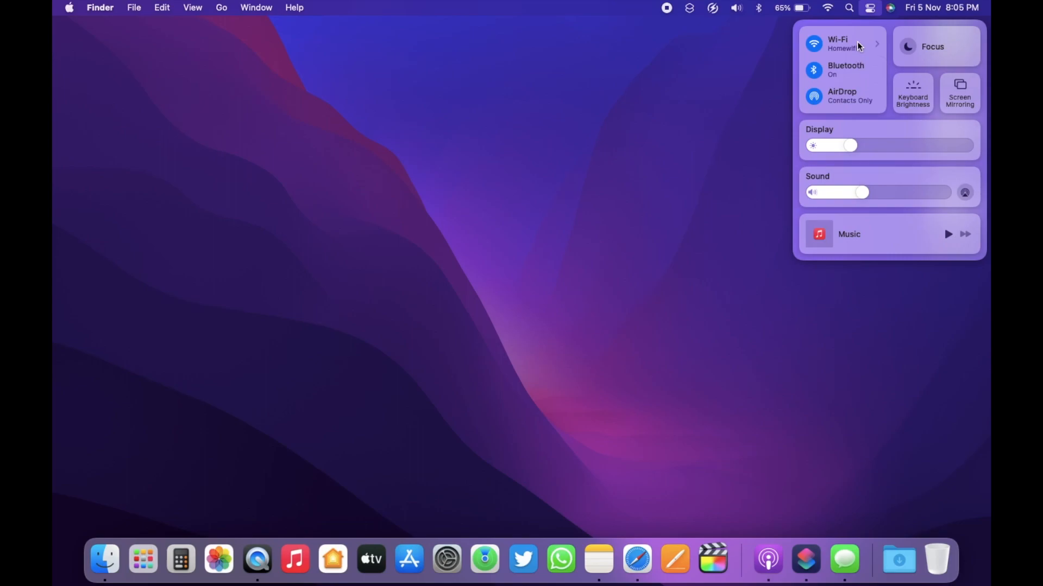
pyautogui.moveTo(847, 81)
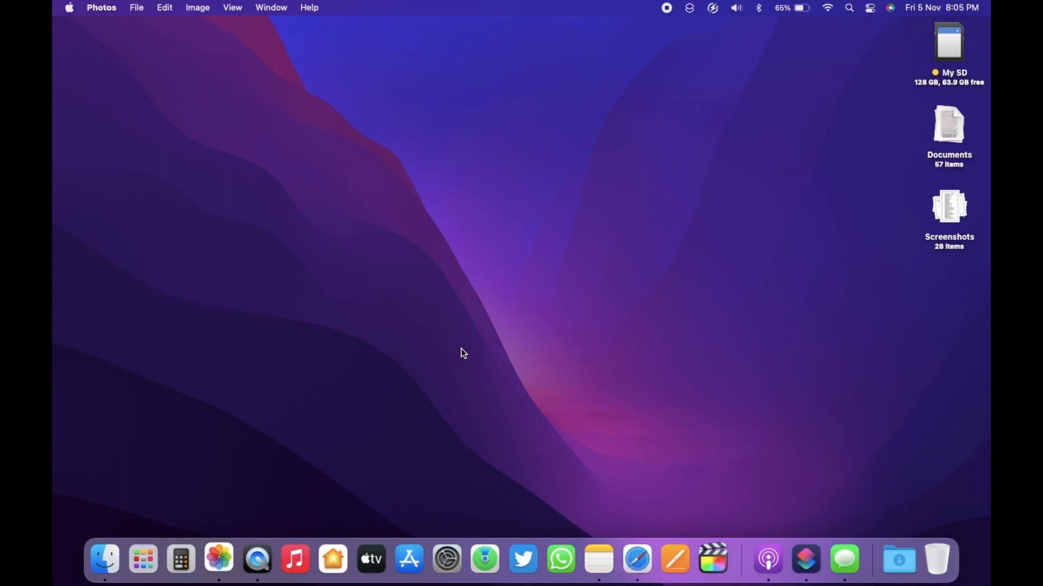
# View the iOS 15 screenshot full size in Photos with its Info panel of name, date, dimensions and size
pyautogui.click(218, 558)
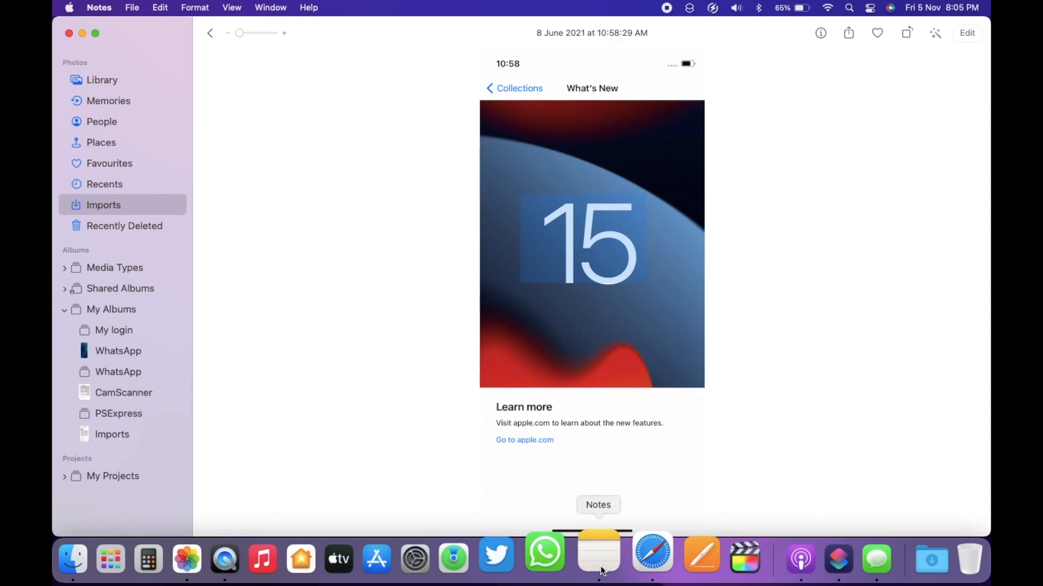
pyautogui.click(598, 555)
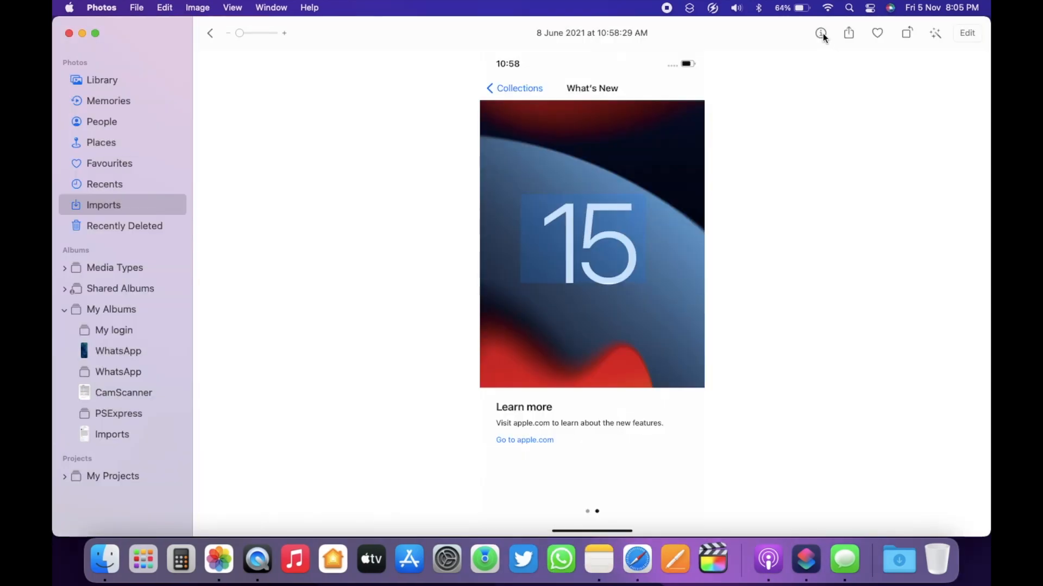
pyautogui.click(821, 33)
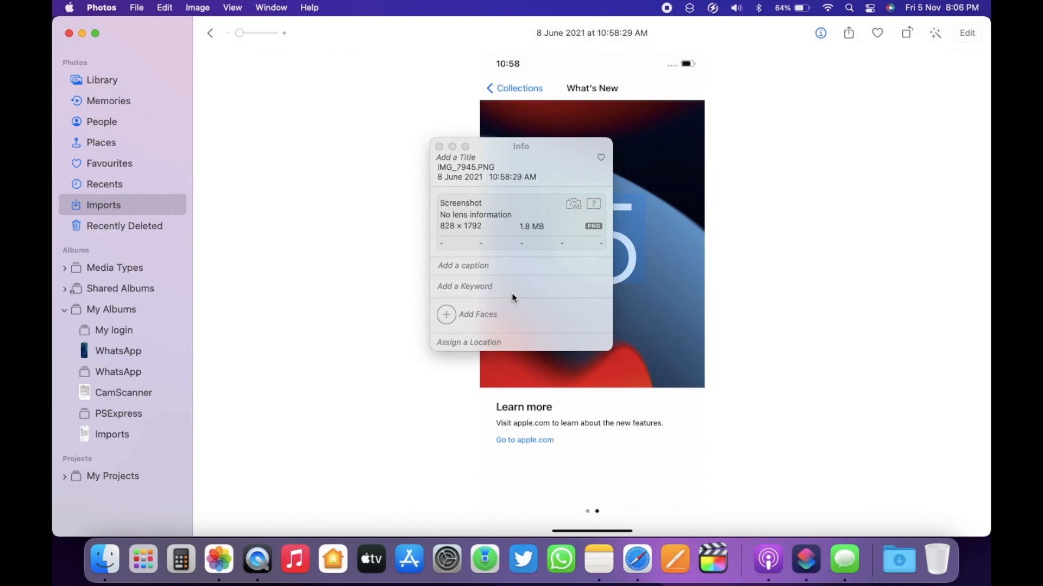
pyautogui.moveTo(528, 179)
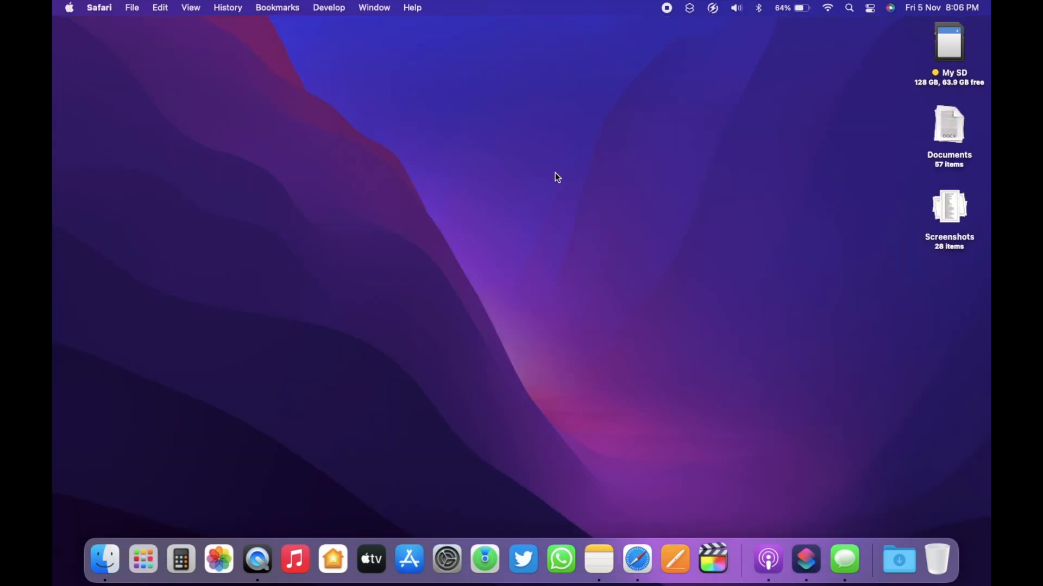
# Load the Apple security updates page in a new tab and review the start page customisation options
pyautogui.click(637, 559)
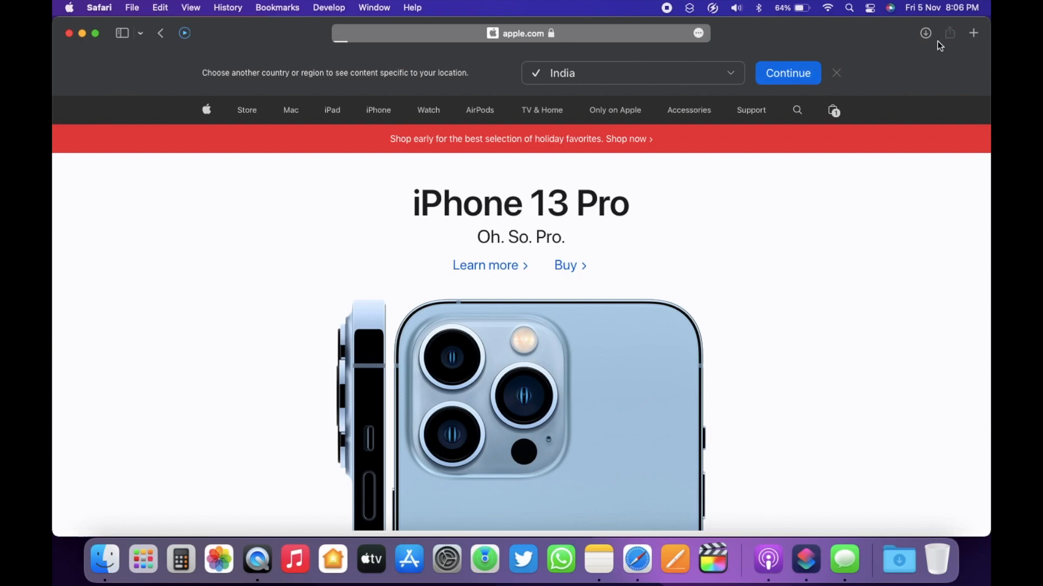
pyautogui.click(972, 33)
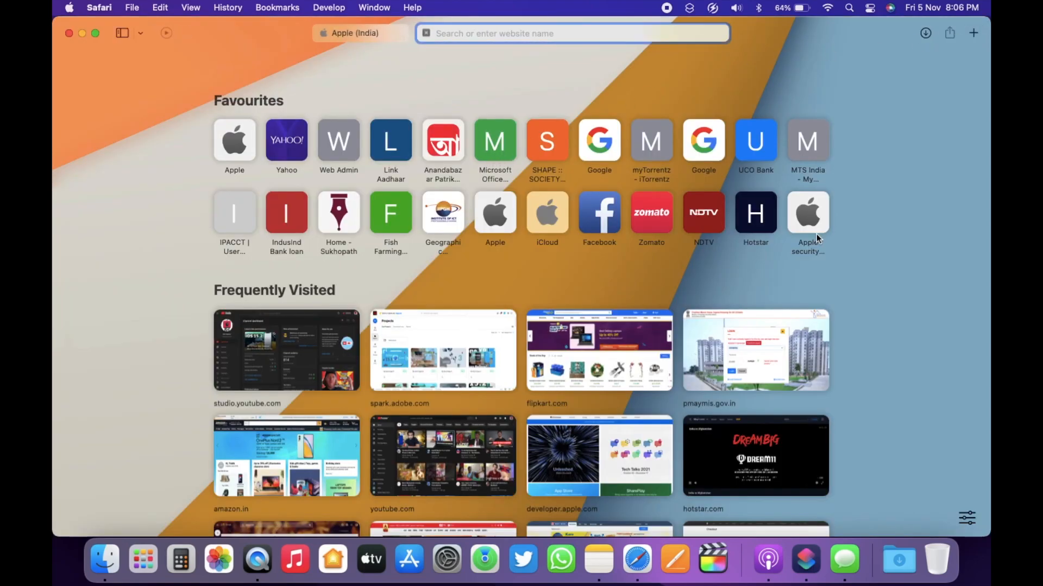
pyautogui.click(807, 213)
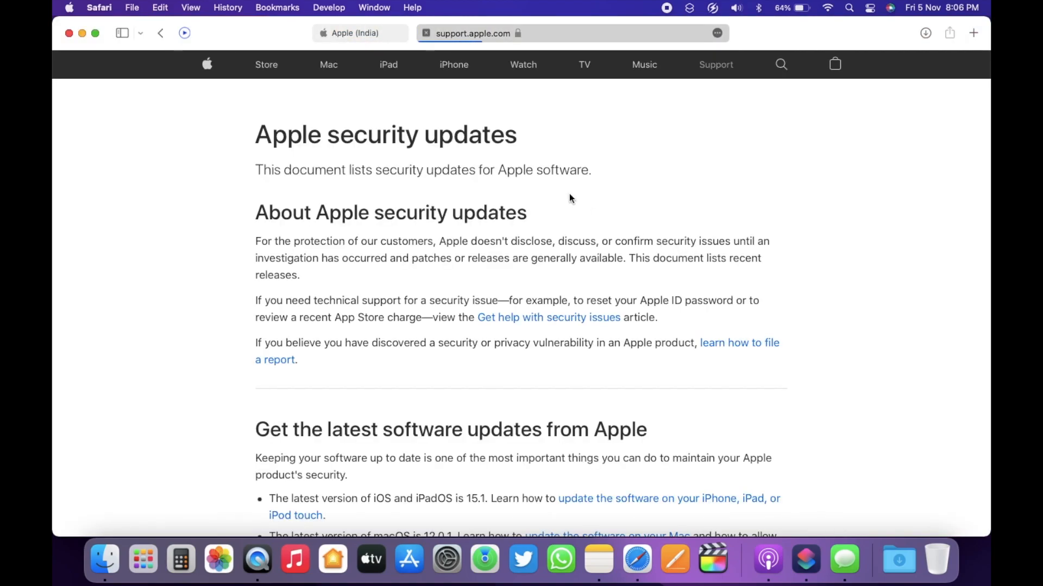
pyautogui.click(973, 32)
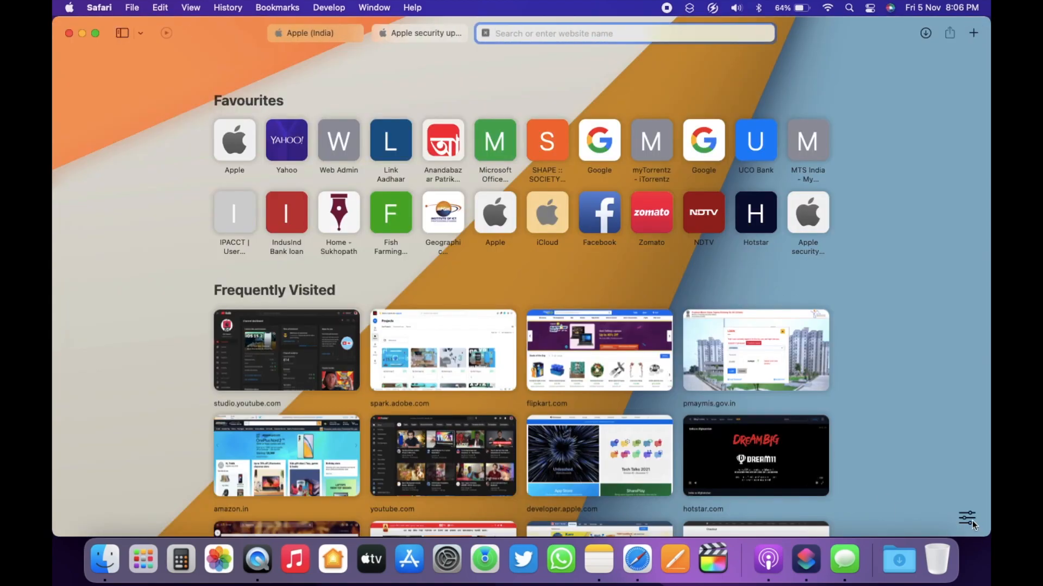
pyautogui.click(967, 518)
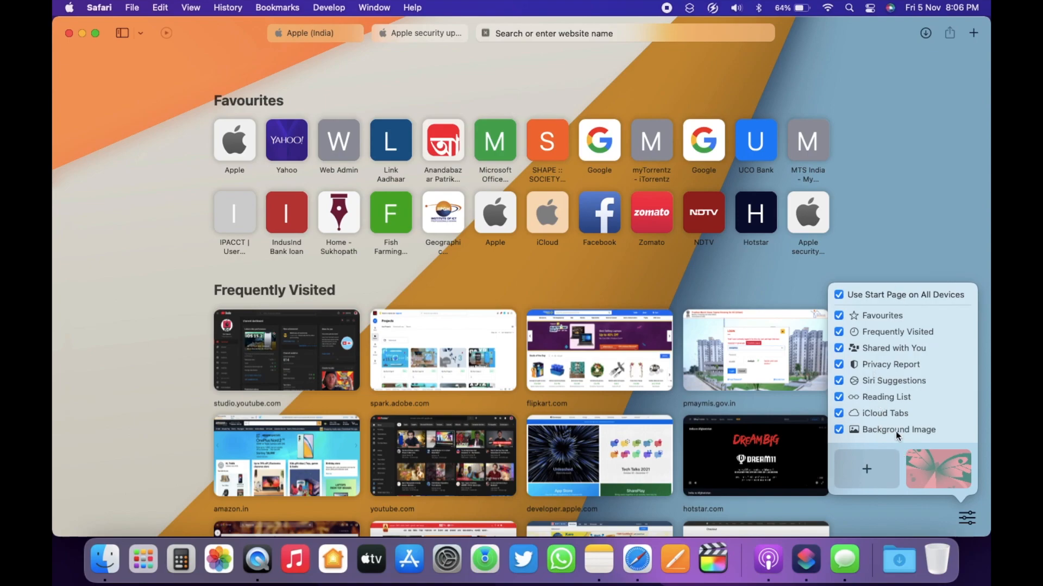
pyautogui.moveTo(893, 381)
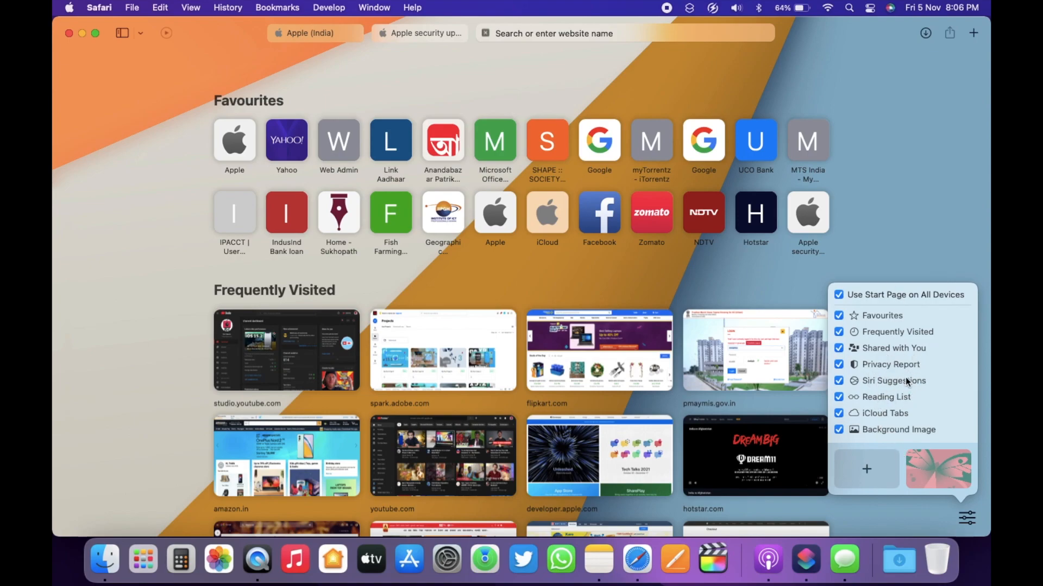
pyautogui.moveTo(893, 393)
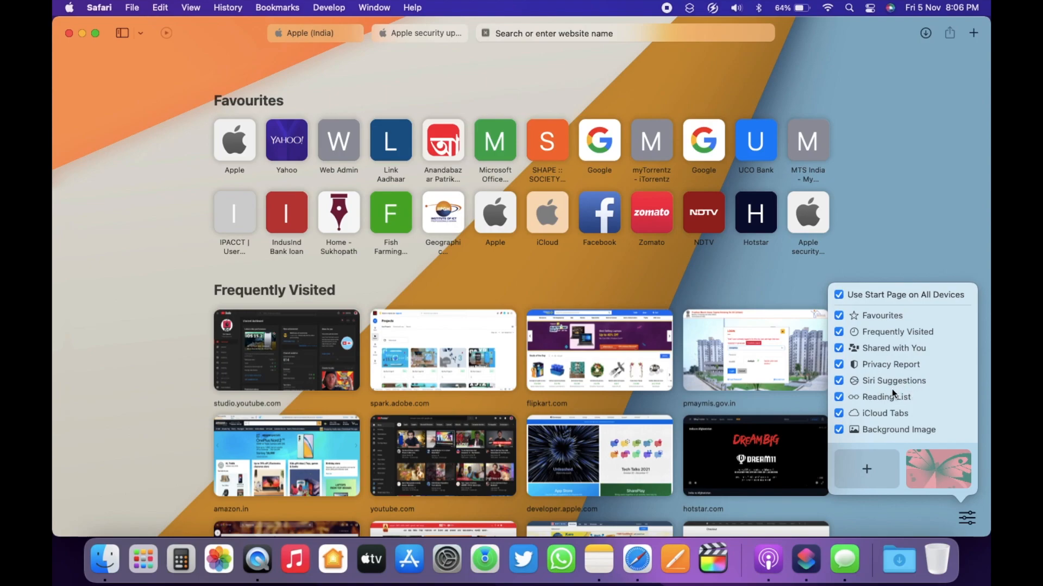
pyautogui.moveTo(897, 407)
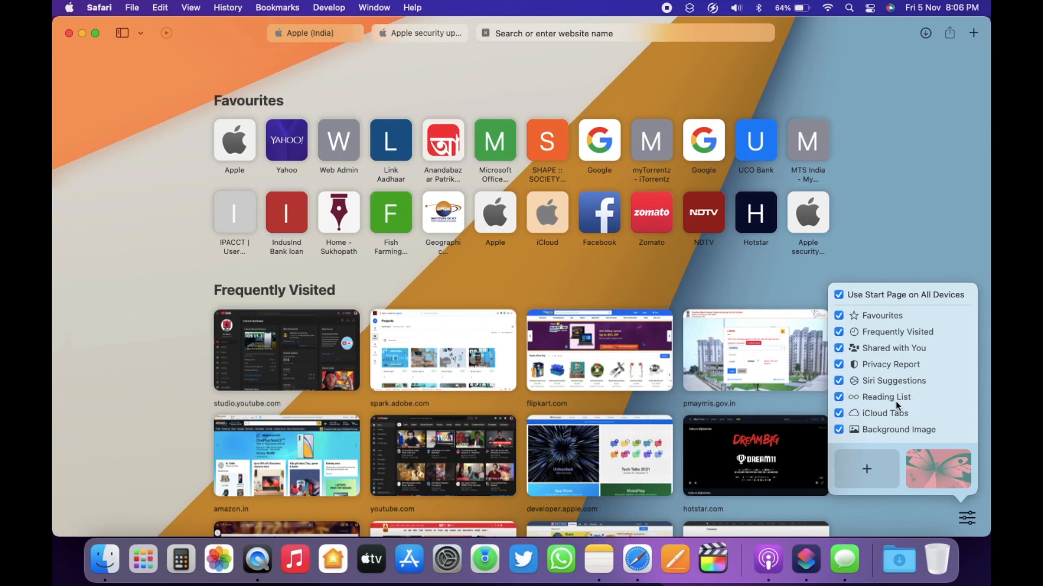
pyautogui.moveTo(102, 308)
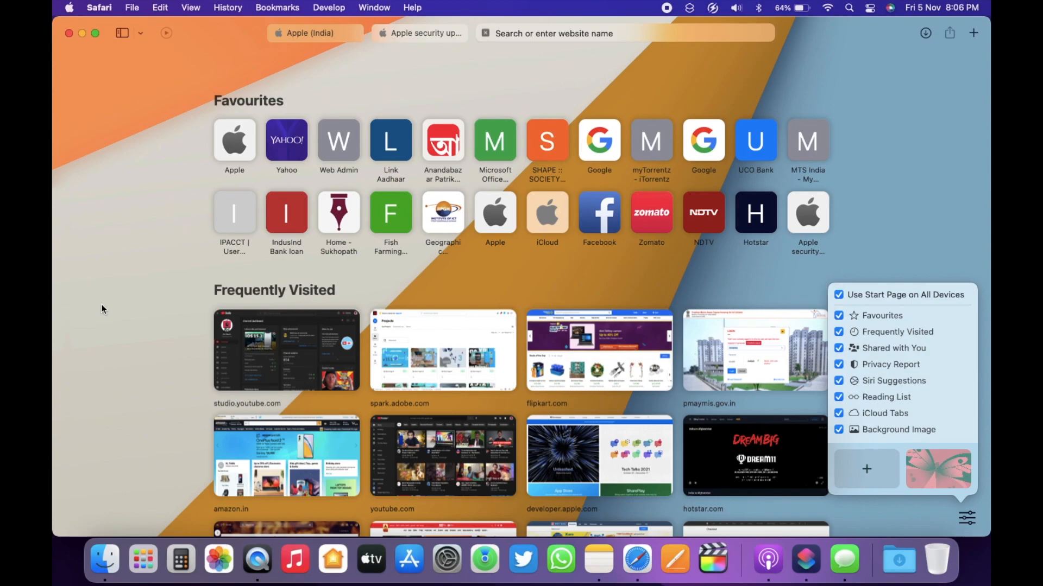
pyautogui.click(423, 34)
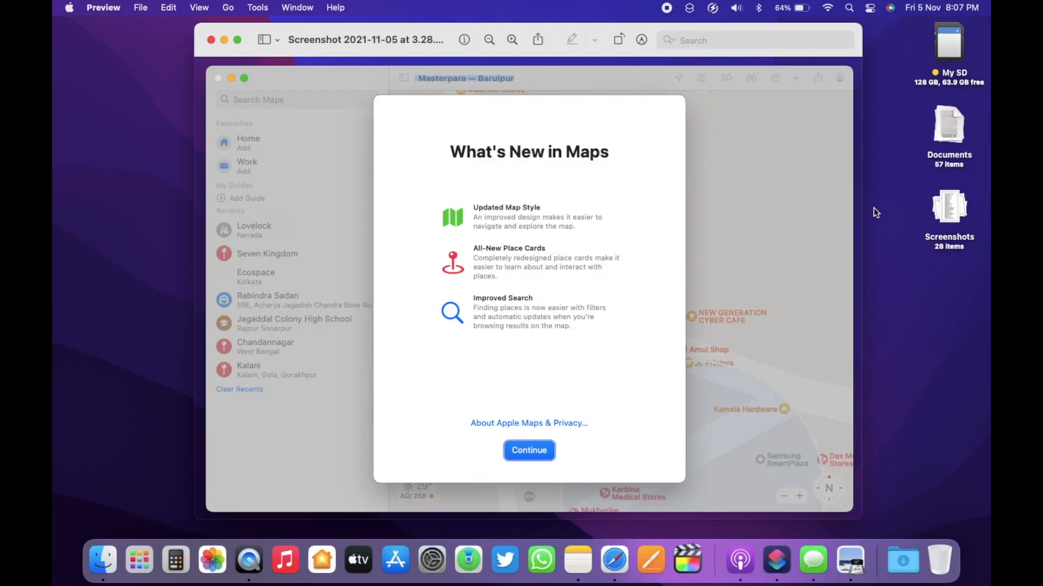
pyautogui.moveTo(659, 242)
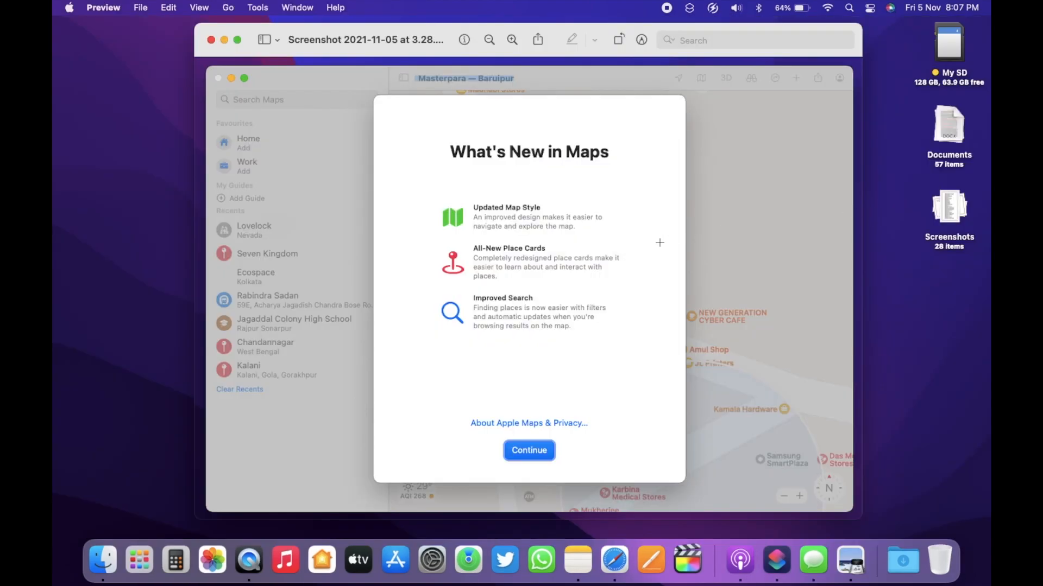
# Launch Maps to a satellite view of Asia with the current location marked
pyautogui.click(529, 449)
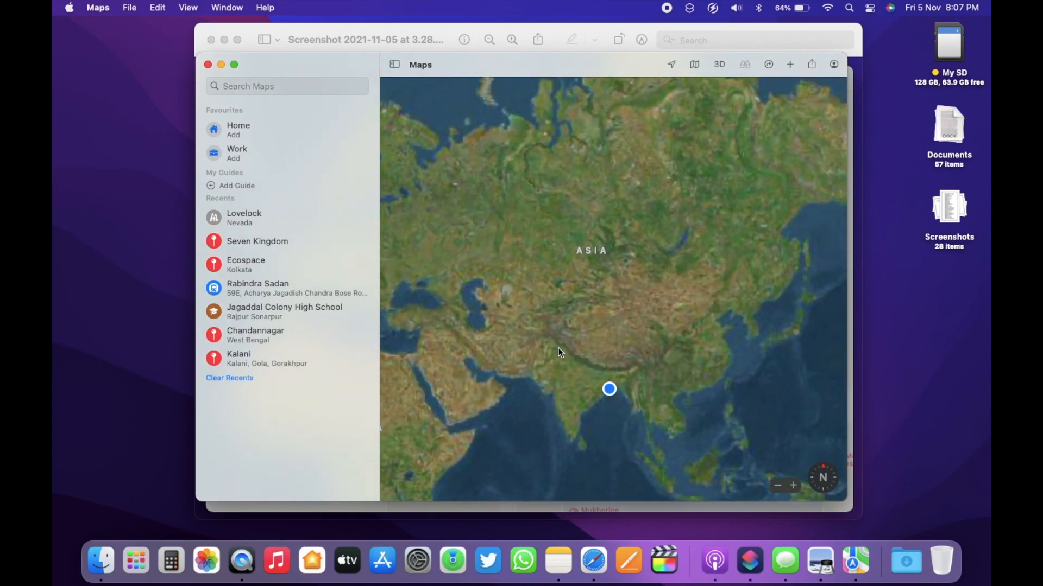
pyautogui.moveTo(648, 298)
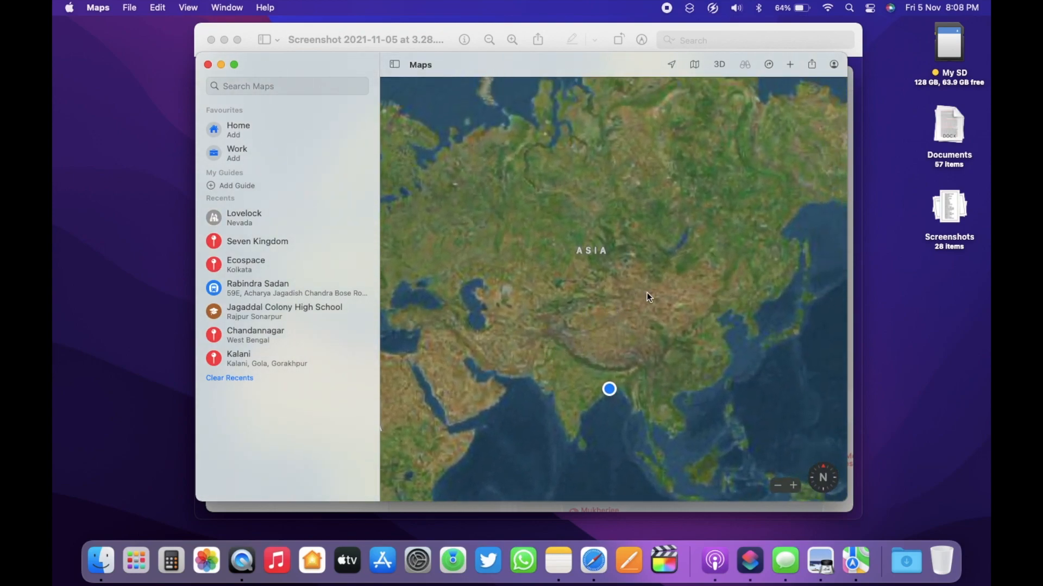
pyautogui.moveTo(451, 212)
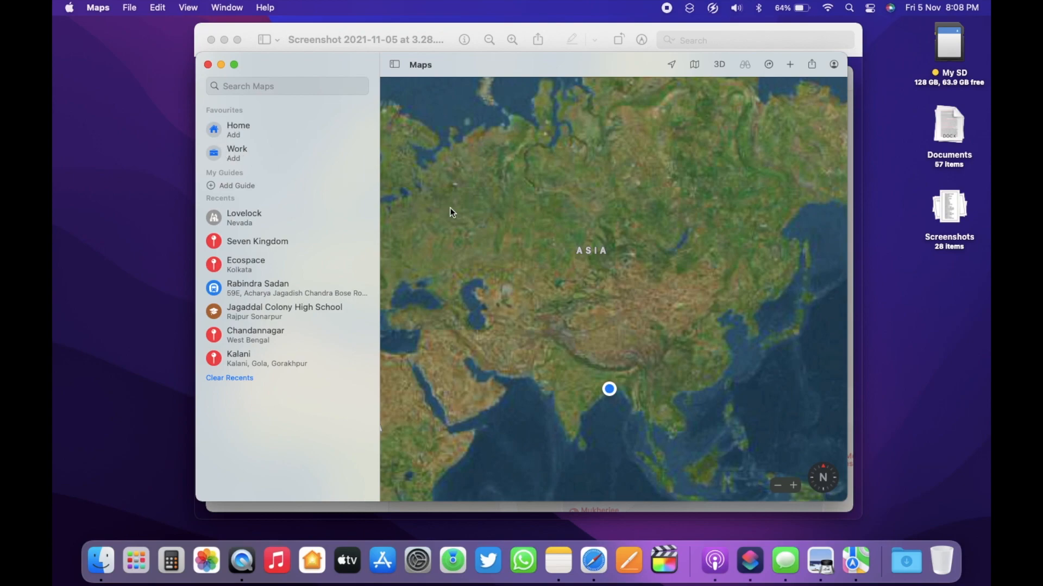
pyautogui.moveTo(481, 213)
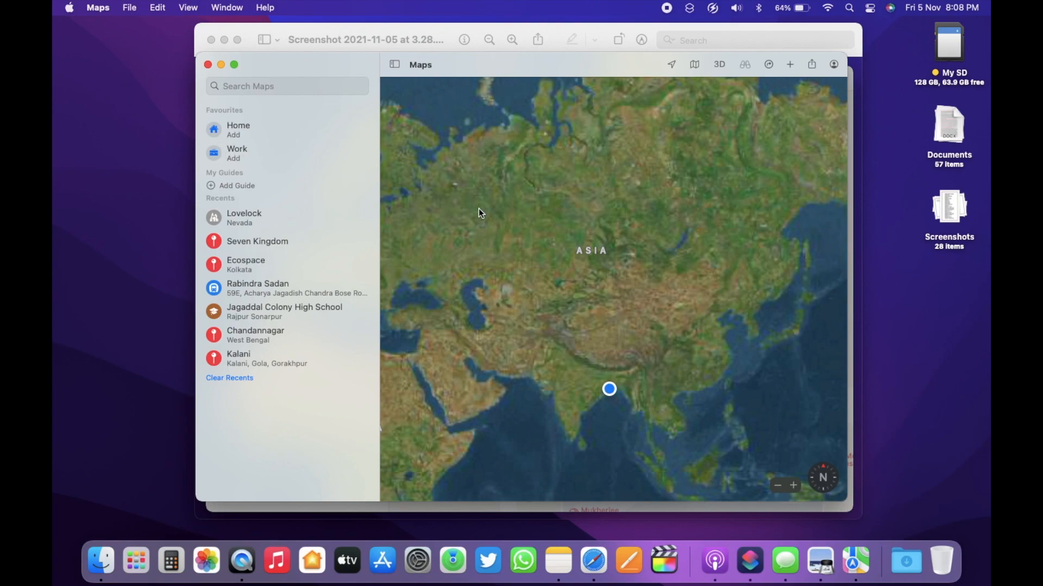
pyautogui.moveTo(570, 220)
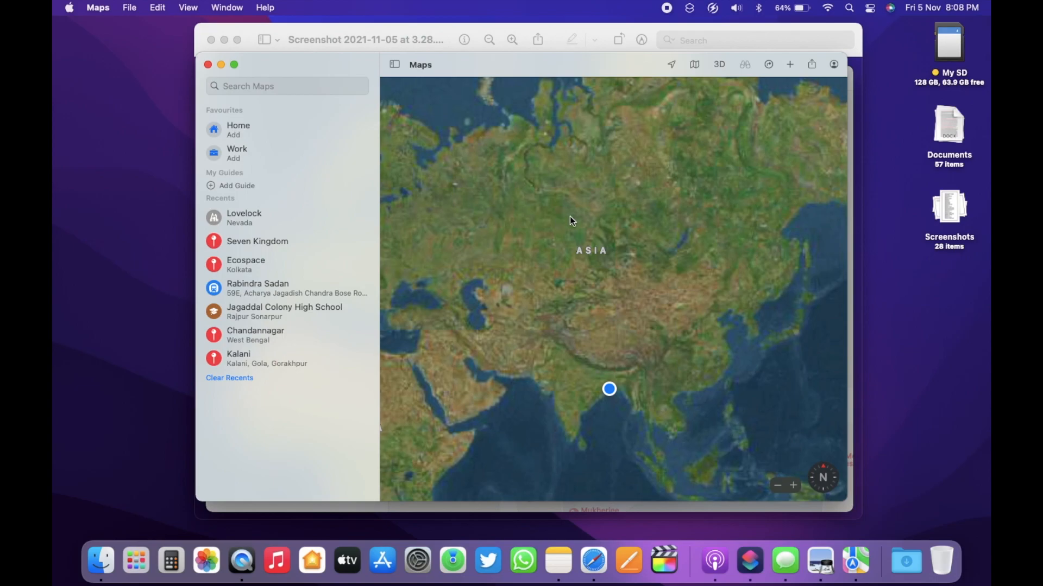
pyautogui.moveTo(654, 91)
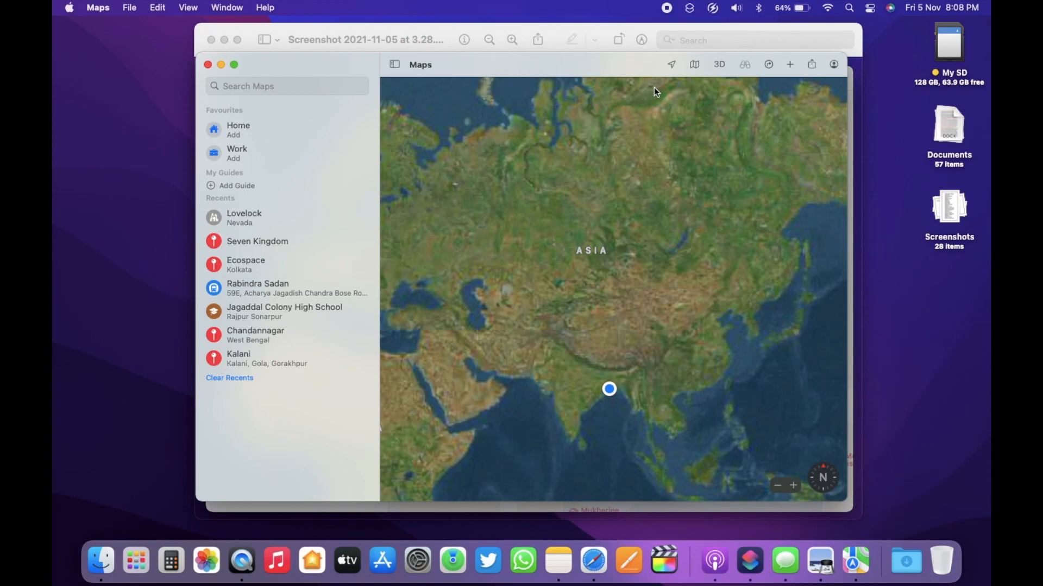
pyautogui.click(381, 560)
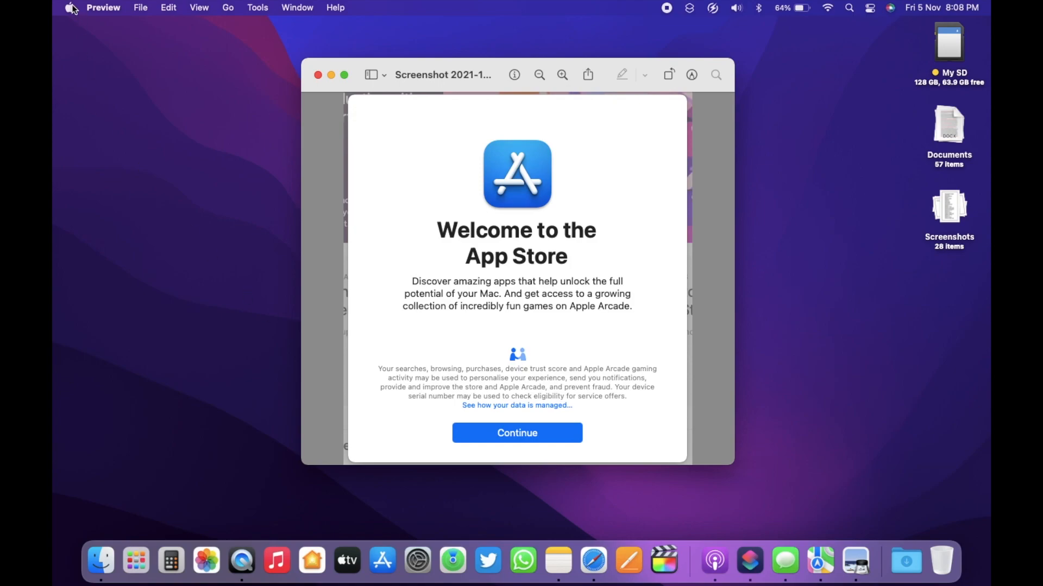
# Launch App Store via the Apple menu and browse Discover and the Apple Arcade three-months-free offer
pyautogui.click(69, 7)
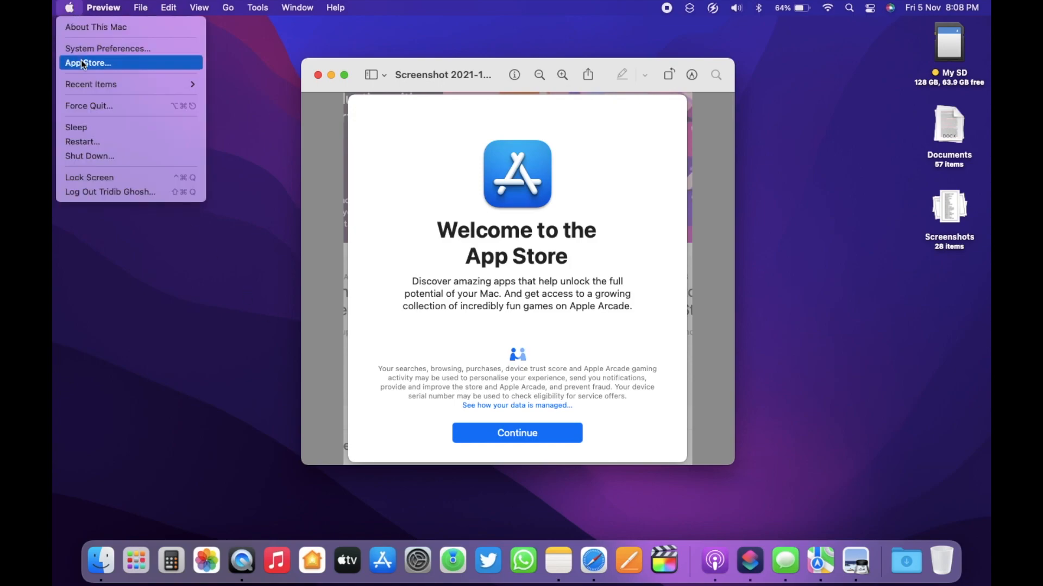
pyautogui.click(87, 63)
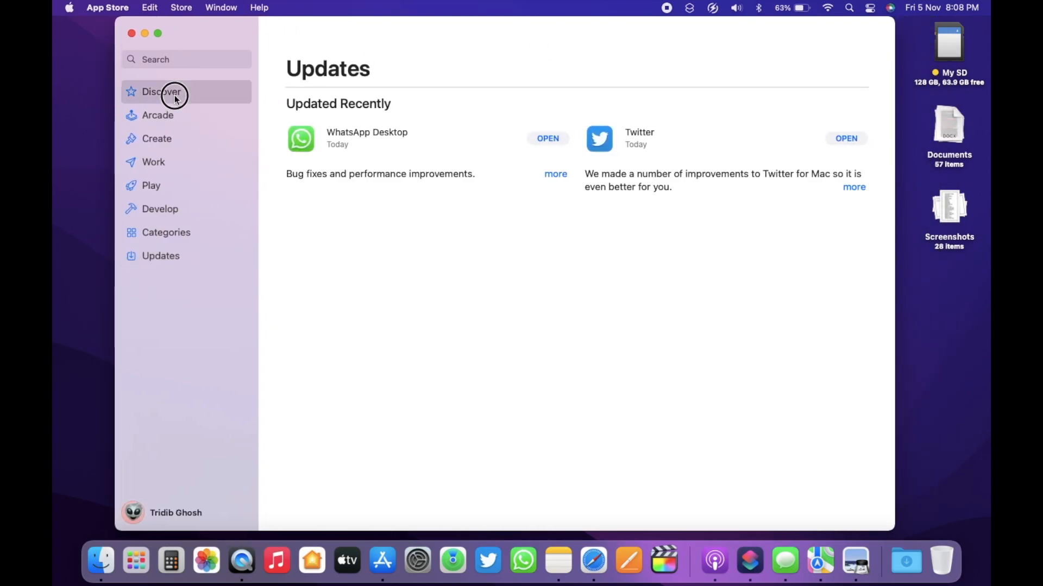
pyautogui.click(160, 91)
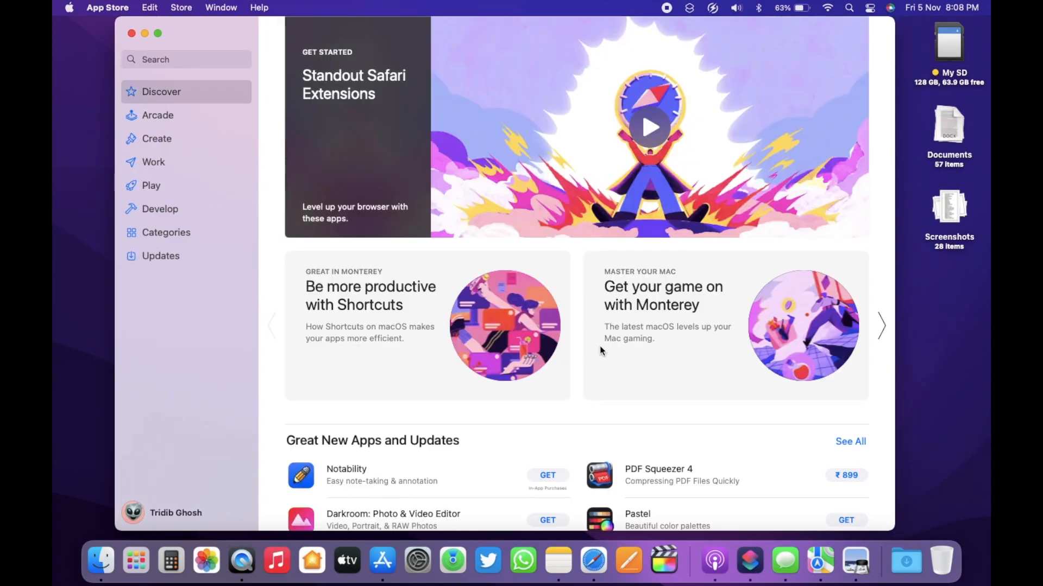
pyautogui.click(157, 115)
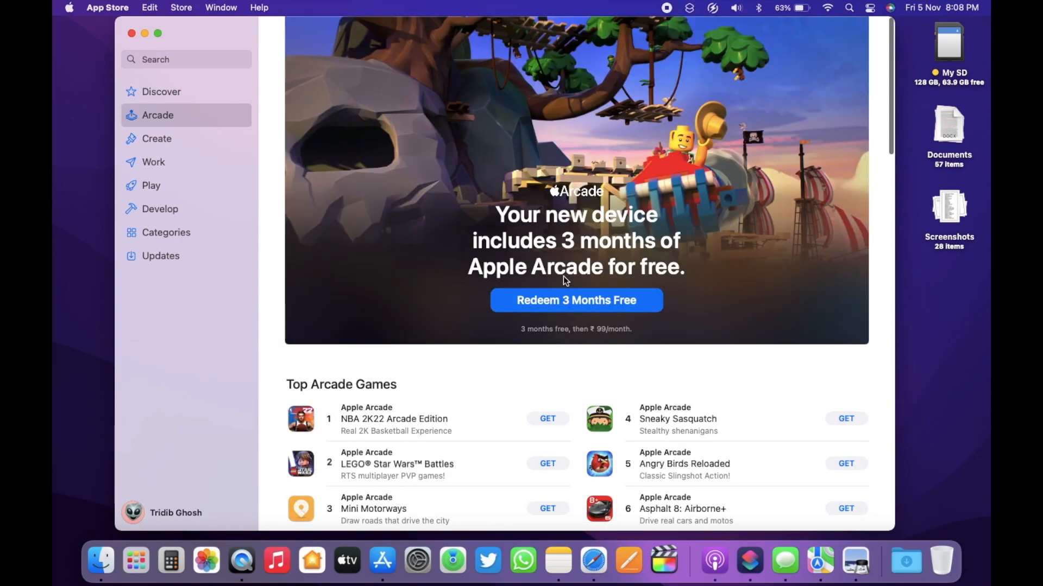
pyautogui.scroll(-3)
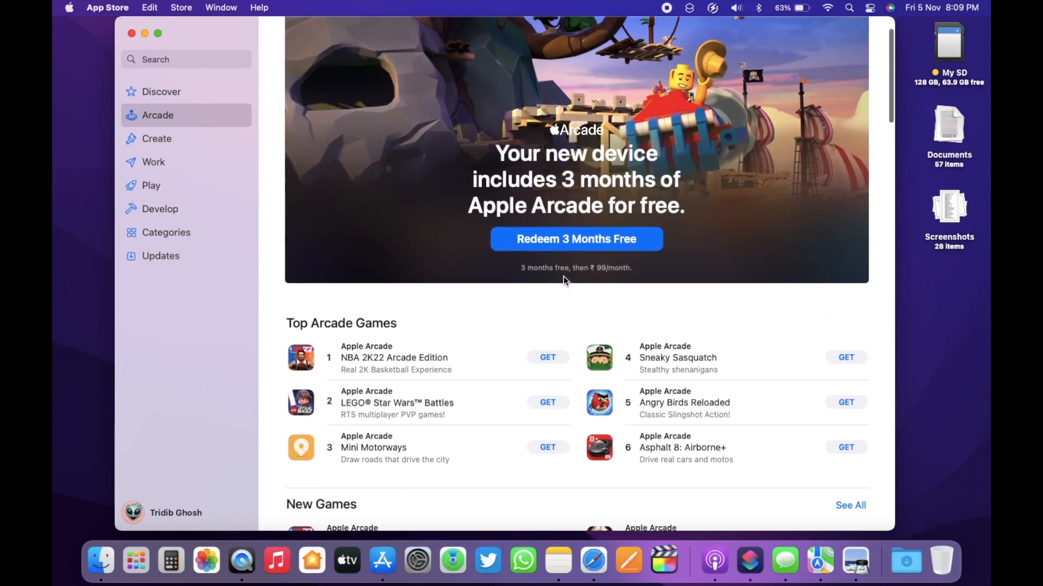
pyautogui.click(160, 91)
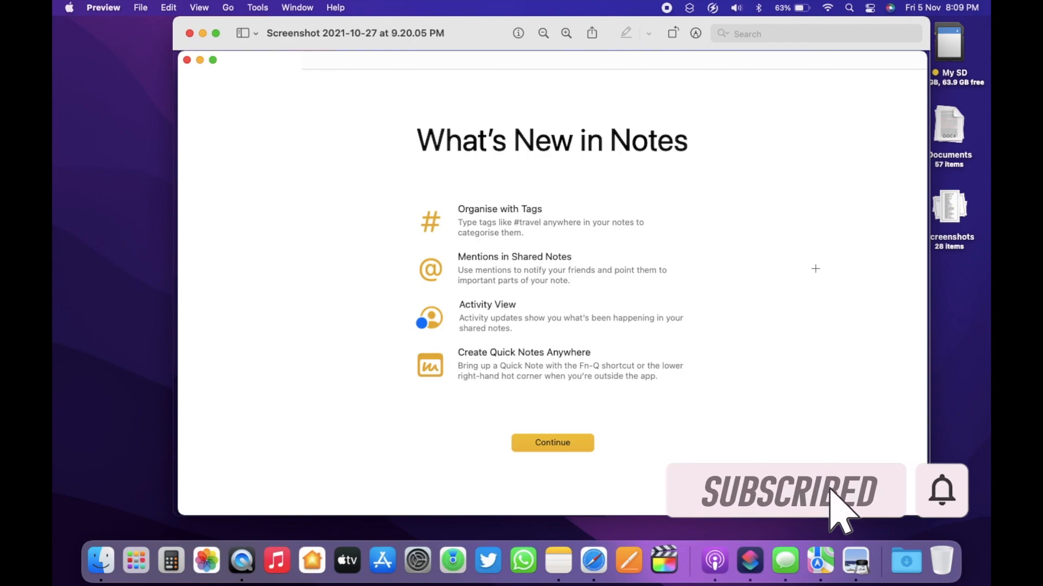
pyautogui.moveTo(728, 271)
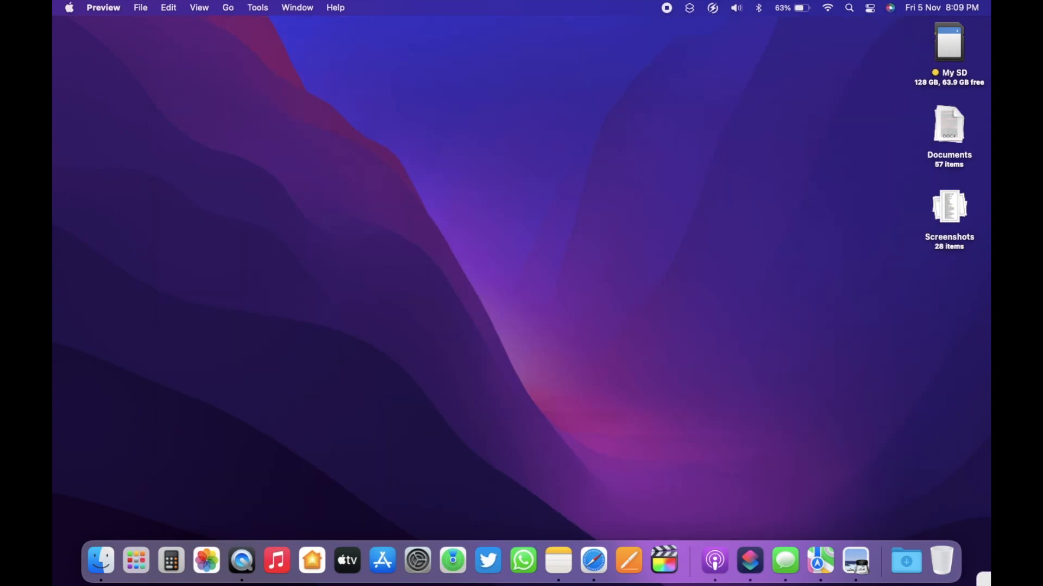
# Write a quick note 'hello', view its Send a Copy options, then close Notes
pyautogui.click(575, 560)
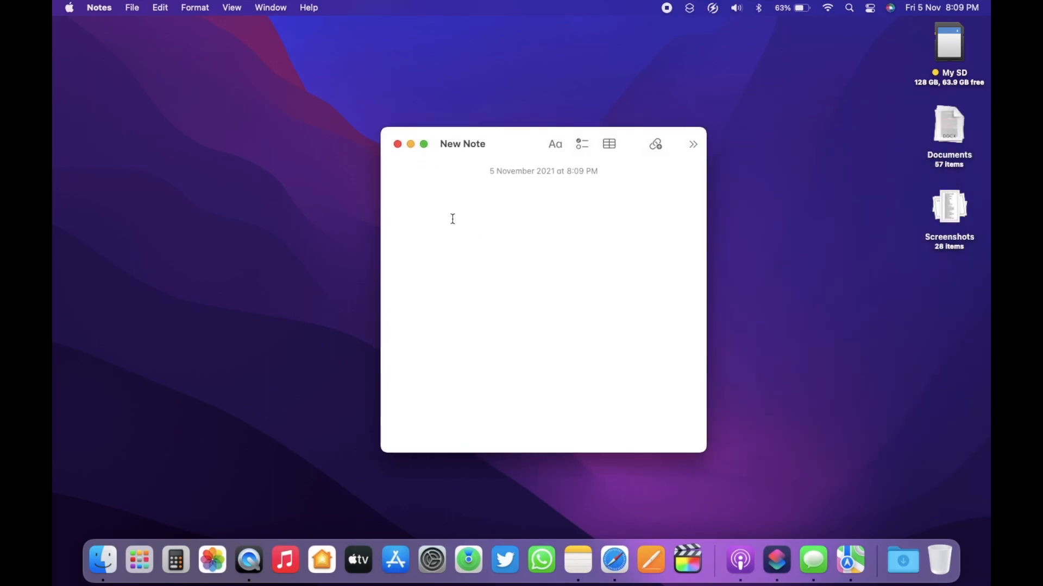
pyautogui.write('hello')
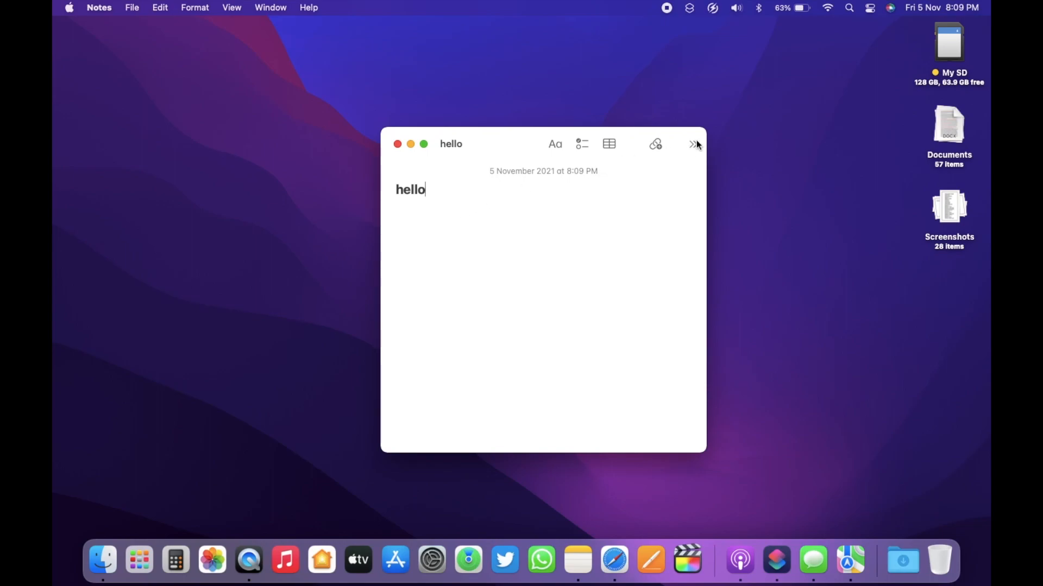
pyautogui.click(693, 143)
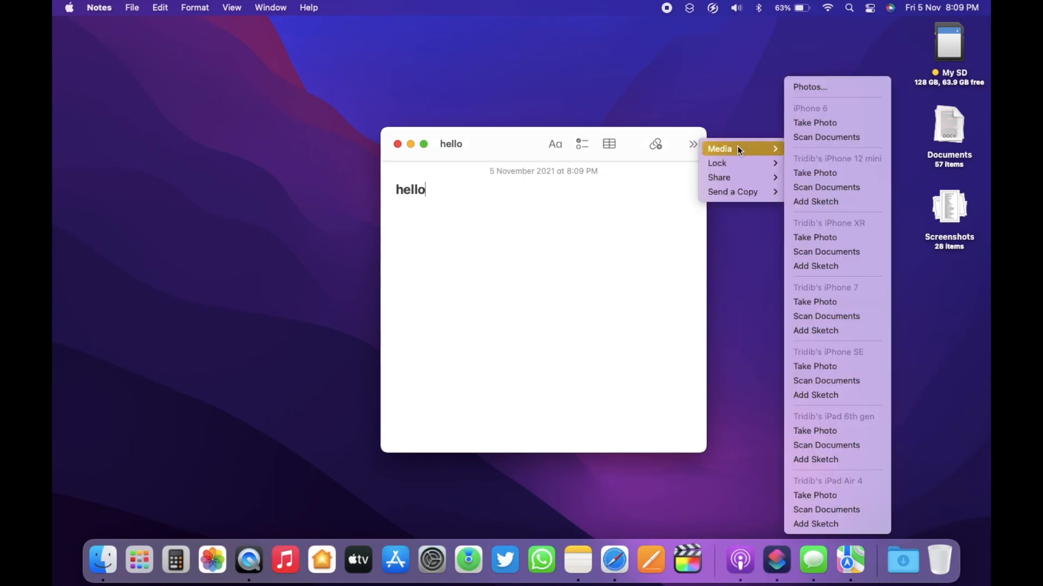
pyautogui.moveTo(716, 163)
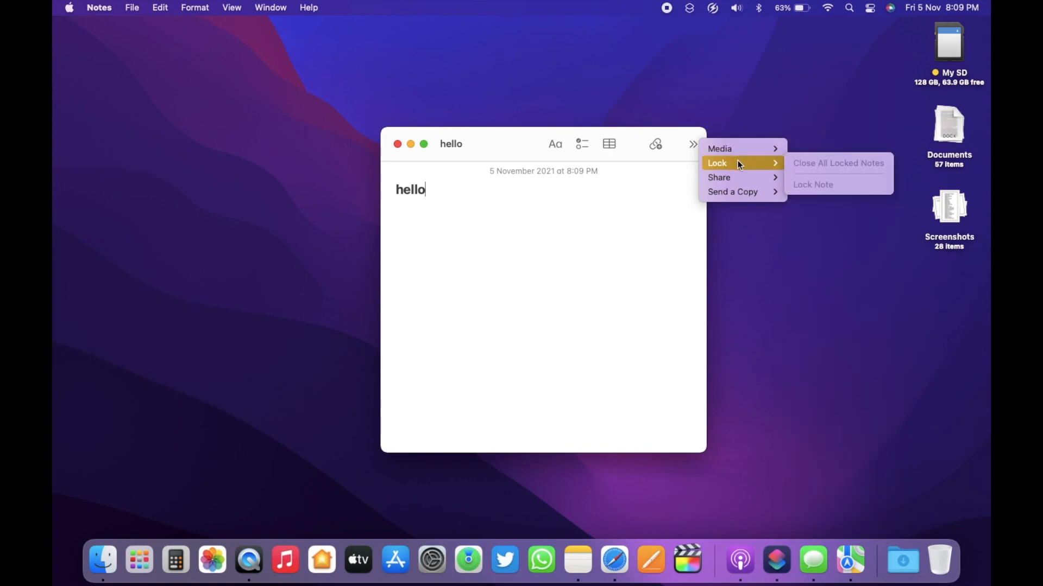
pyautogui.moveTo(736, 192)
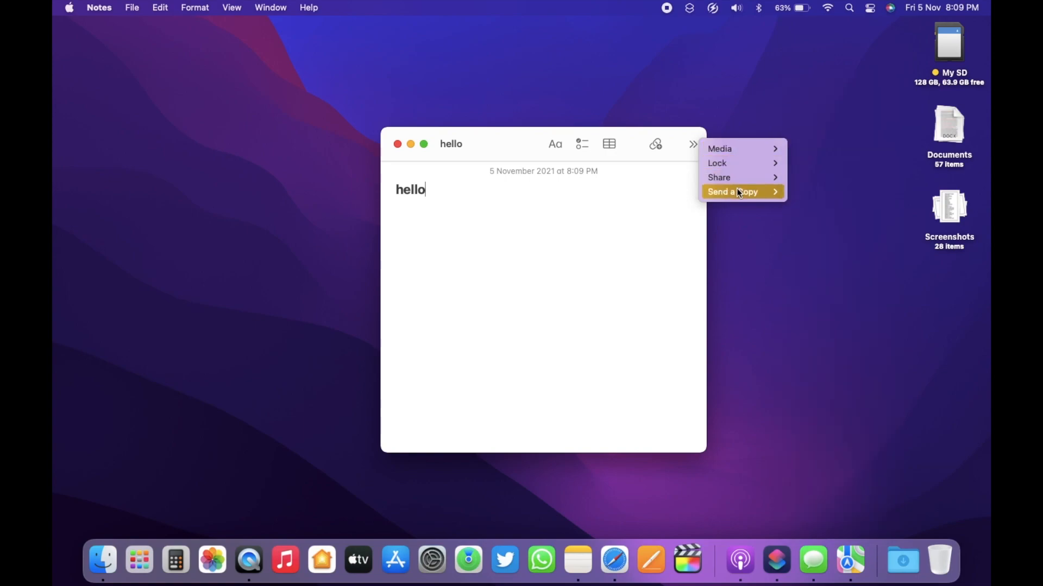
pyautogui.click(732, 191)
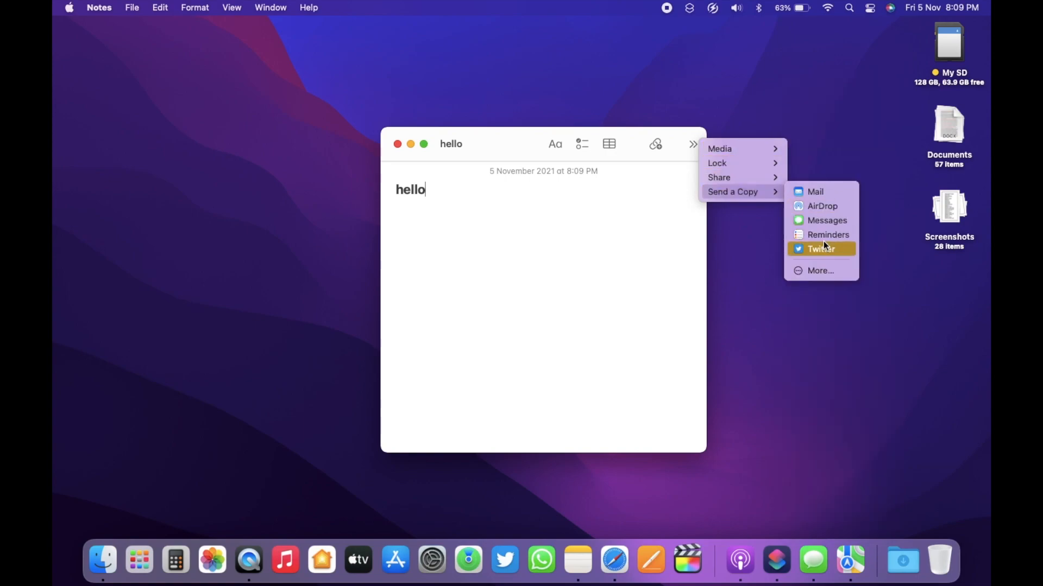
pyautogui.click(612, 557)
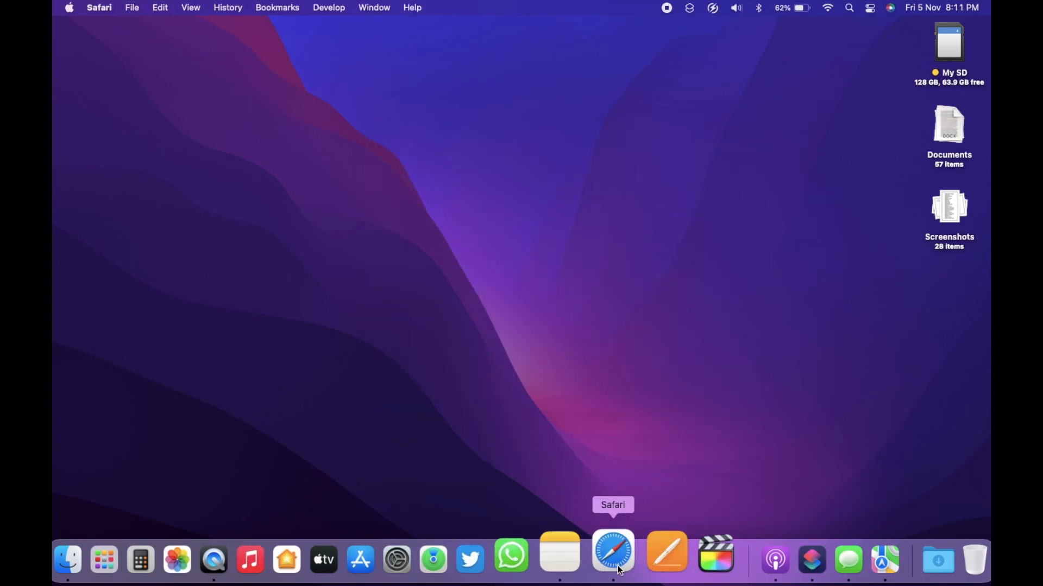
# Request a translation of 'updates' in the Apple security updates heading, accepting the privacy notice
pyautogui.click(611, 557)
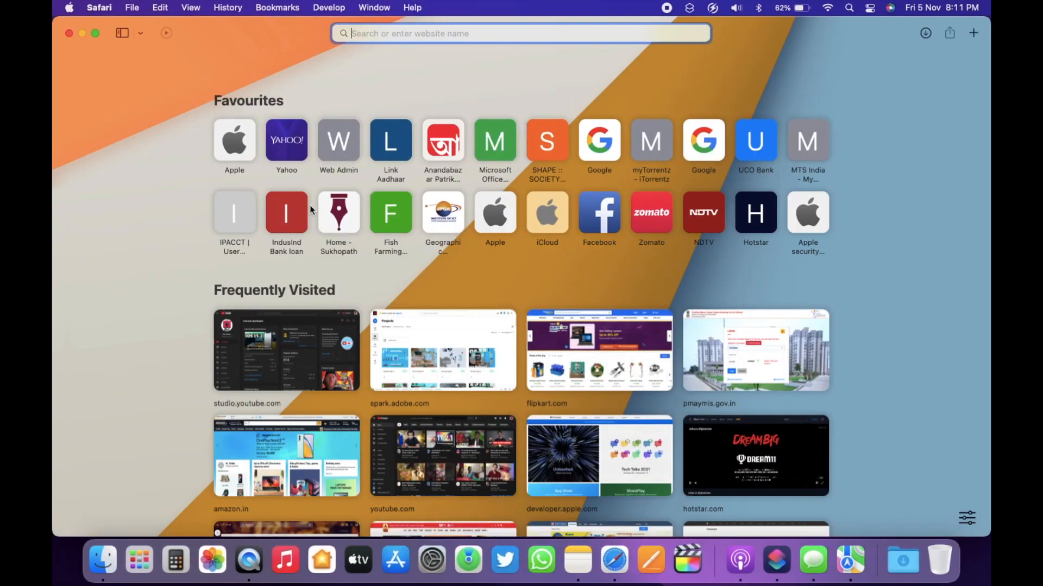
pyautogui.click(807, 213)
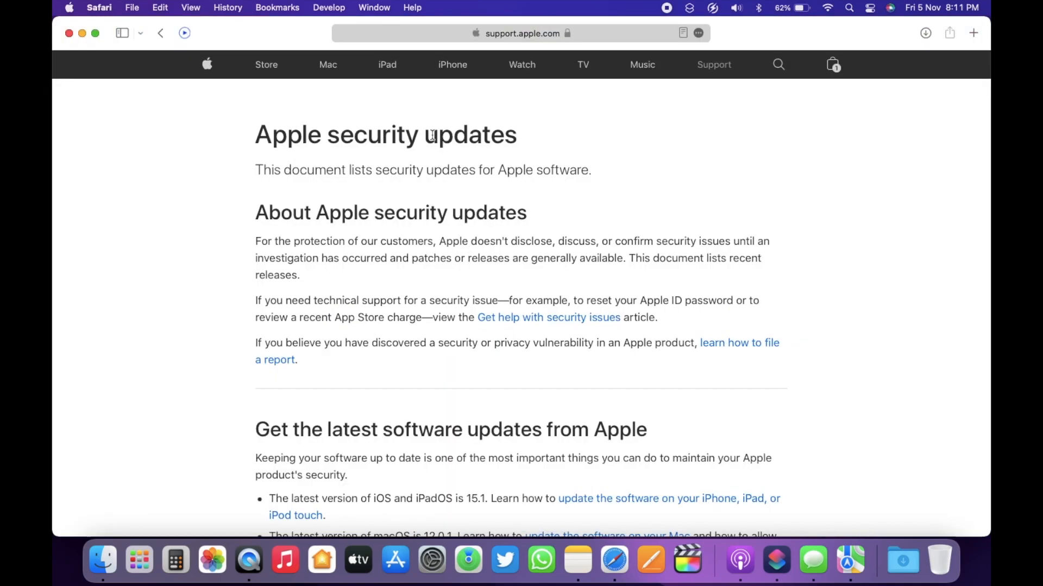
pyautogui.doubleClick(470, 135)
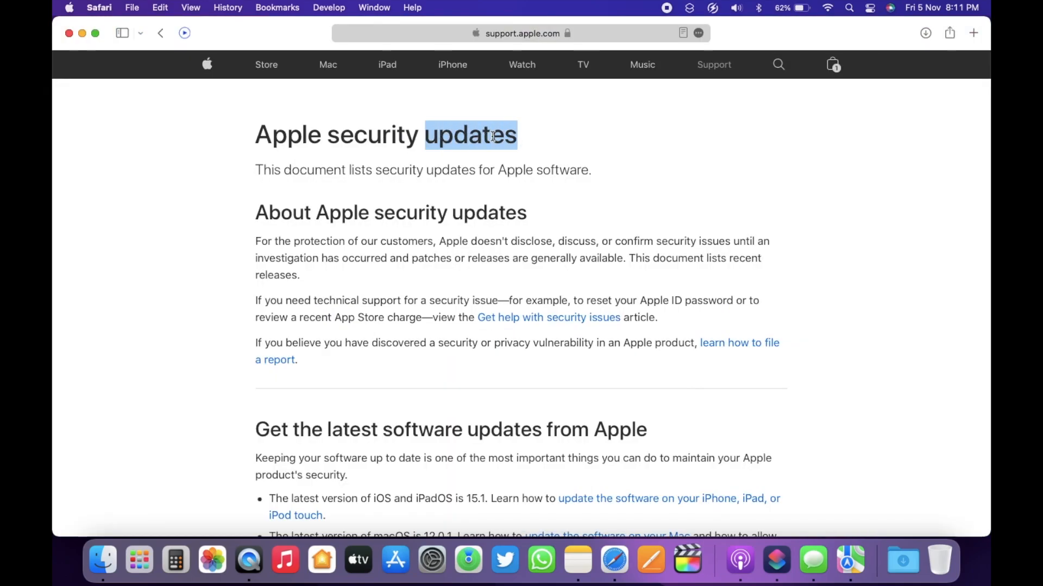
pyautogui.rightClick(470, 135)
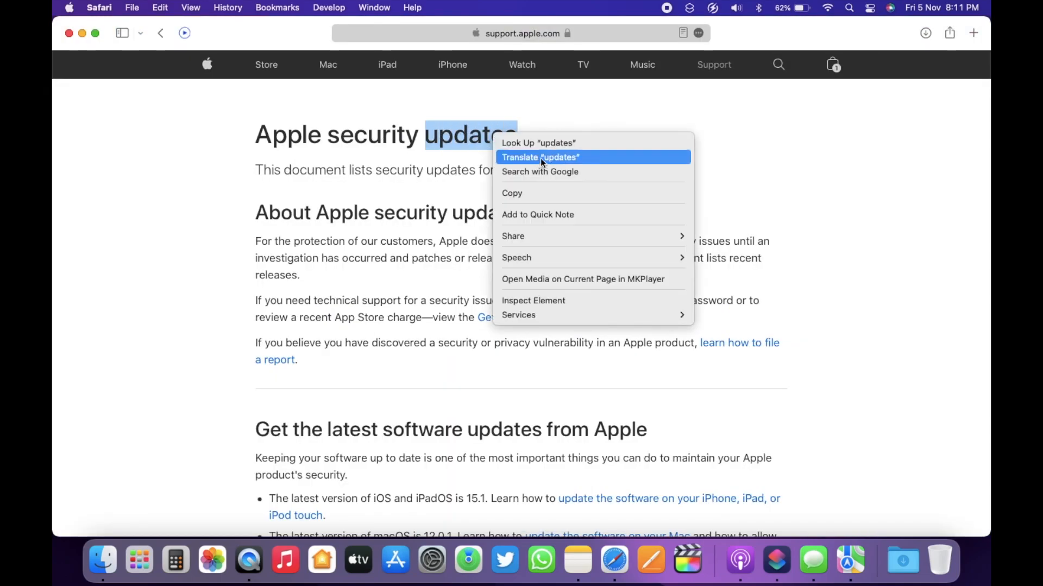
pyautogui.click(540, 156)
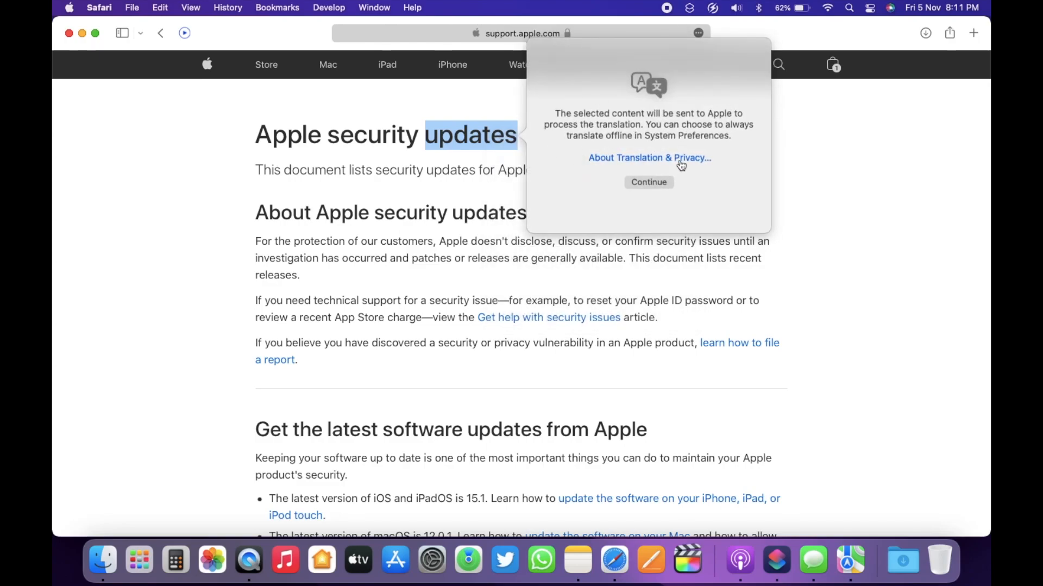
pyautogui.moveTo(648, 184)
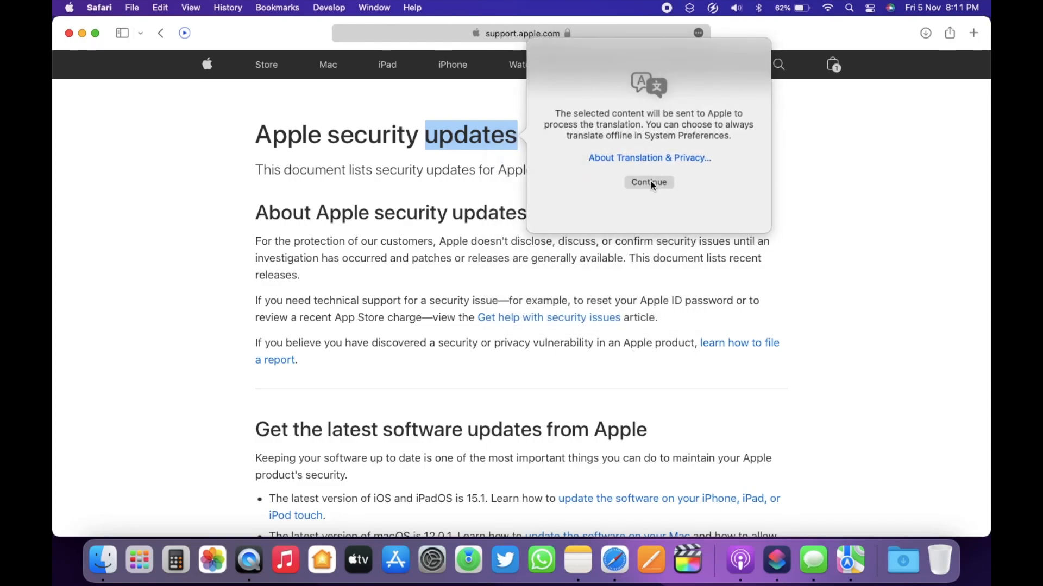
pyautogui.click(739, 560)
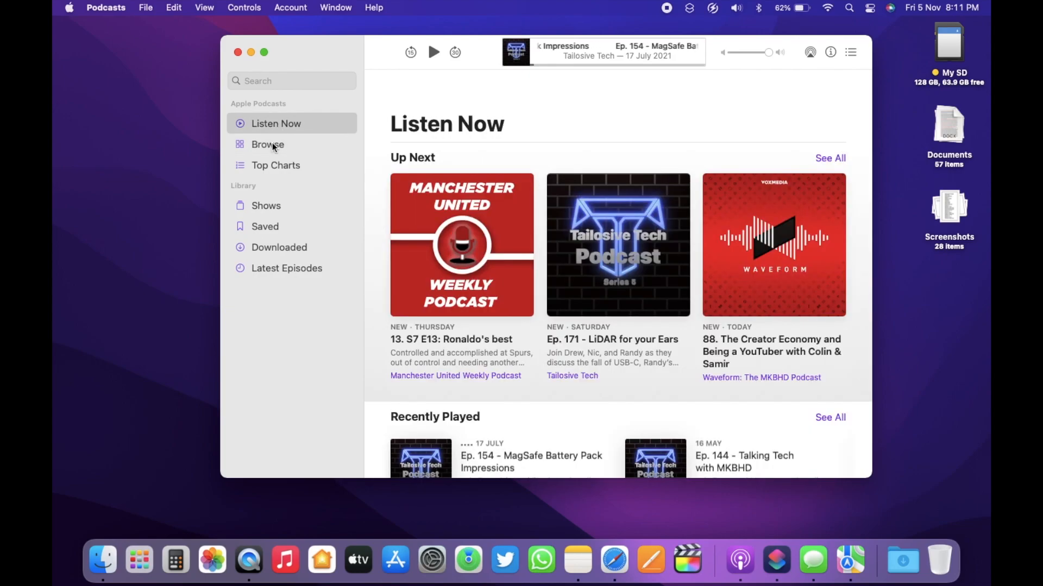
# View Browse, Top Charts, followed Shows and Saved episodes in Podcasts
pyautogui.click(267, 144)
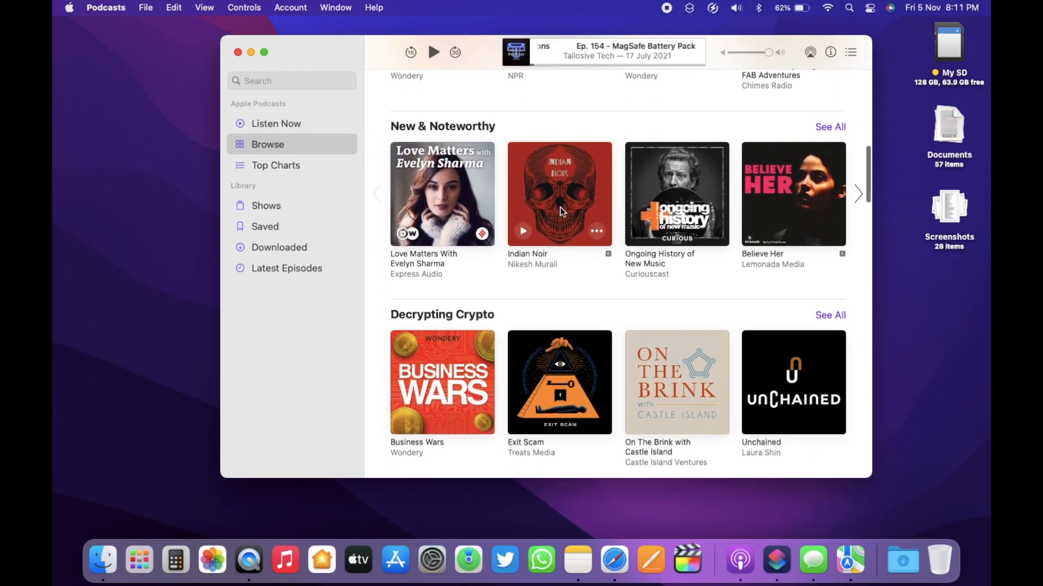
pyautogui.click(274, 165)
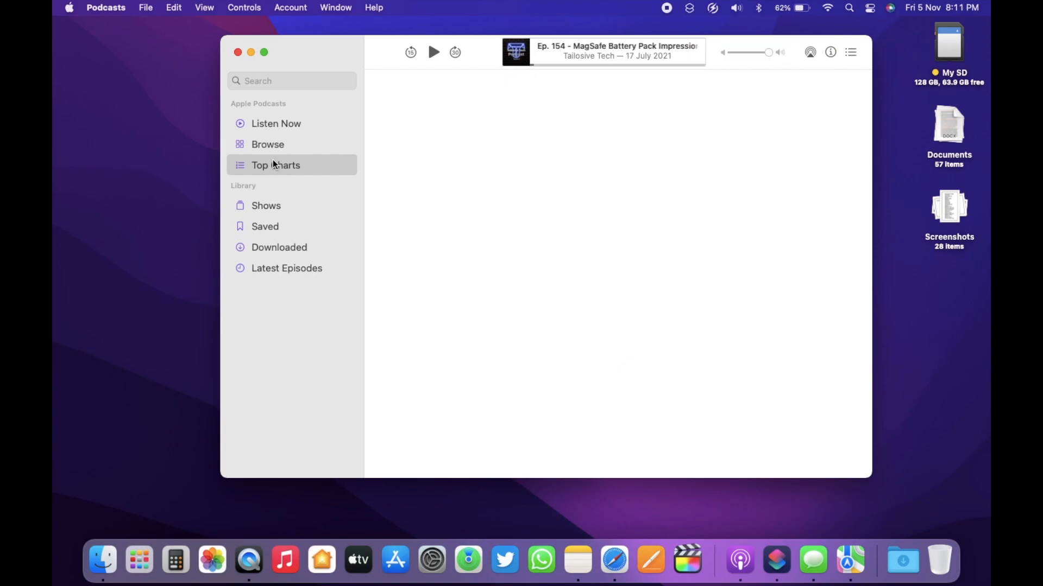
pyautogui.click(265, 205)
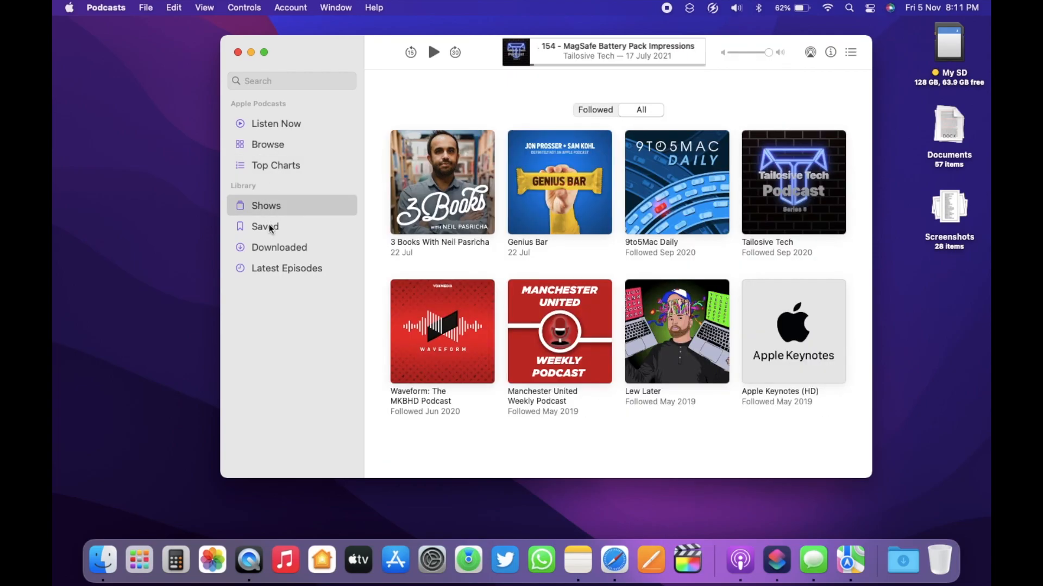
pyautogui.click(279, 247)
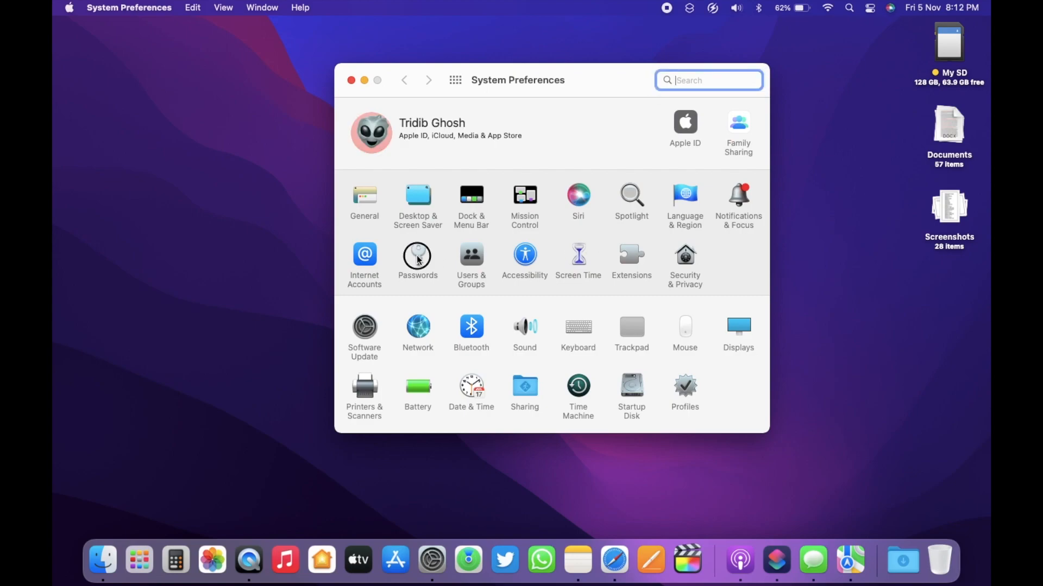
# Find the easily-guessed logomaker.io password in Passwords and bring up Update Password Information
pyautogui.click(417, 260)
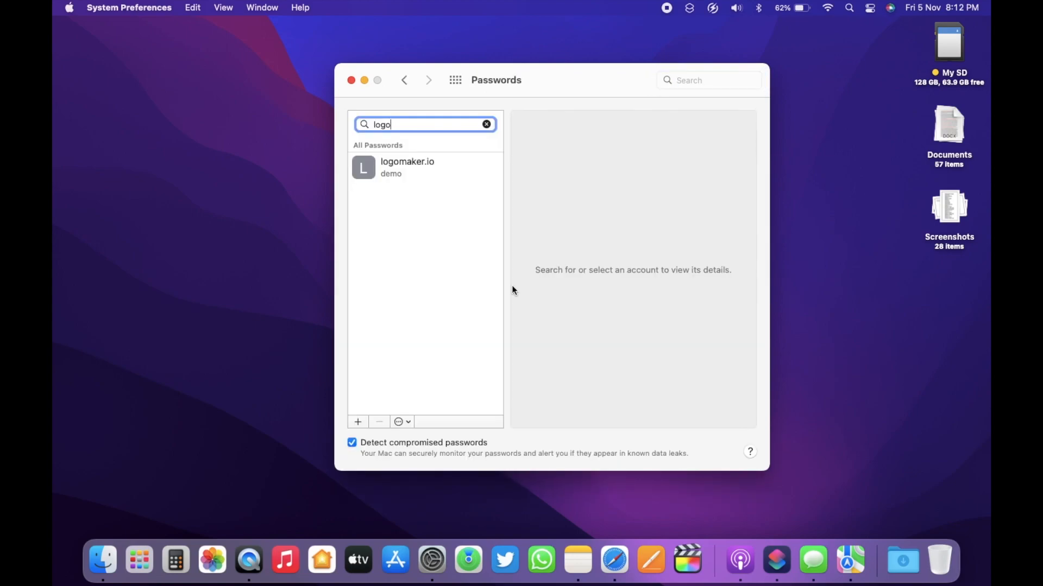
pyautogui.click(406, 167)
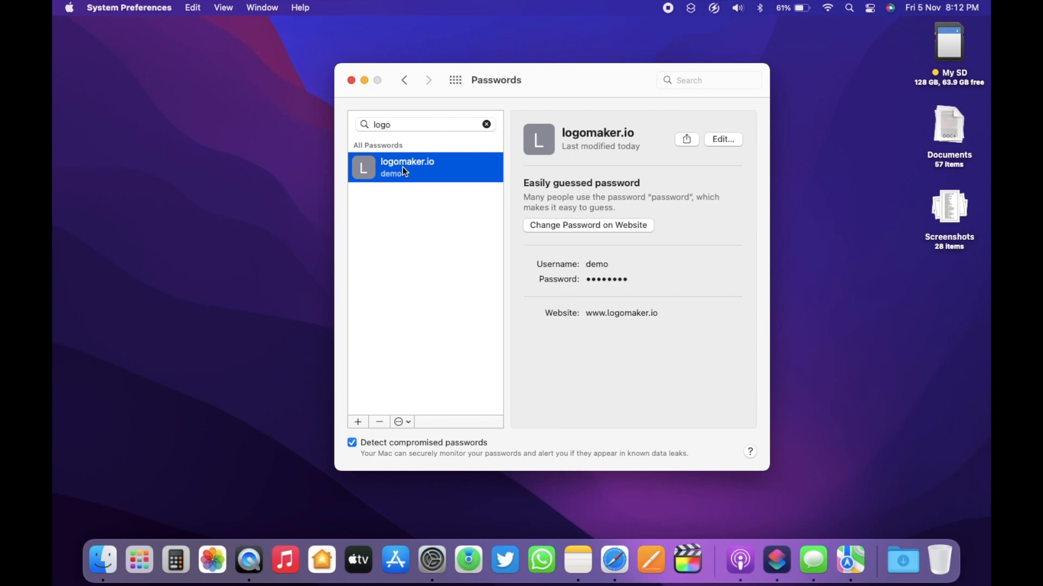
pyautogui.moveTo(675, 275)
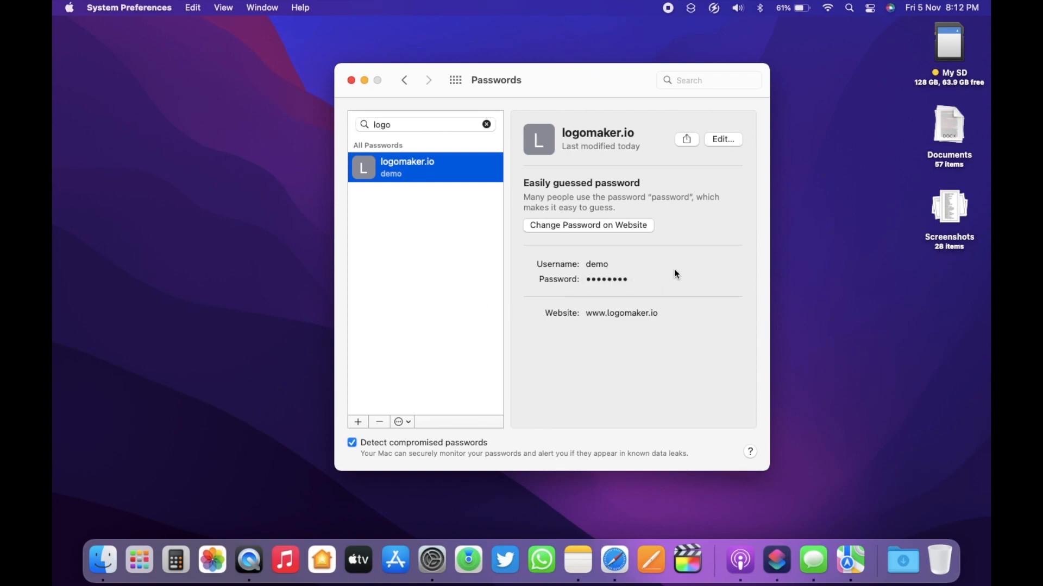
pyautogui.click(722, 139)
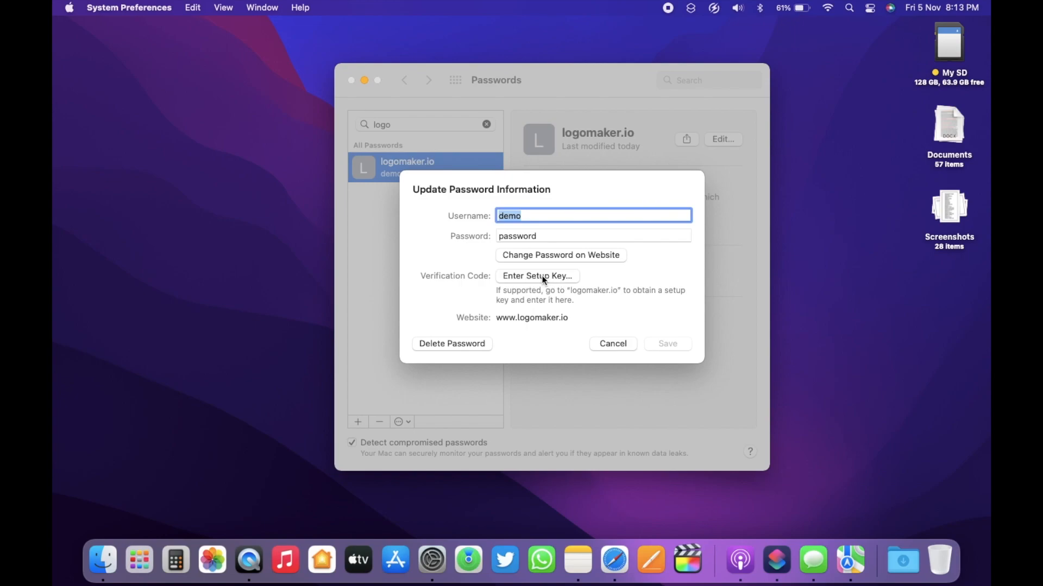
pyautogui.click(535, 276)
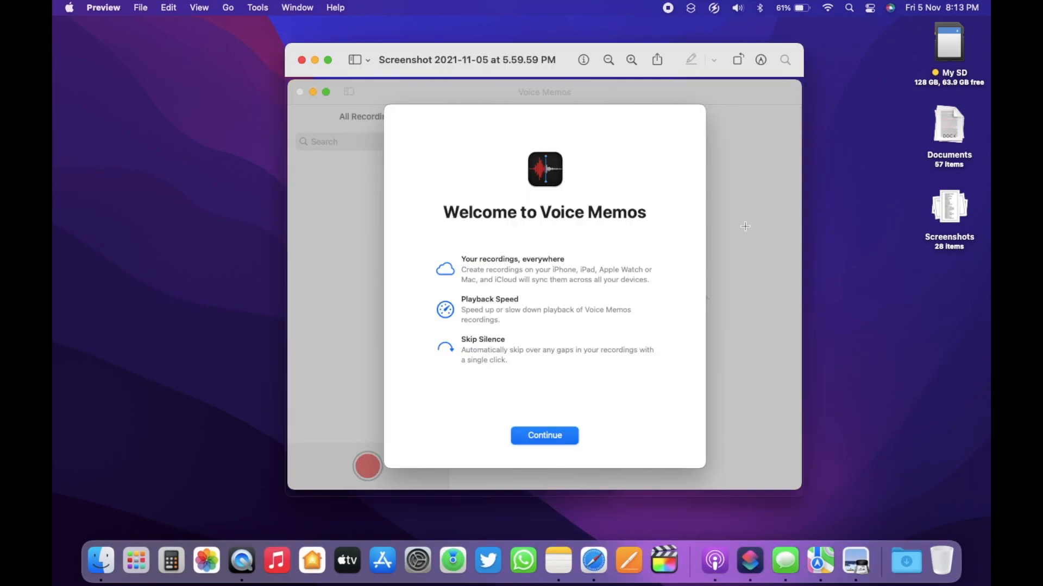
pyautogui.moveTo(755, 73)
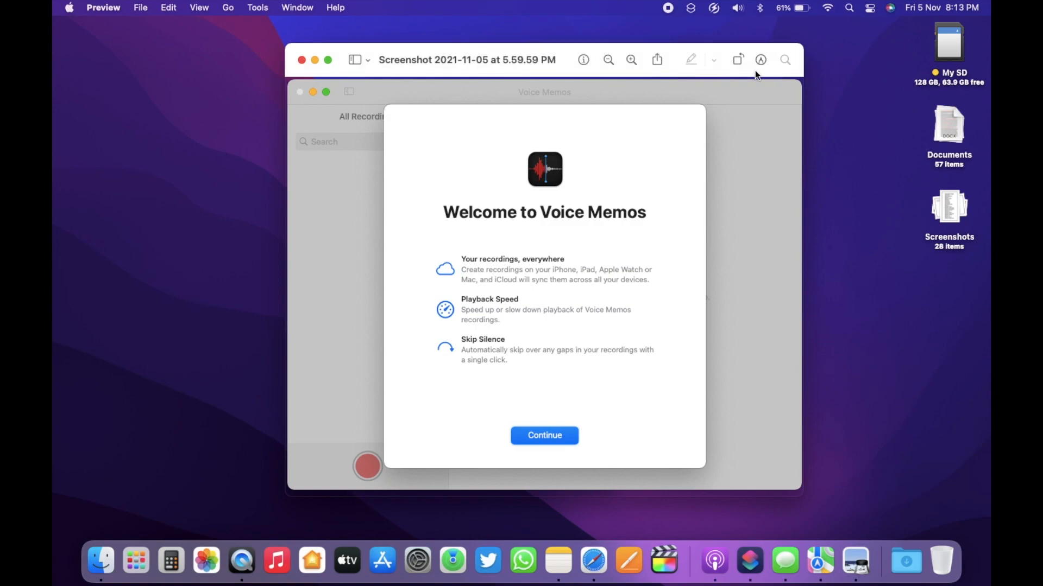
# Continue past the Voice Memos welcome and select the 4-second New Recording for playback
pyautogui.click(544, 435)
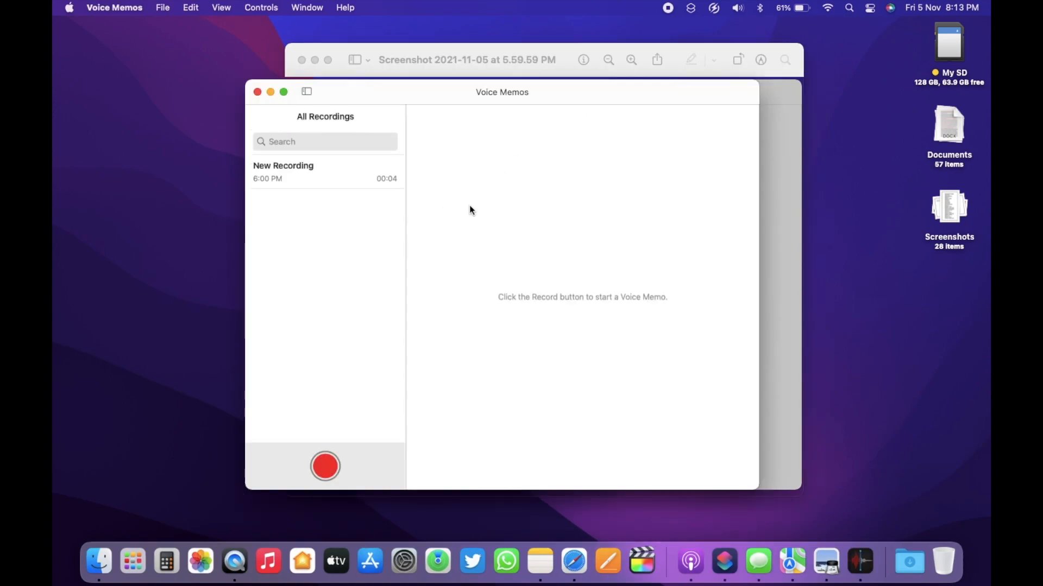
pyautogui.click(324, 171)
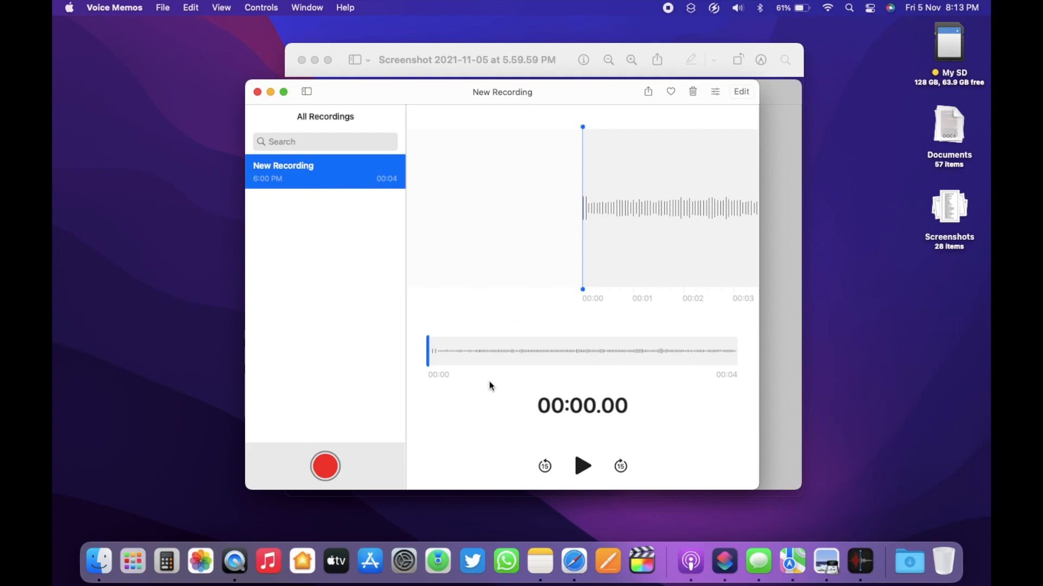
pyautogui.moveTo(560, 474)
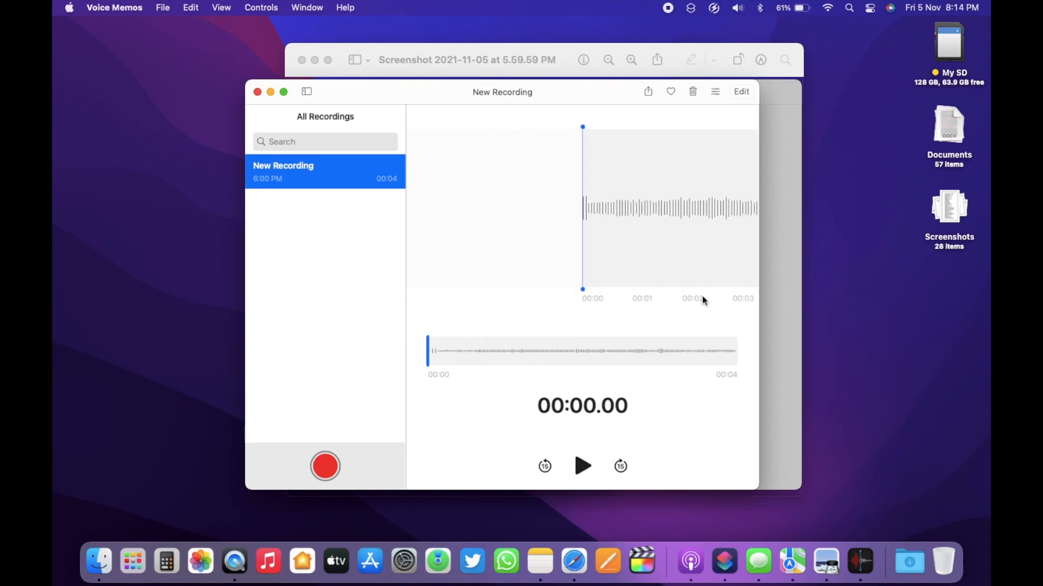
pyautogui.moveTo(680, 446)
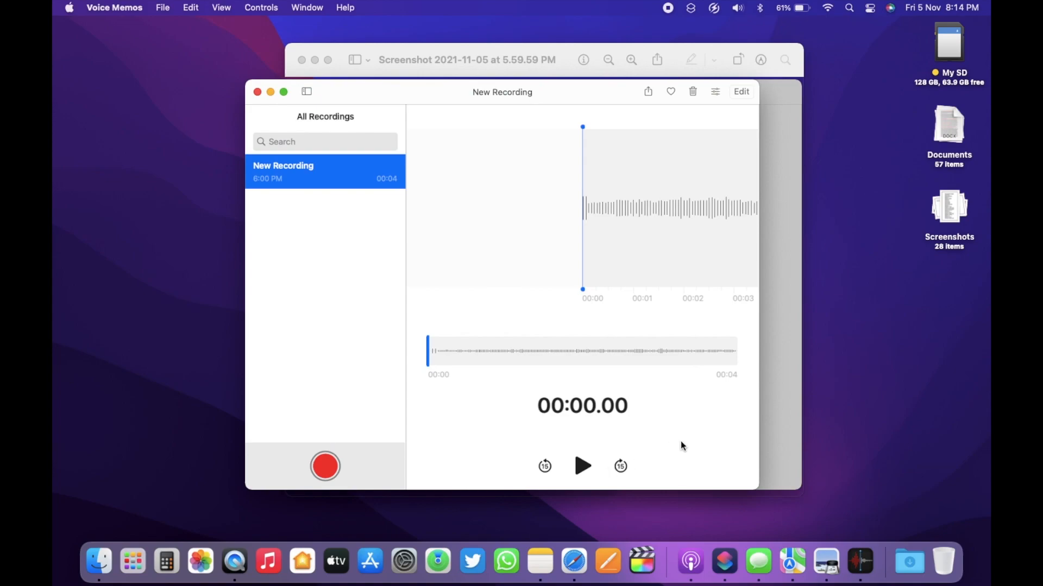
pyautogui.moveTo(709, 415)
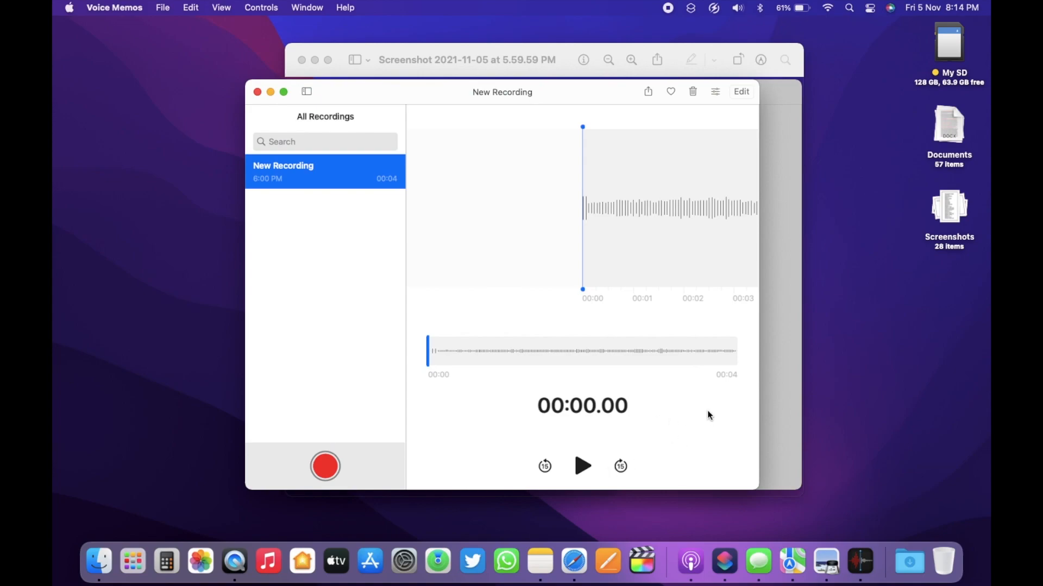
pyautogui.moveTo(680, 396)
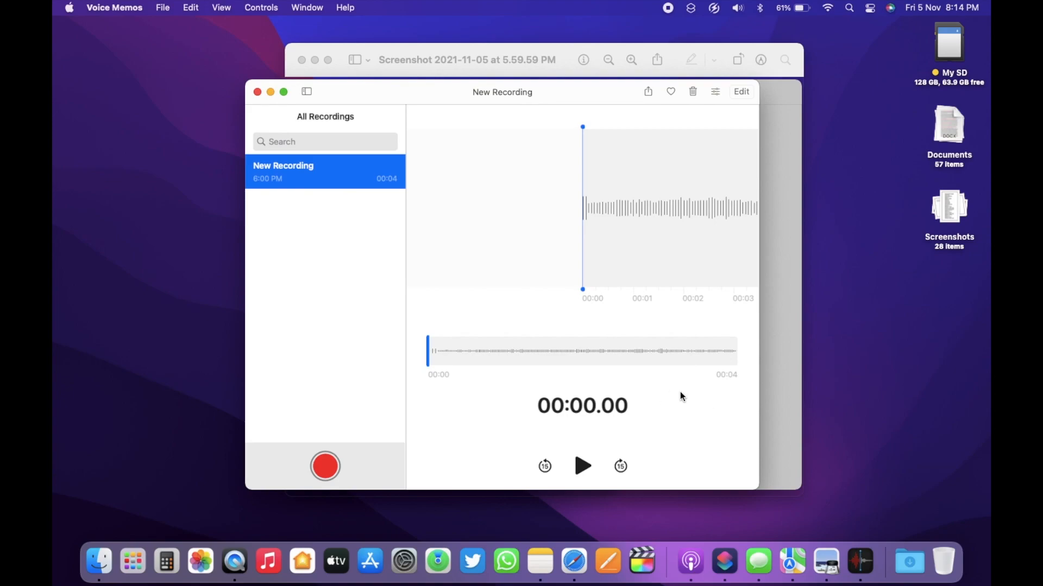
pyautogui.moveTo(417, 104)
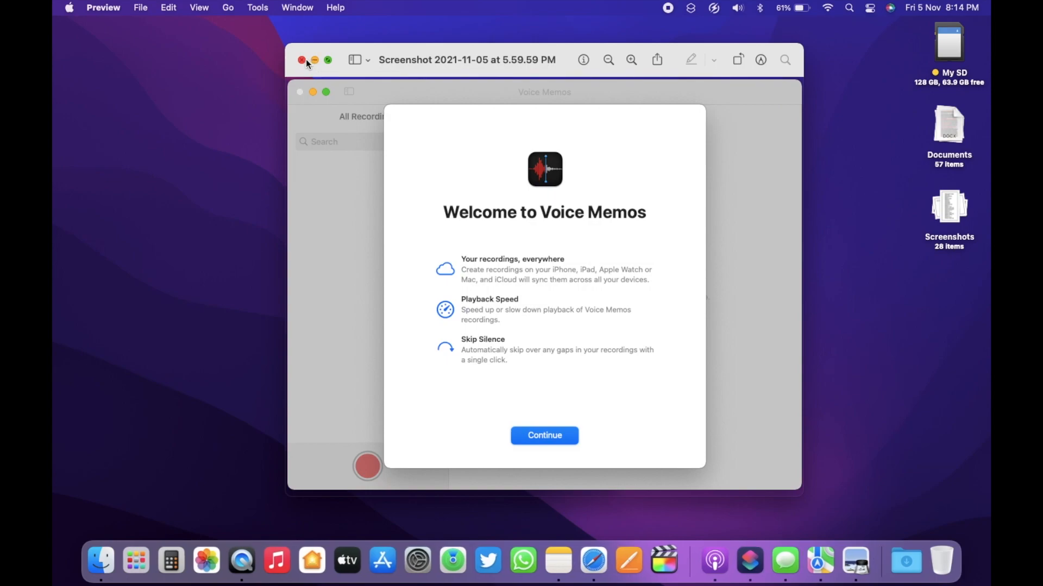
# Close the Preview screenshot and launch System Preferences from the Dock
pyautogui.click(301, 60)
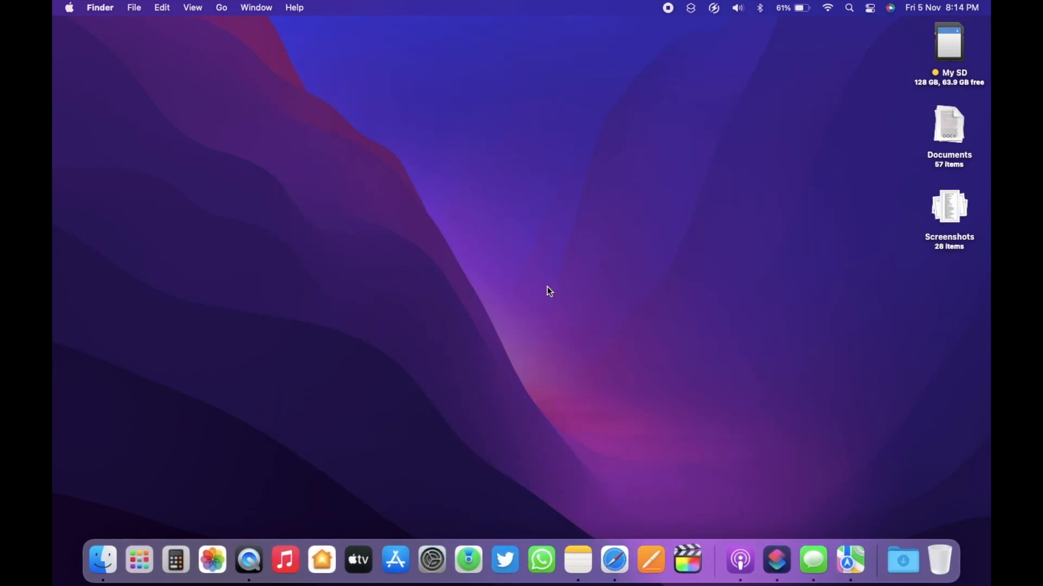
pyautogui.moveTo(643, 322)
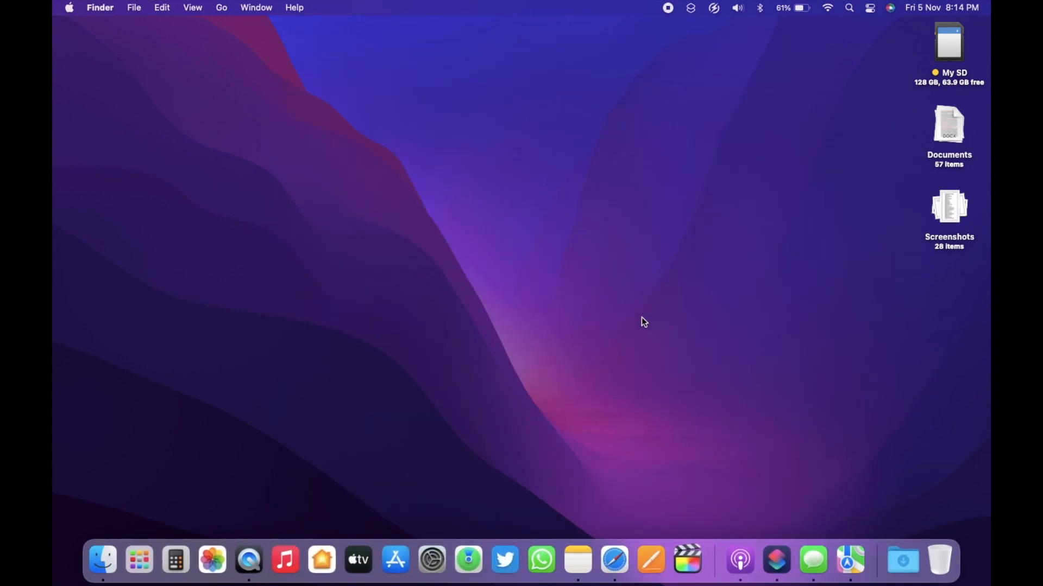
pyautogui.moveTo(684, 300)
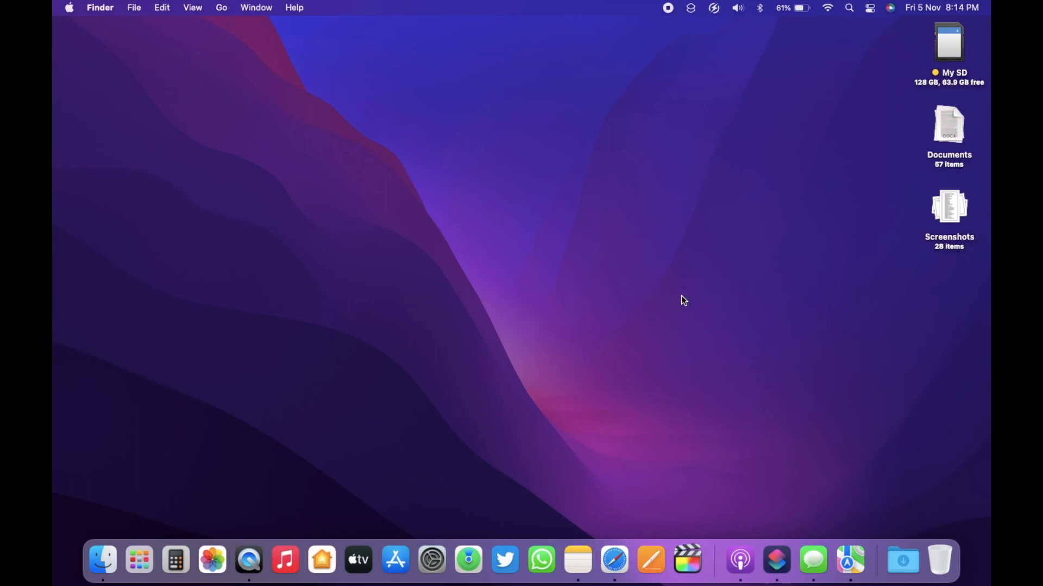
pyautogui.moveTo(431, 550)
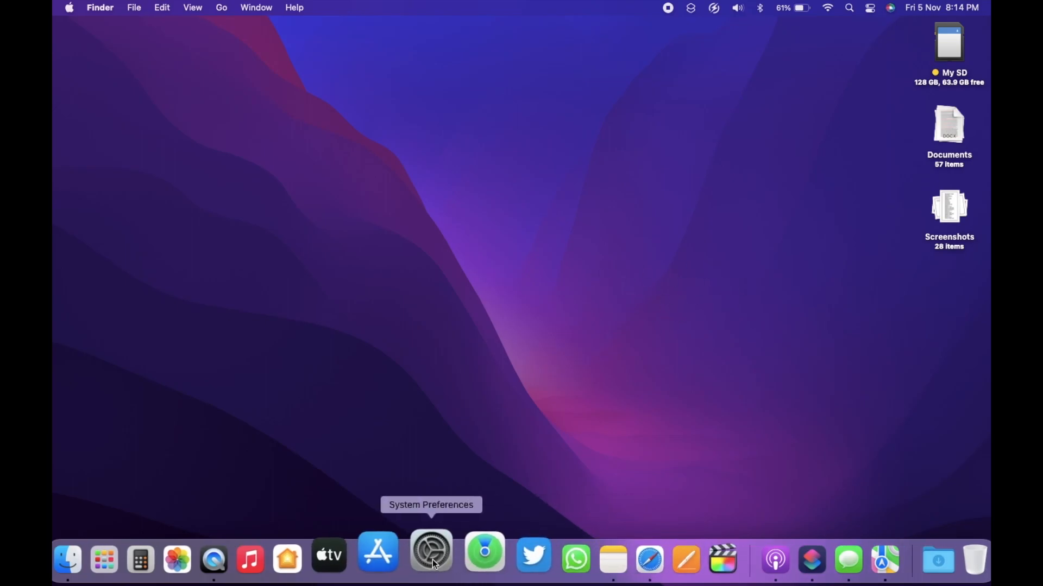
pyautogui.click(430, 552)
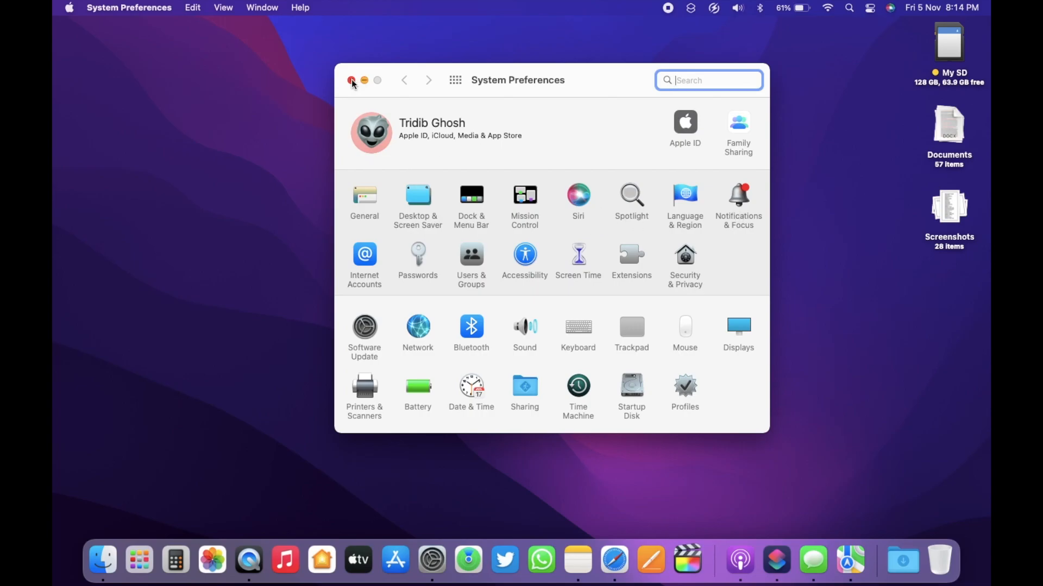
# Browse Launchpad's pages and show Battery Monitor's summary: 61% charge, 495 cycles
pyautogui.click(138, 559)
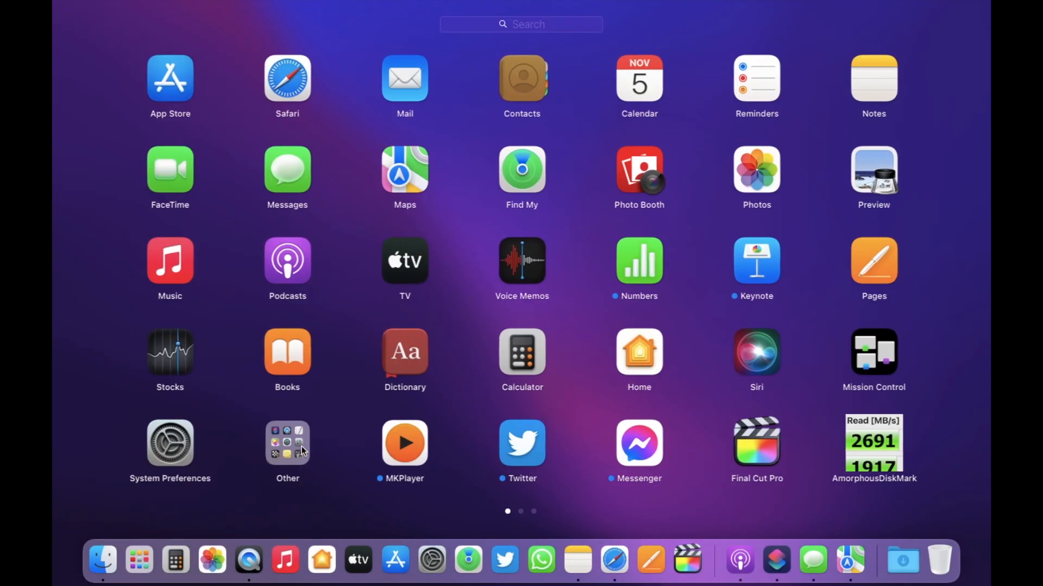
pyautogui.hscroll(-3)
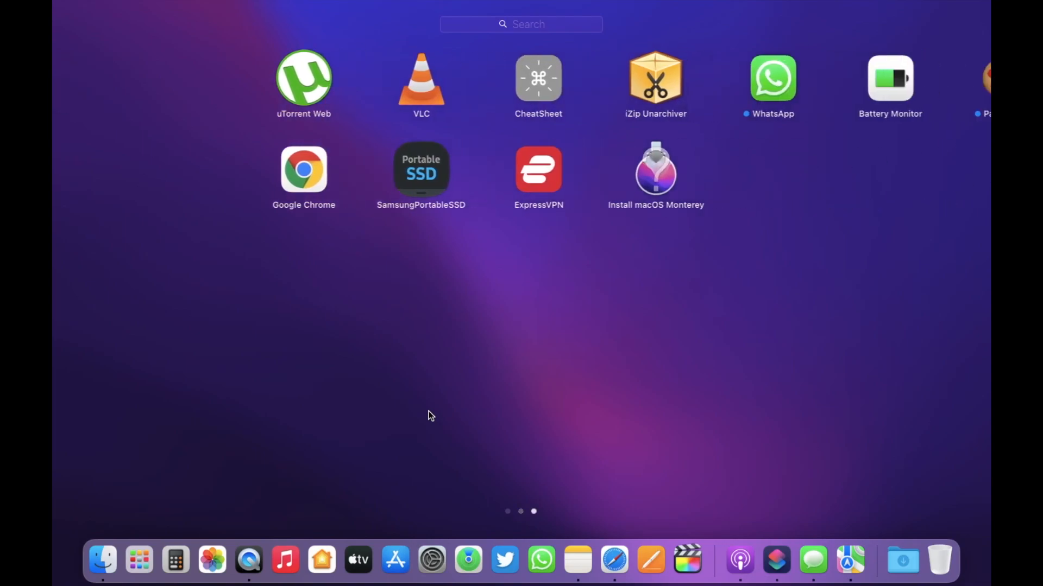
pyautogui.hscroll(-3)
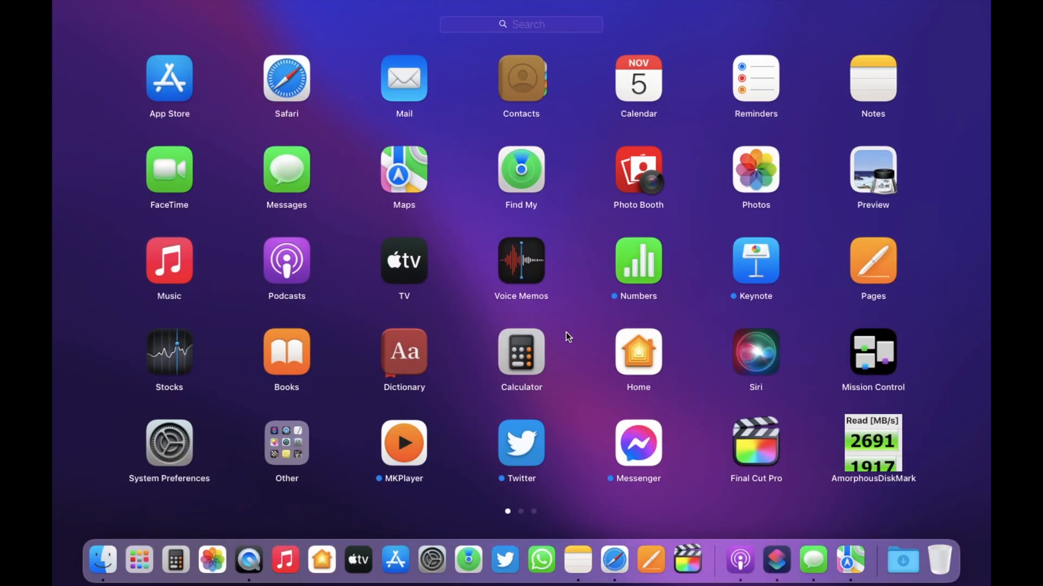
pyautogui.click(169, 443)
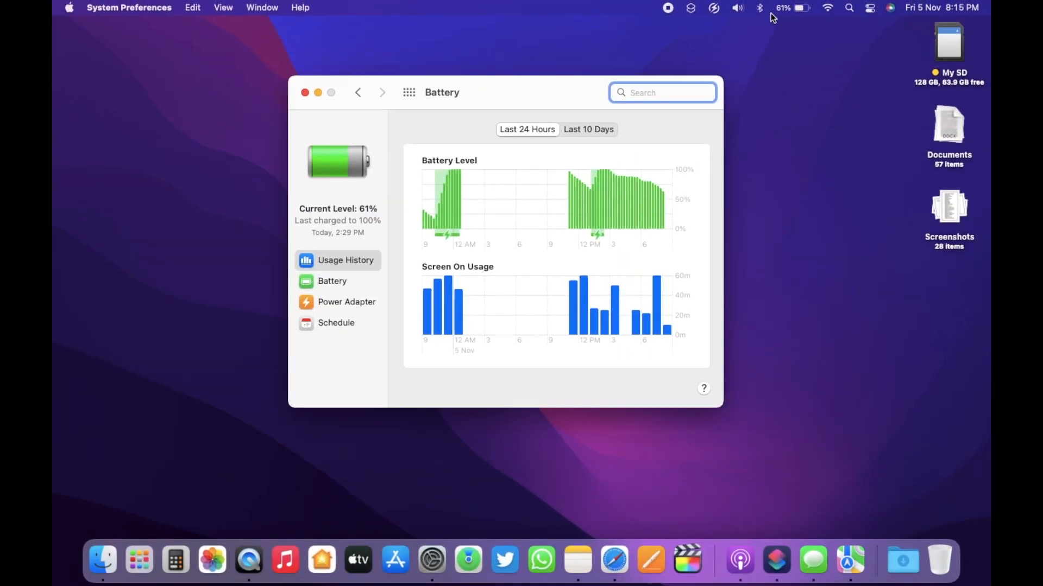
pyautogui.click(712, 7)
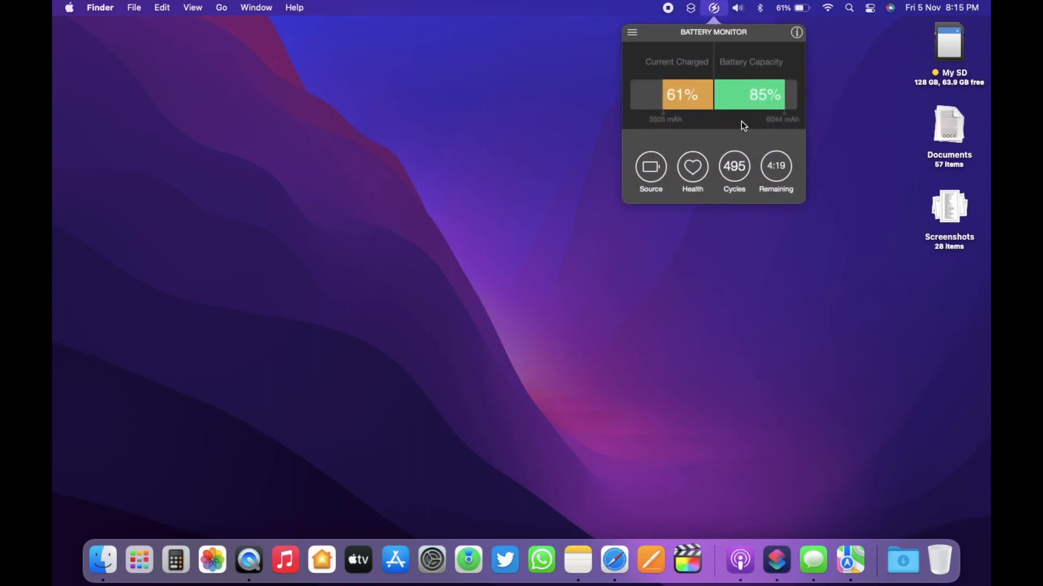
pyautogui.moveTo(731, 130)
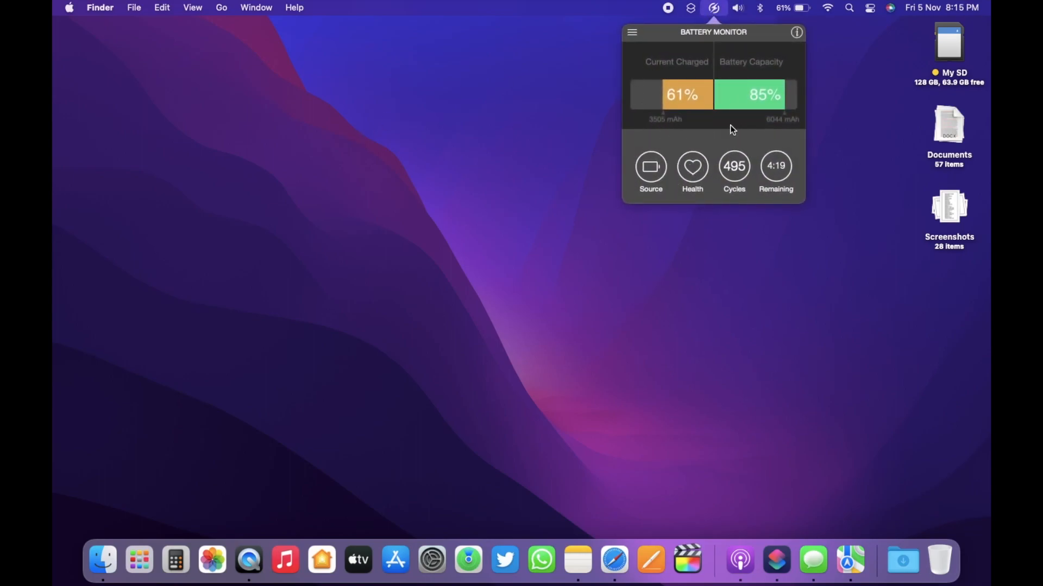
pyautogui.moveTo(747, 128)
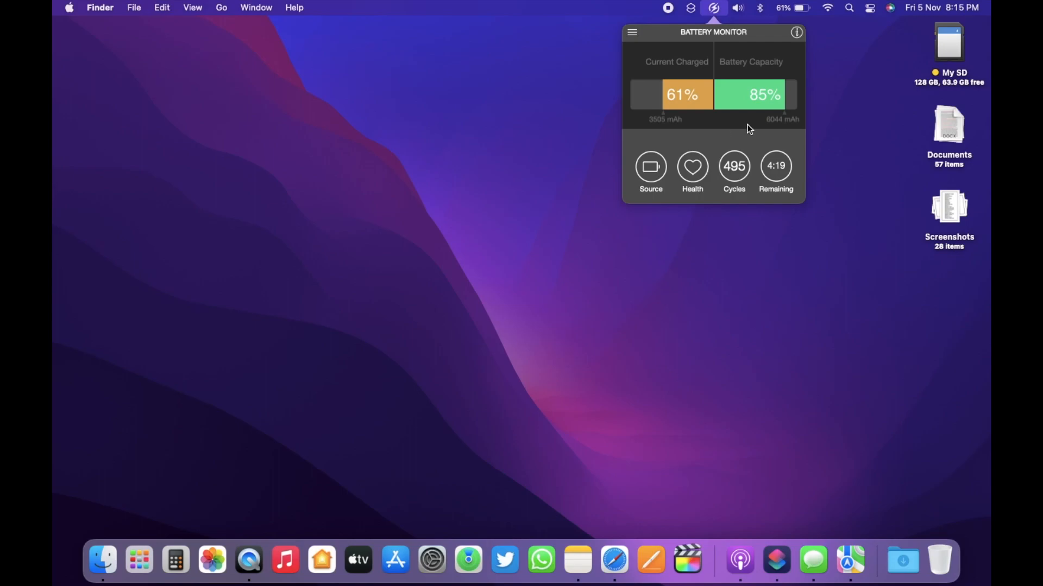
pyautogui.moveTo(779, 92)
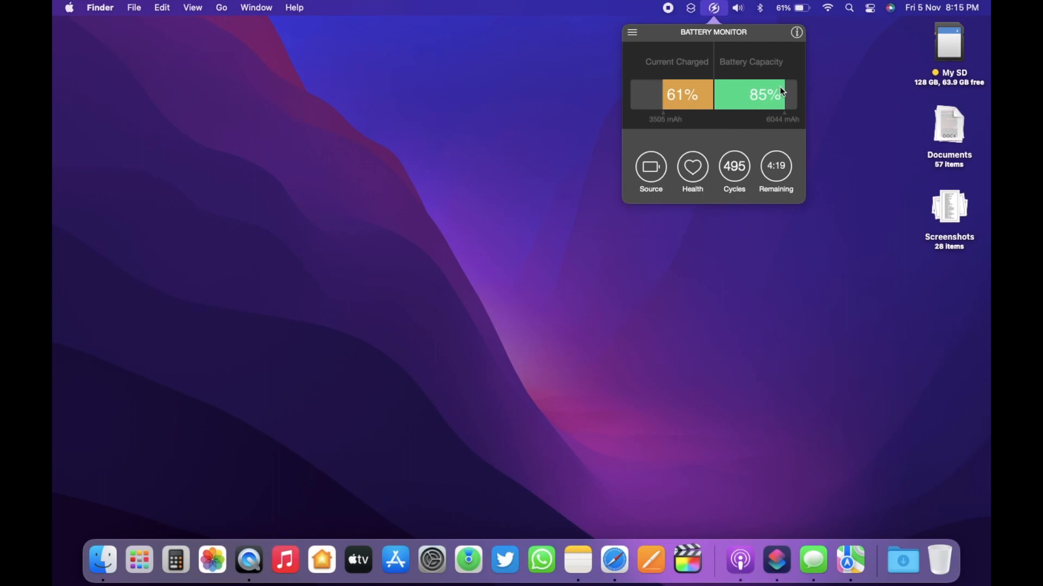
pyautogui.moveTo(738, 110)
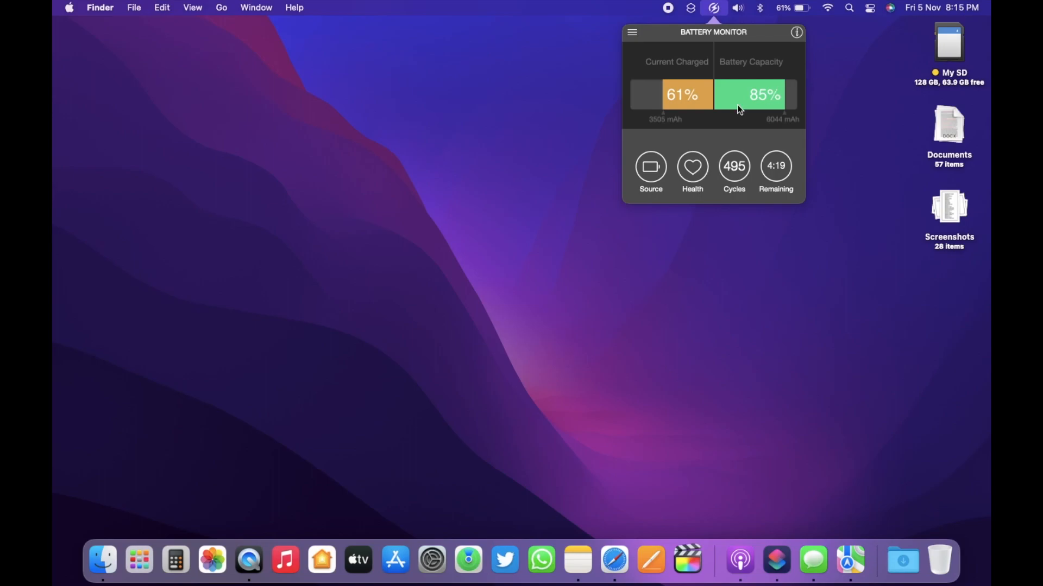
pyautogui.moveTo(765, 110)
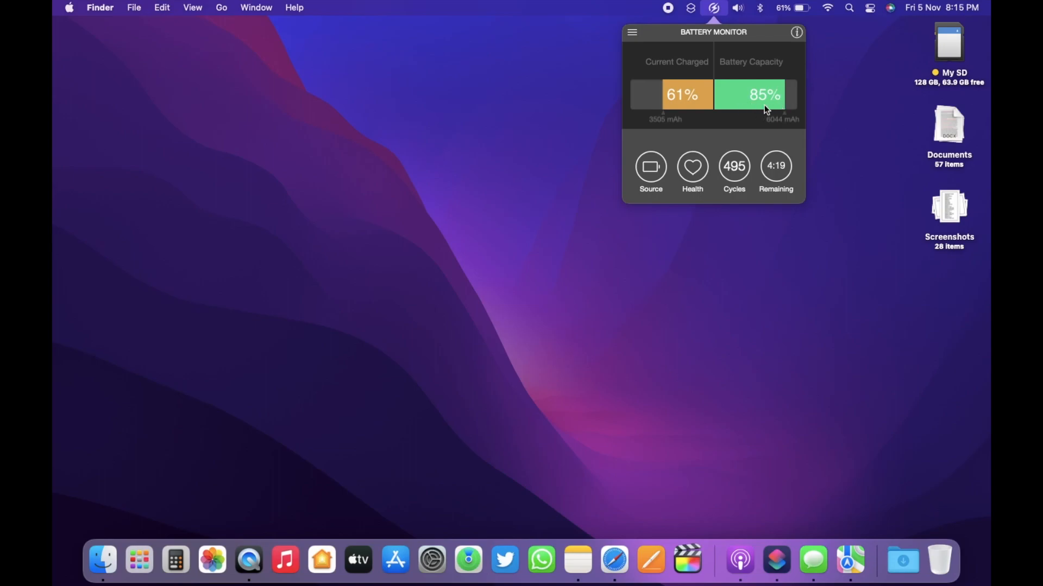
pyautogui.moveTo(710, 113)
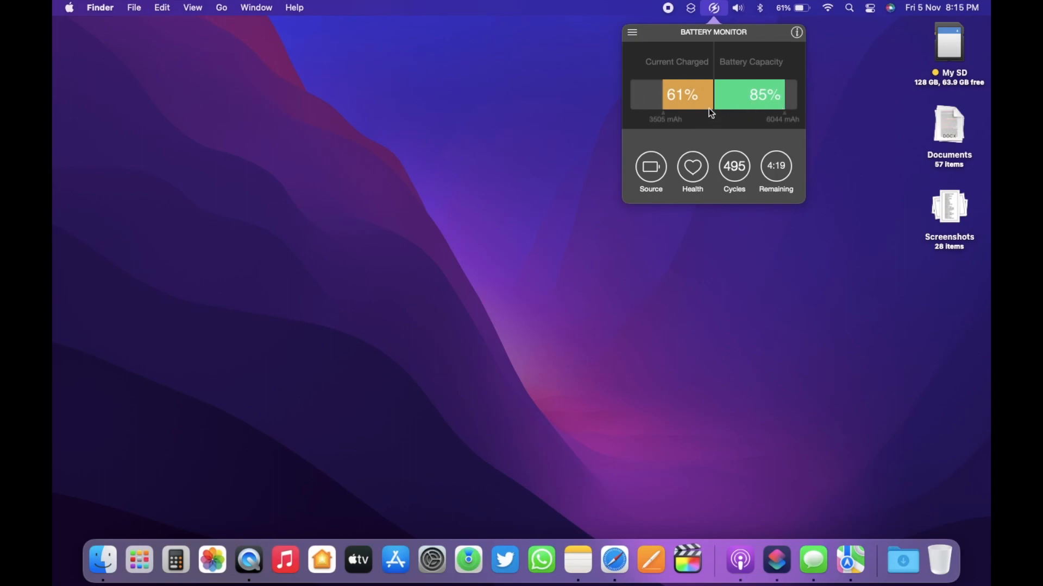
pyautogui.moveTo(748, 162)
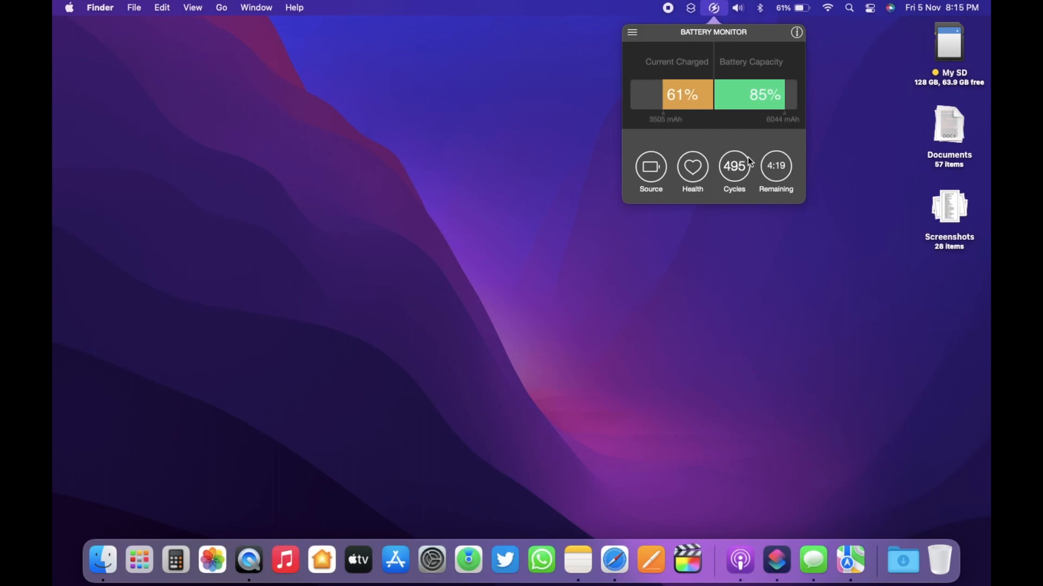
pyautogui.moveTo(712, 203)
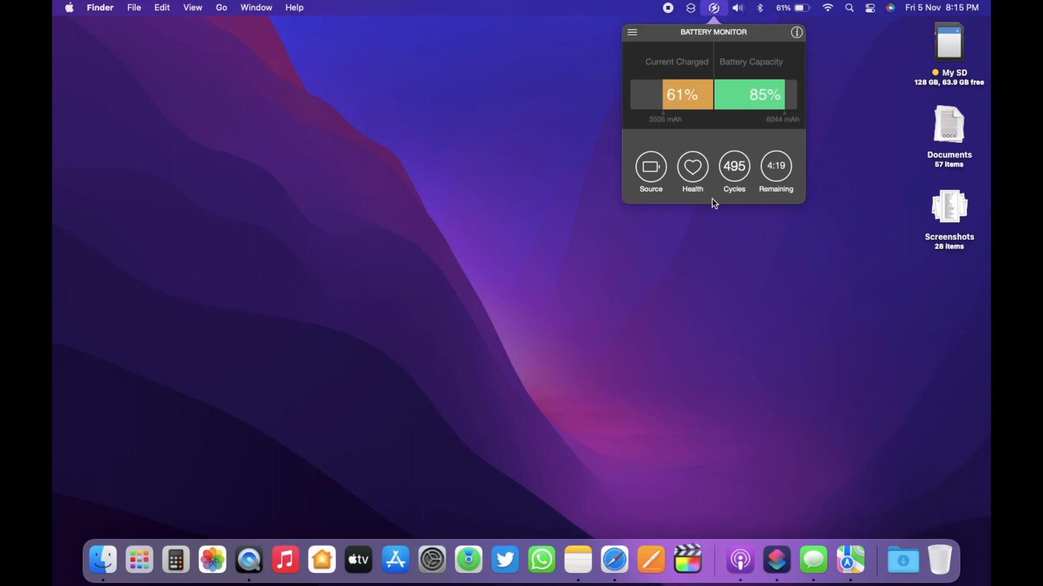
pyautogui.moveTo(741, 204)
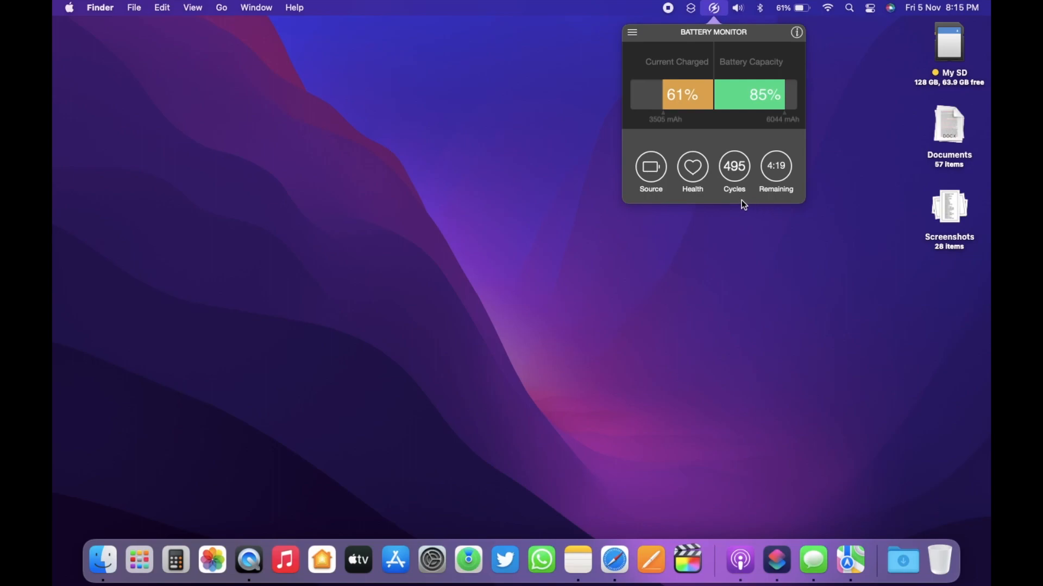
pyautogui.moveTo(783, 204)
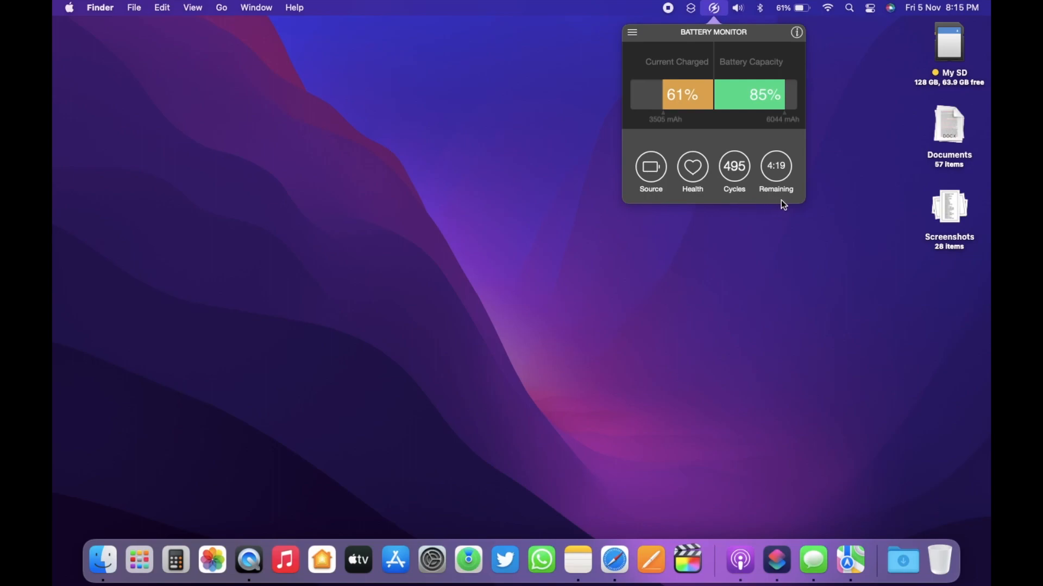
pyautogui.moveTo(773, 206)
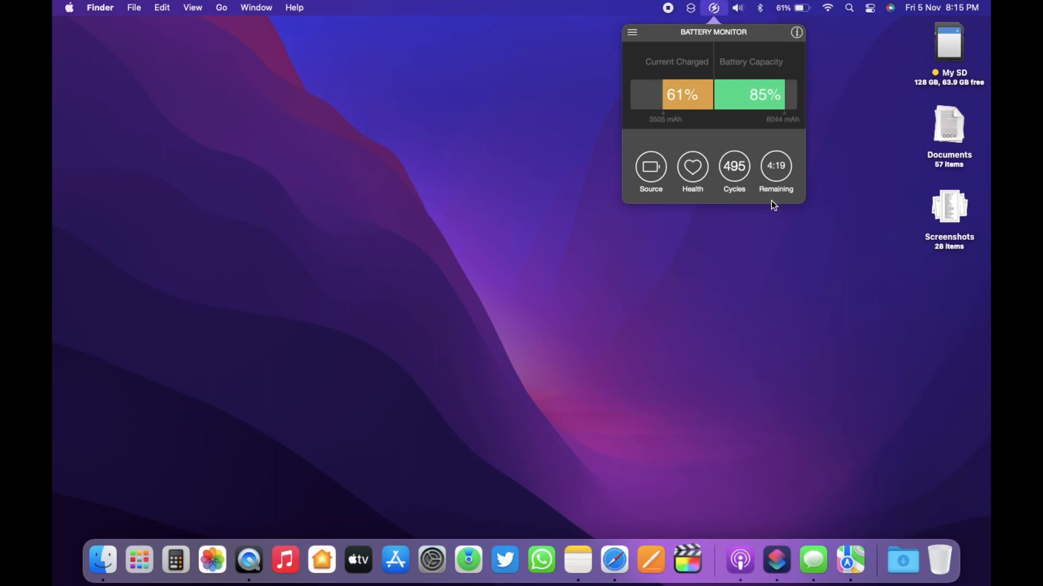
pyautogui.moveTo(751, 205)
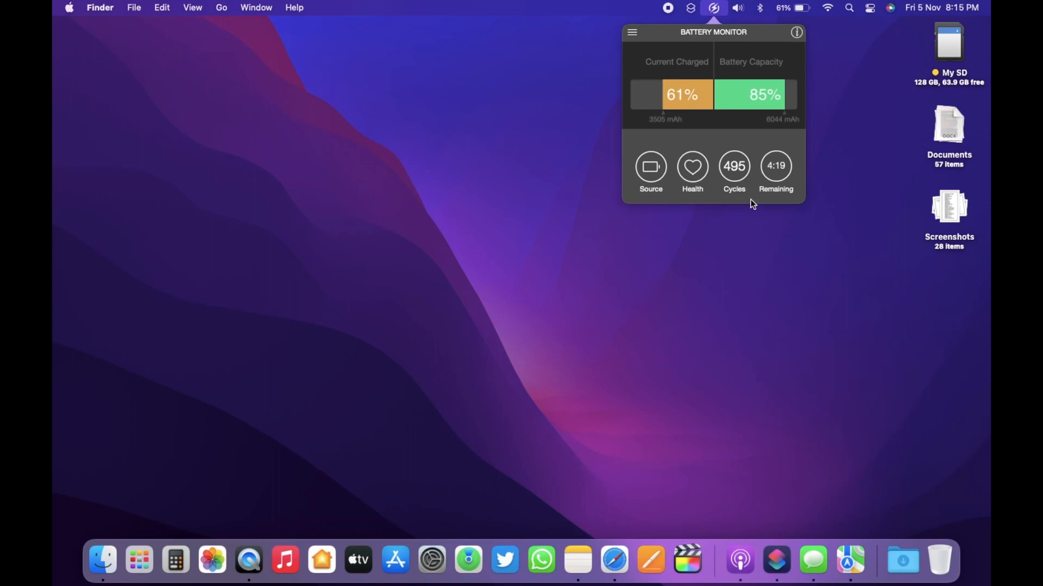
pyautogui.moveTo(768, 203)
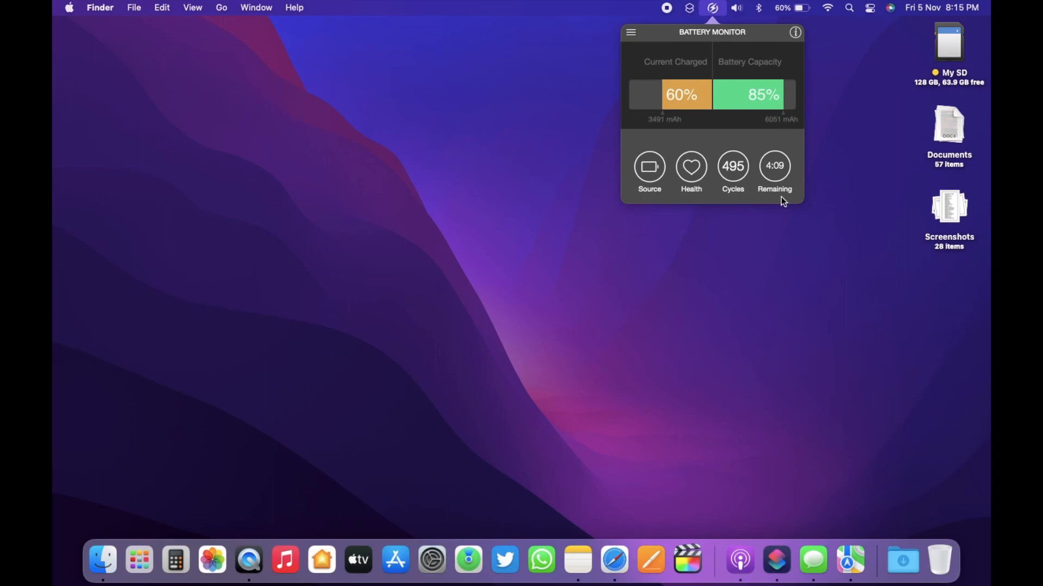
pyautogui.click(431, 561)
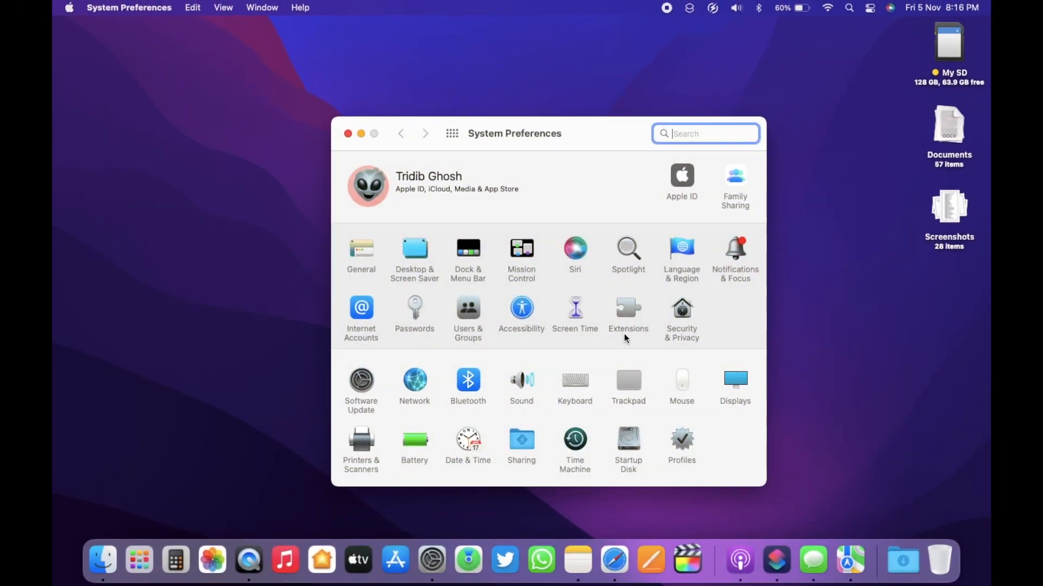
# In Security & Privacy, toggle Apple Watch unlock off and back on, confirming with password
pyautogui.click(681, 307)
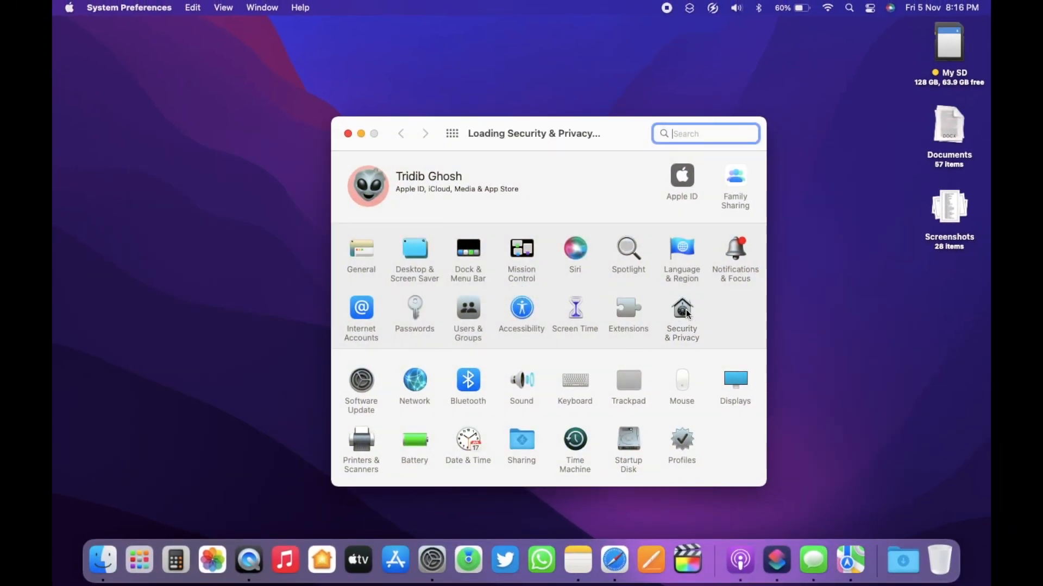
pyautogui.click(681, 313)
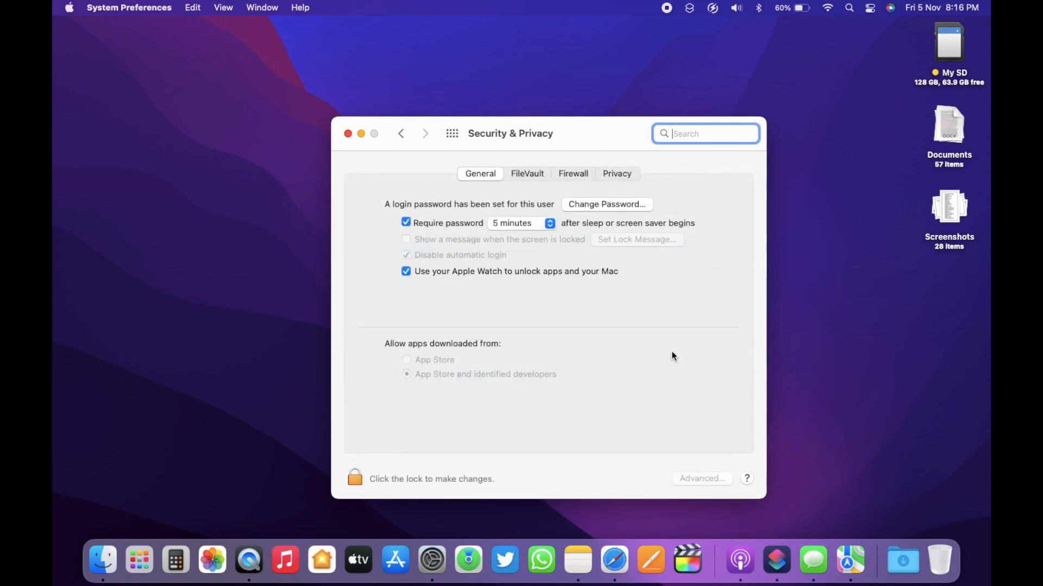
pyautogui.moveTo(476, 286)
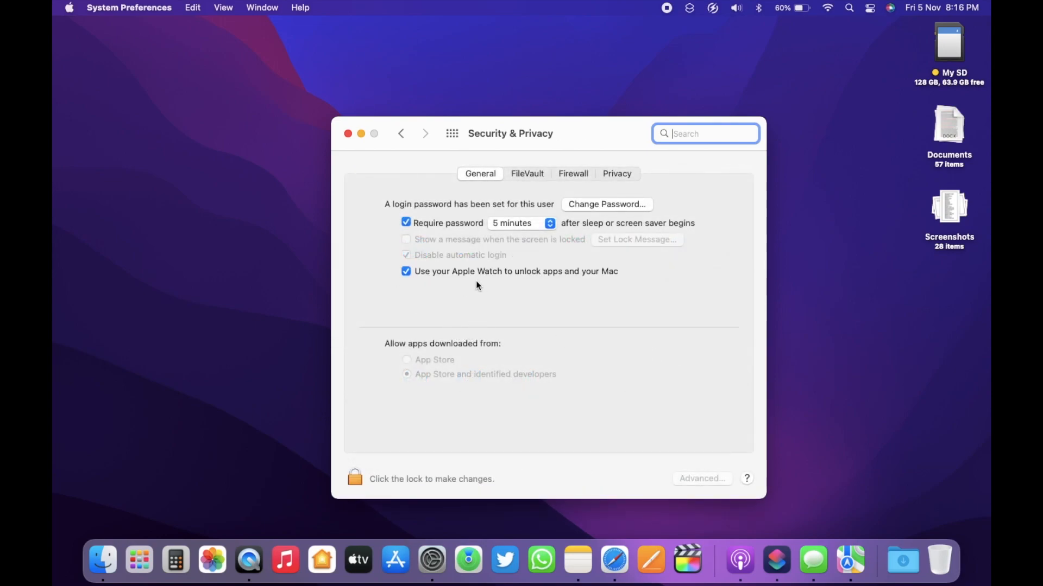
pyautogui.moveTo(397, 267)
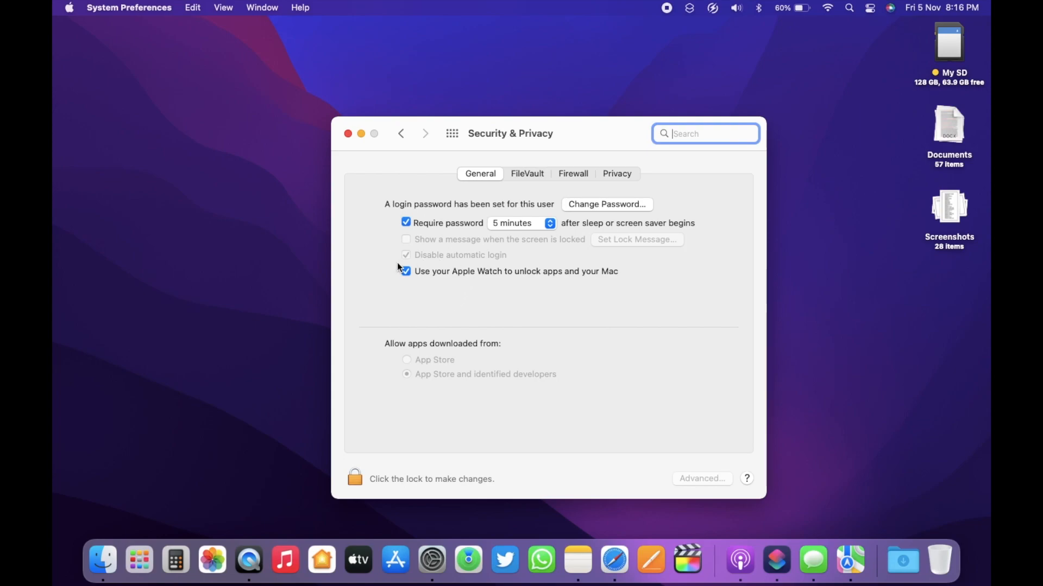
pyautogui.moveTo(449, 278)
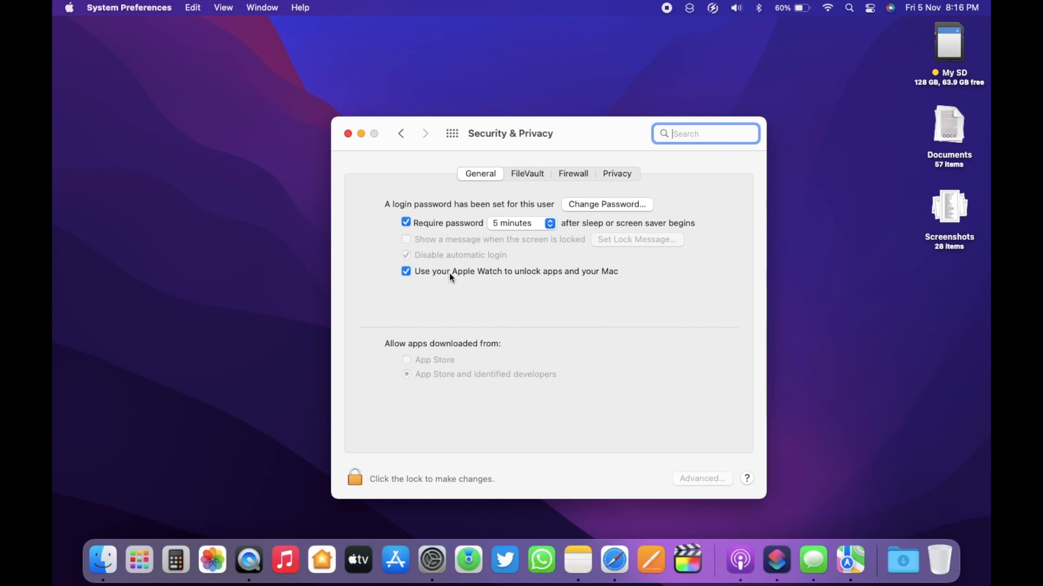
pyautogui.click(405, 272)
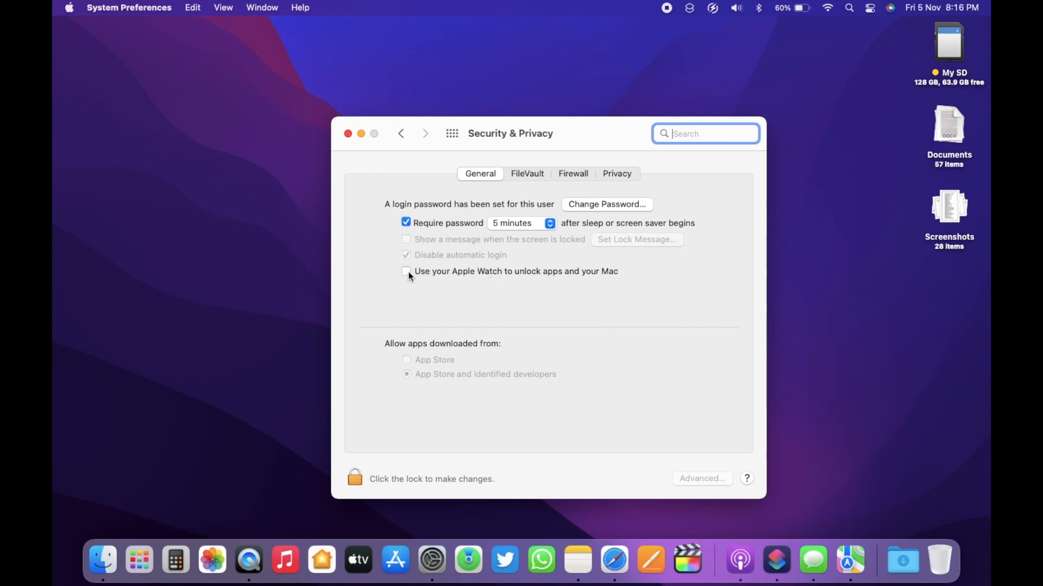
pyautogui.click(406, 271)
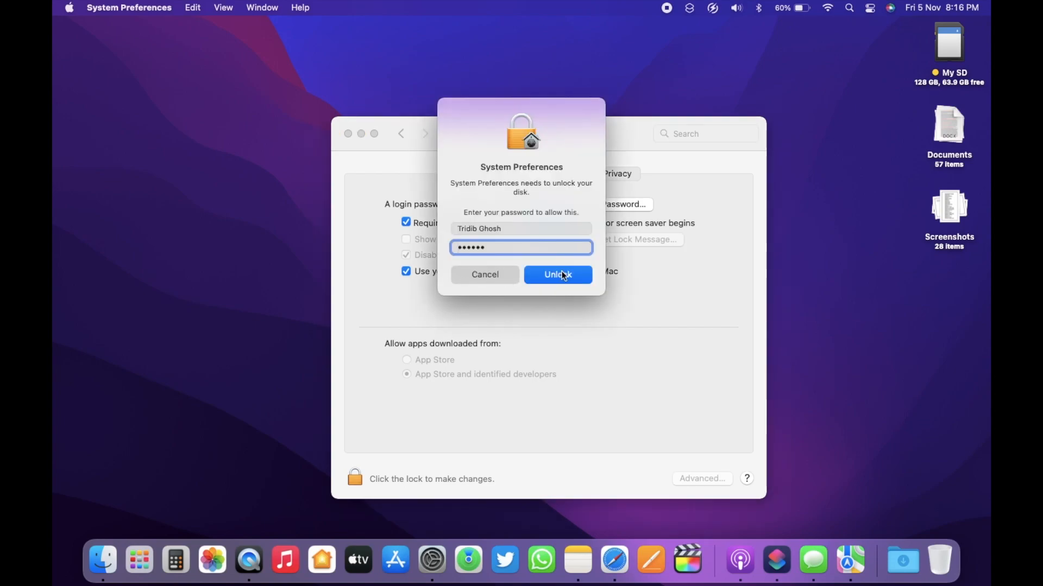
pyautogui.click(557, 275)
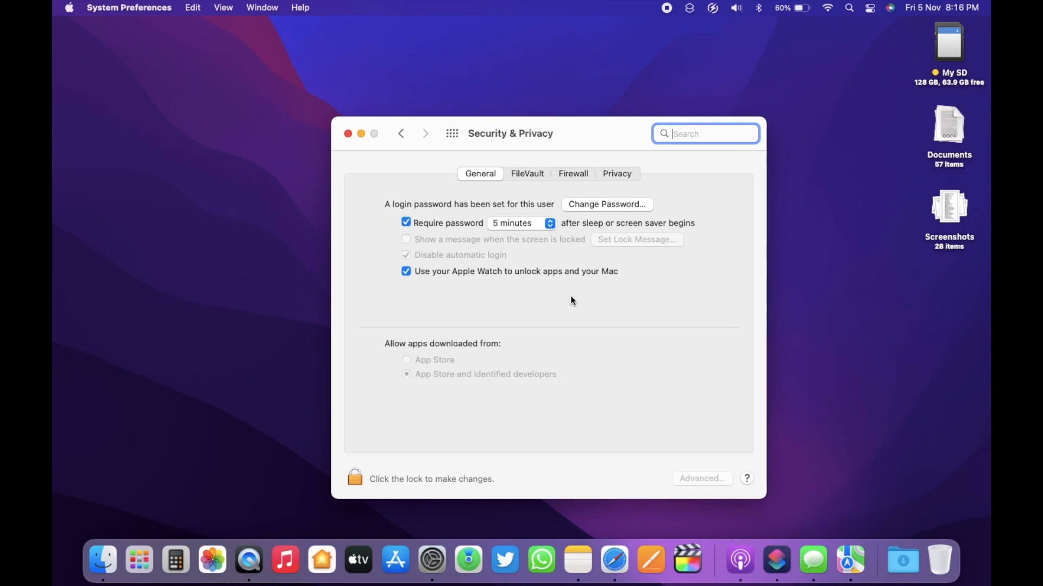
pyautogui.moveTo(534, 304)
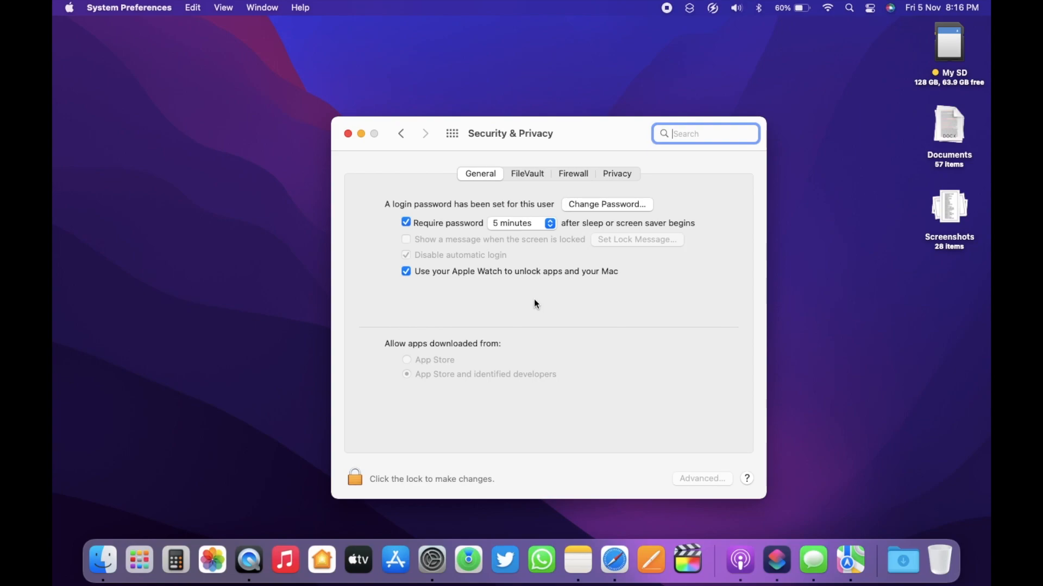
# Close the Security & Privacy window, leaving only the desktop
pyautogui.click(347, 133)
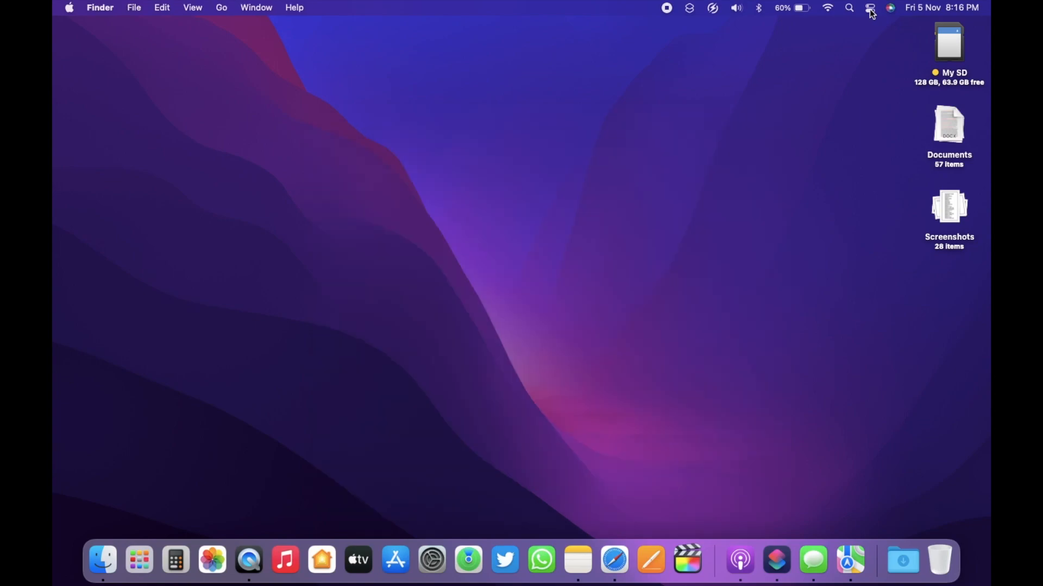
pyautogui.click(869, 8)
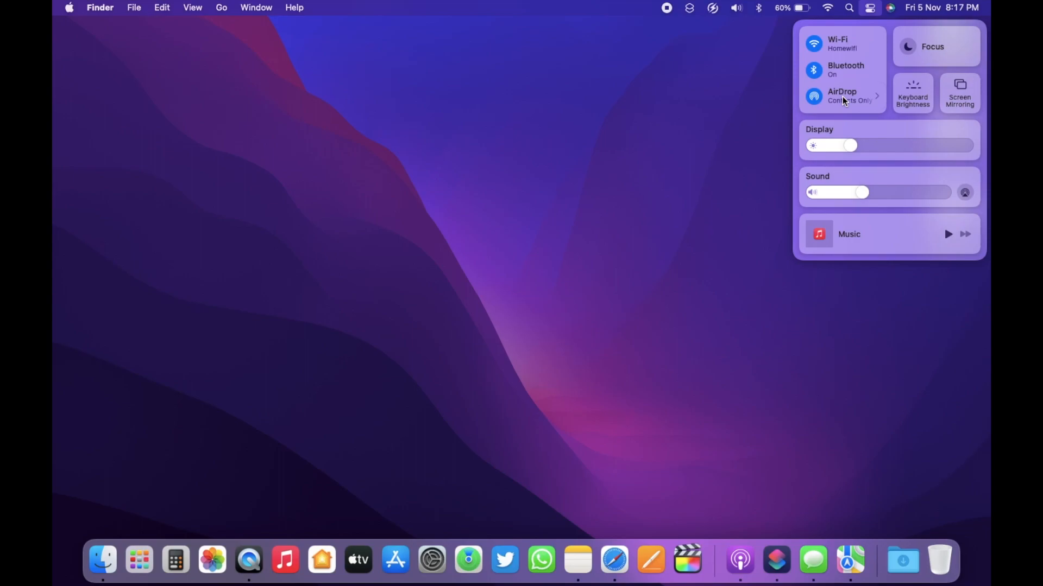
pyautogui.click(842, 95)
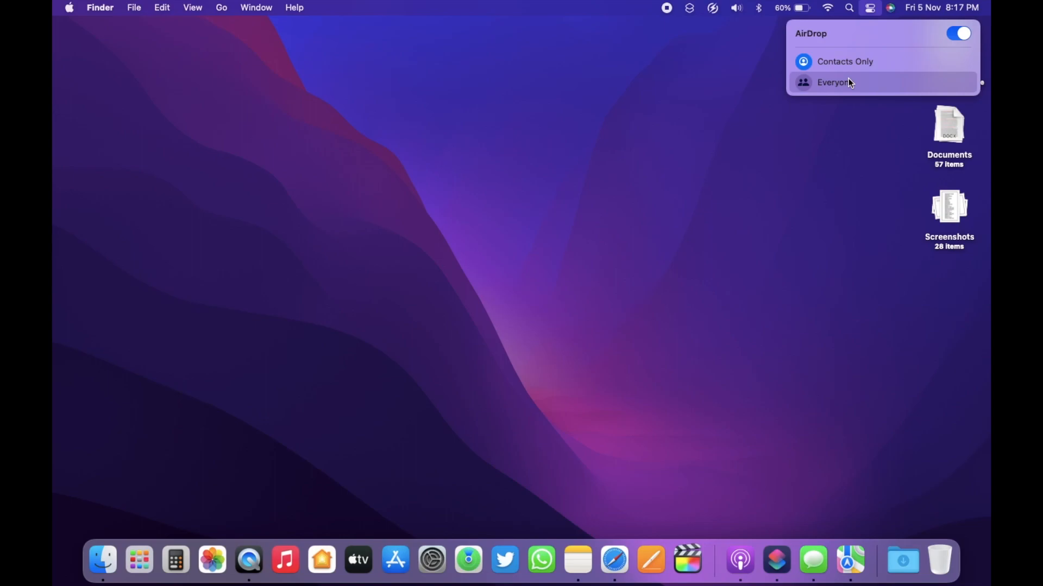
pyautogui.moveTo(858, 83)
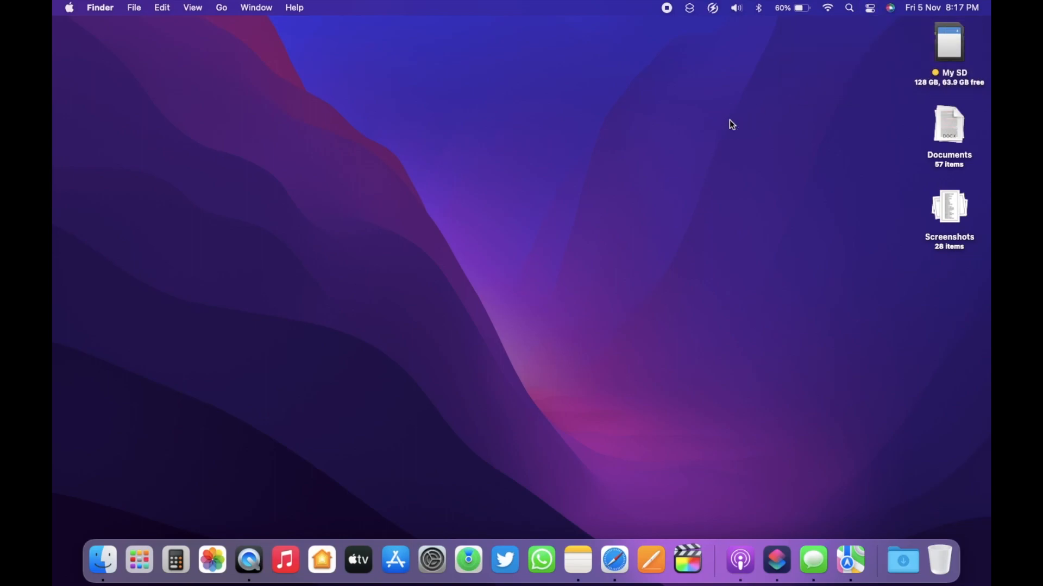
pyautogui.moveTo(558, 226)
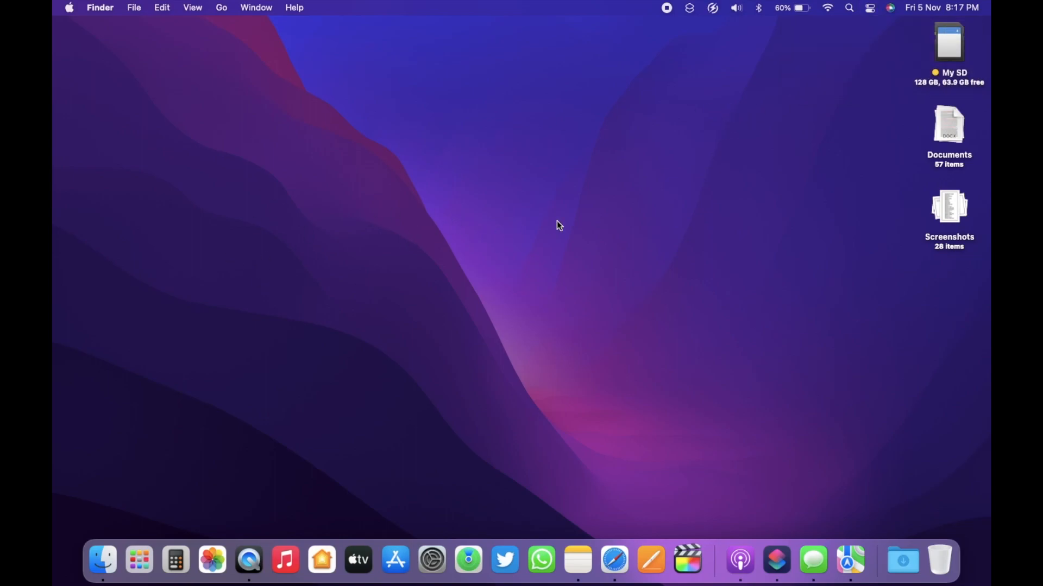
pyautogui.moveTo(575, 242)
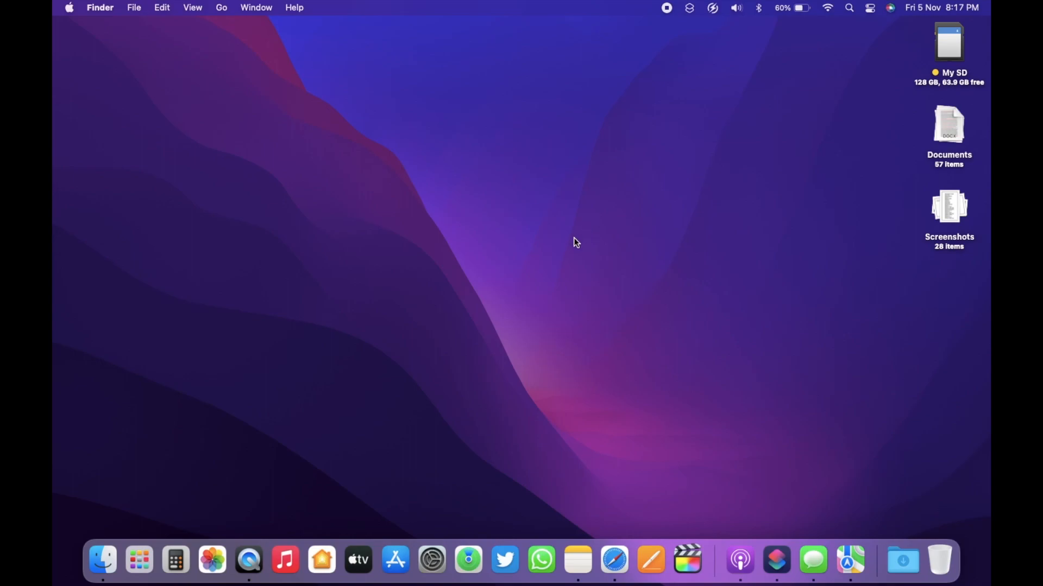
pyautogui.moveTo(626, 258)
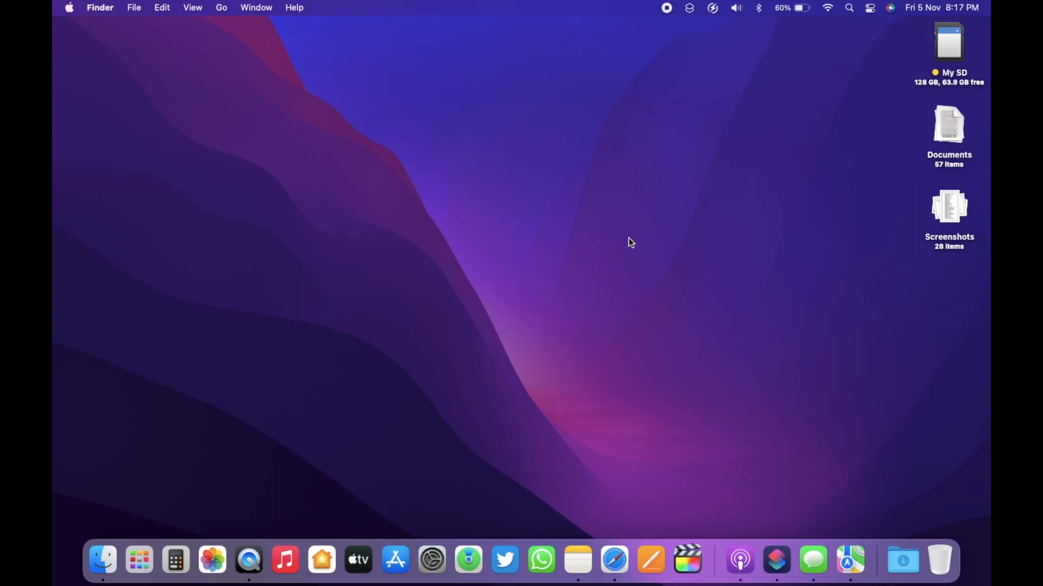
pyautogui.moveTo(595, 239)
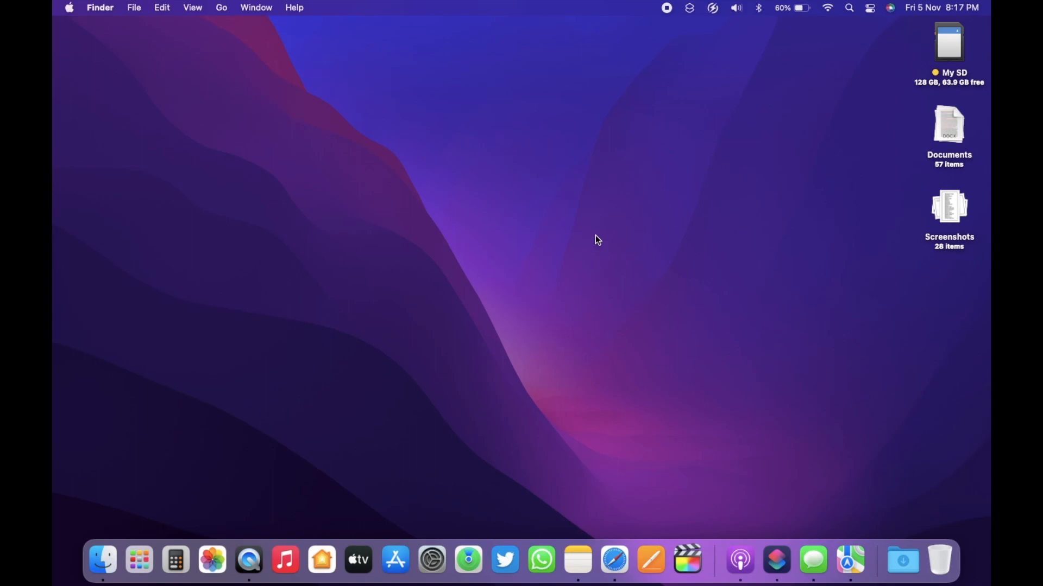
pyautogui.moveTo(600, 216)
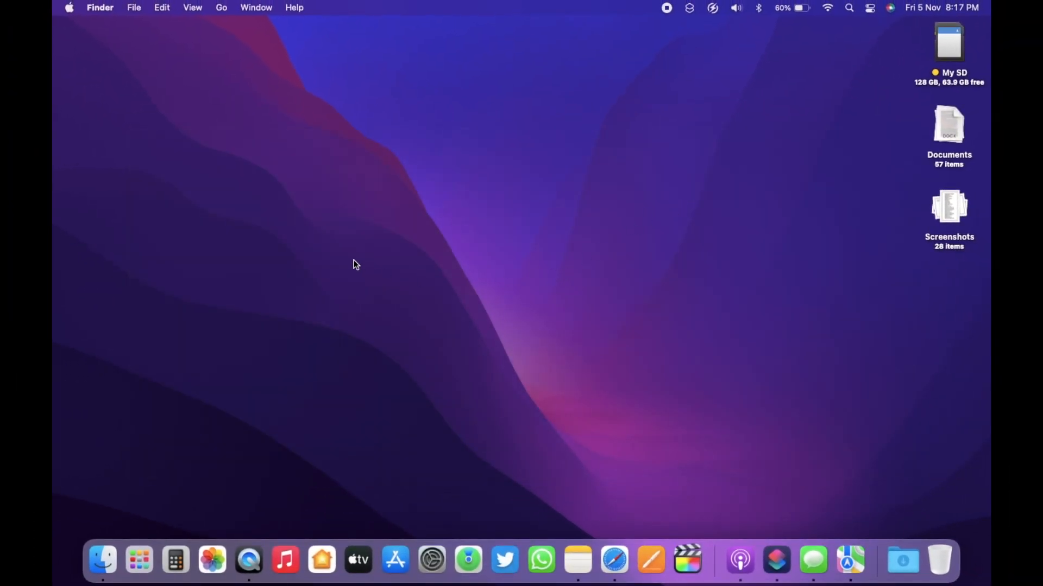
pyautogui.moveTo(495, 224)
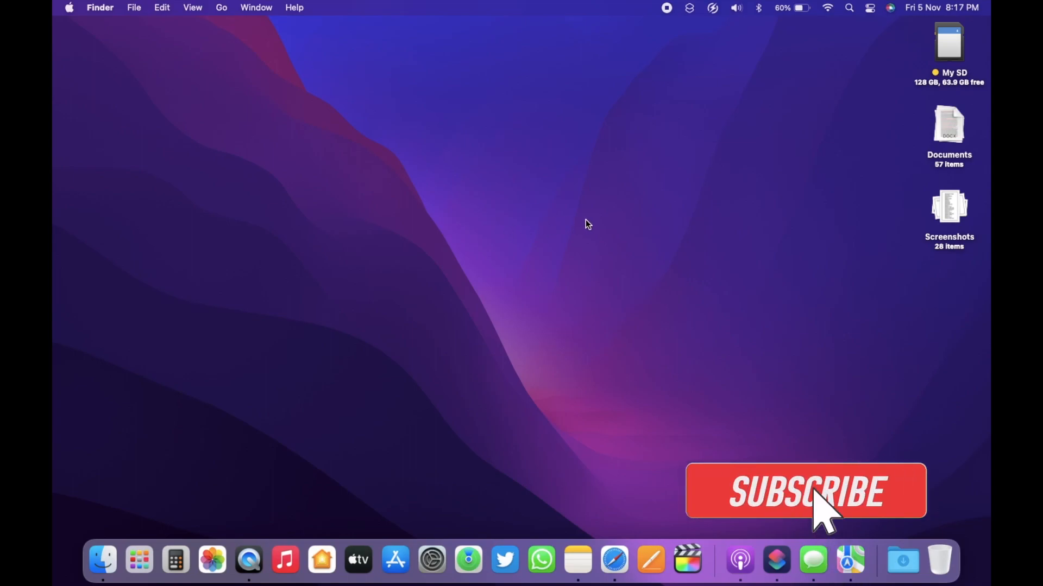
pyautogui.click(805, 491)
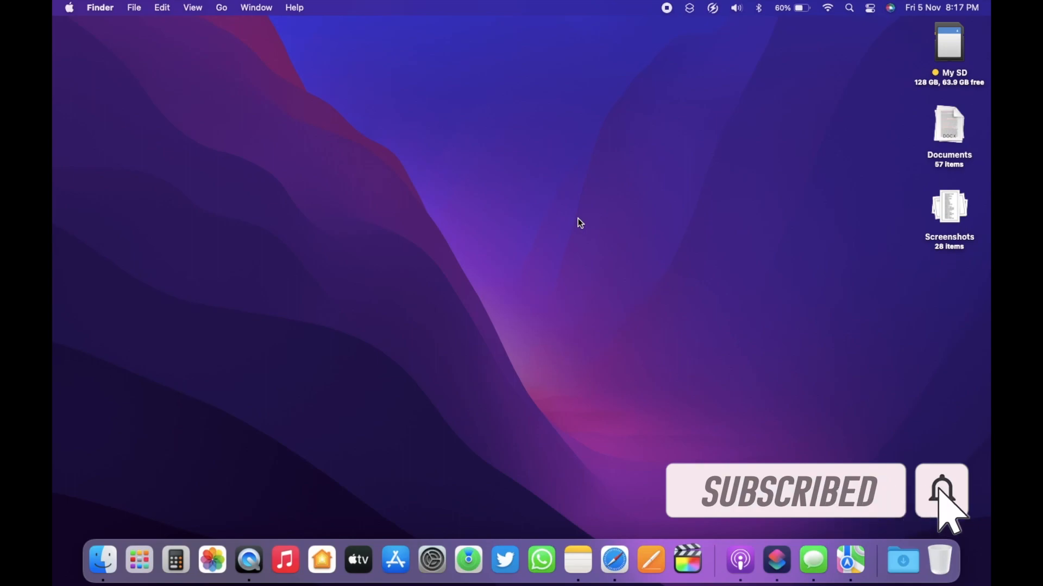
pyautogui.moveTo(487, 235)
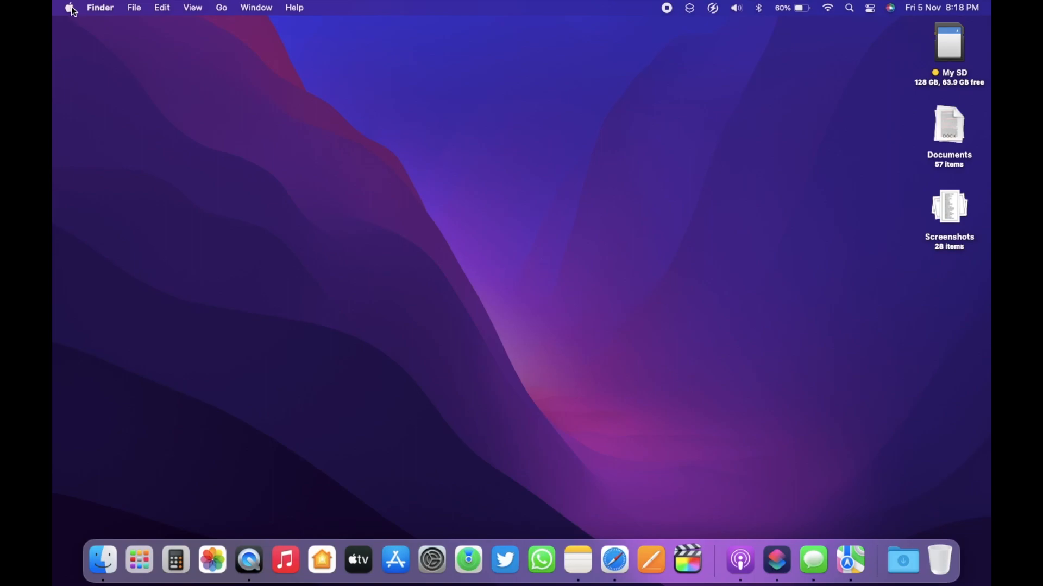
pyautogui.moveTo(484, 200)
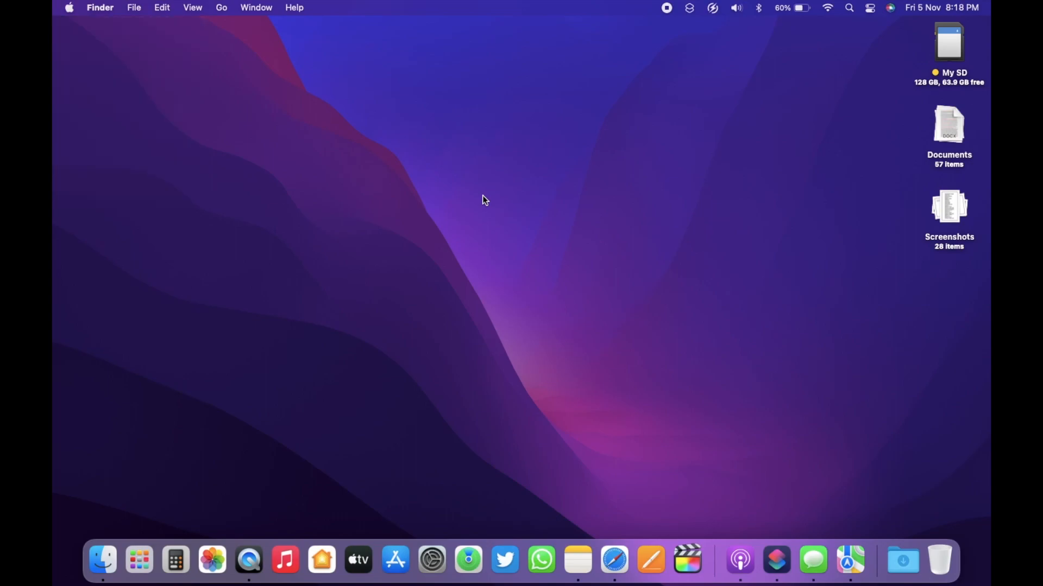
pyautogui.click(68, 8)
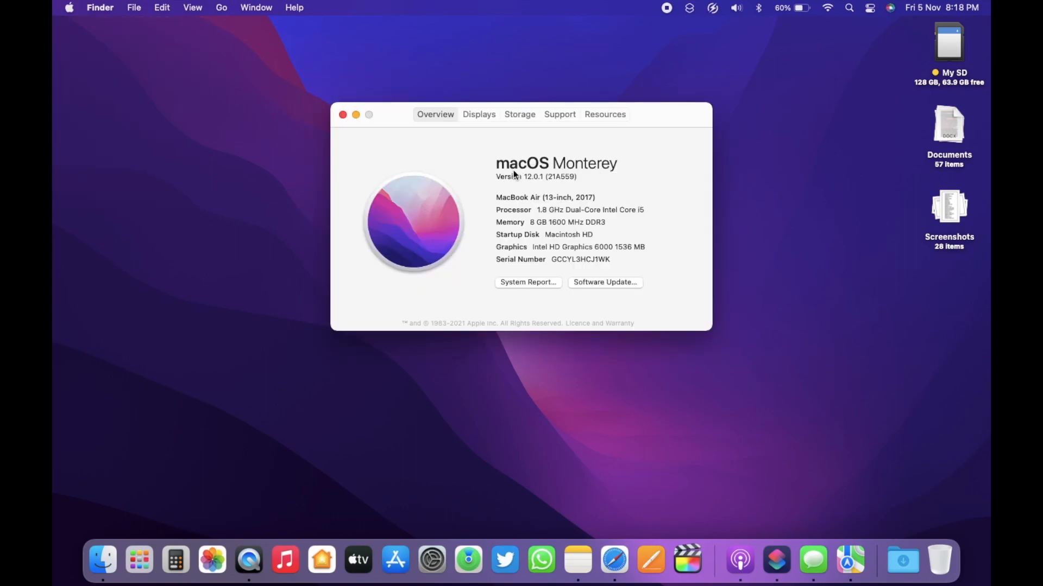
pyautogui.moveTo(641, 168)
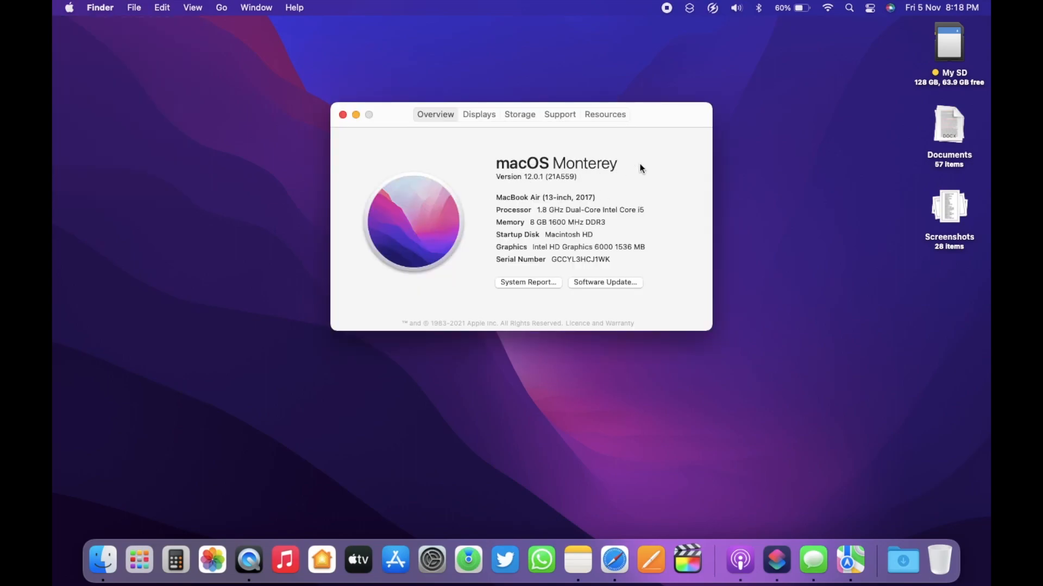
pyautogui.moveTo(612, 179)
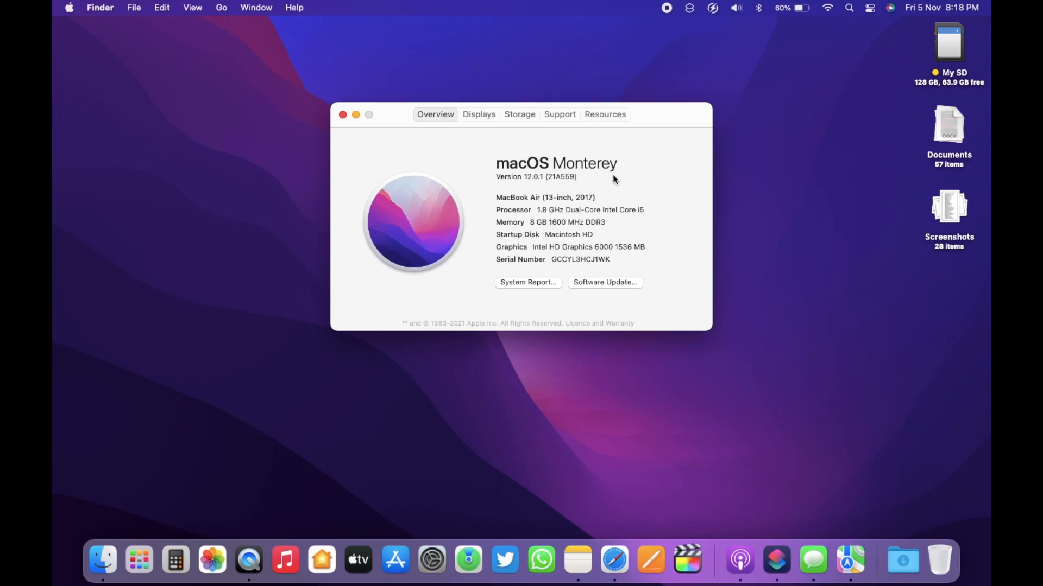
pyautogui.moveTo(664, 172)
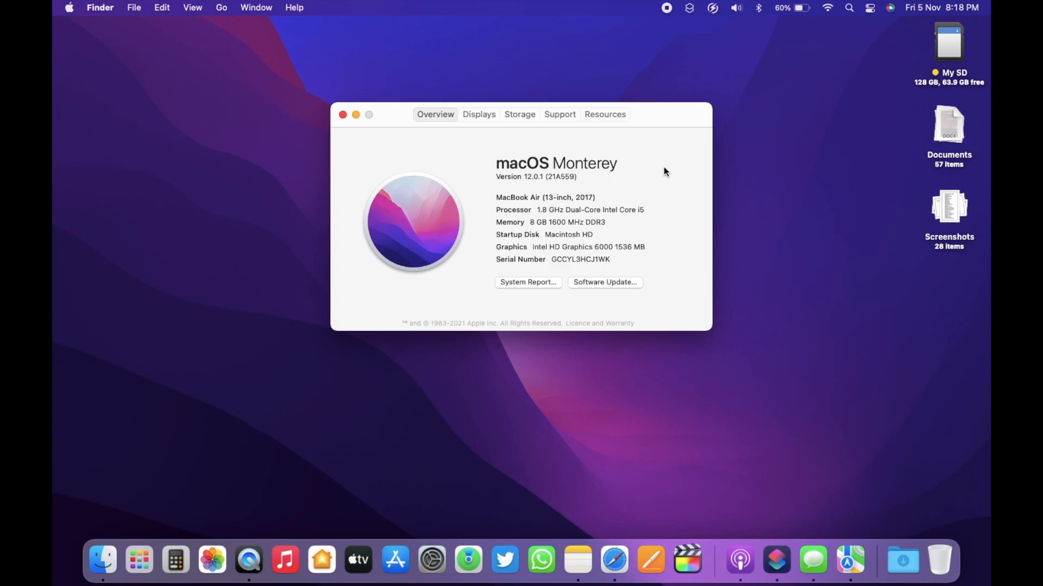
pyautogui.moveTo(680, 176)
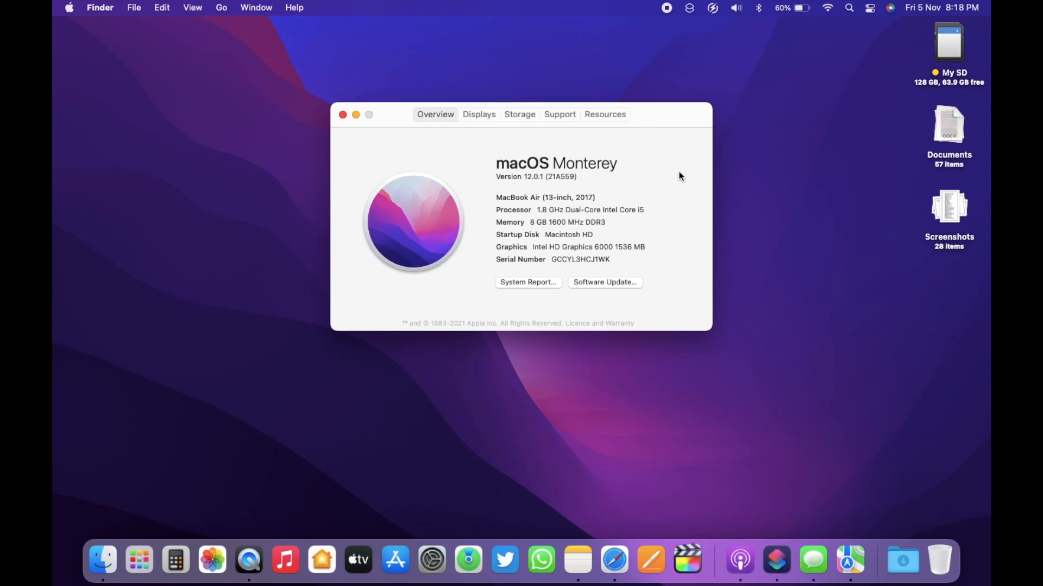
pyautogui.moveTo(652, 172)
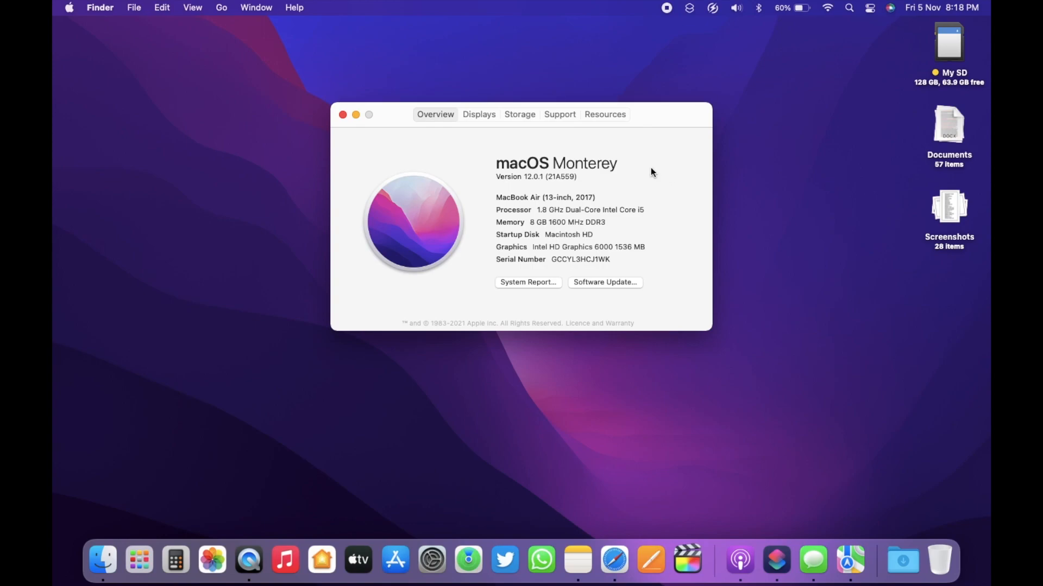
pyautogui.click(342, 114)
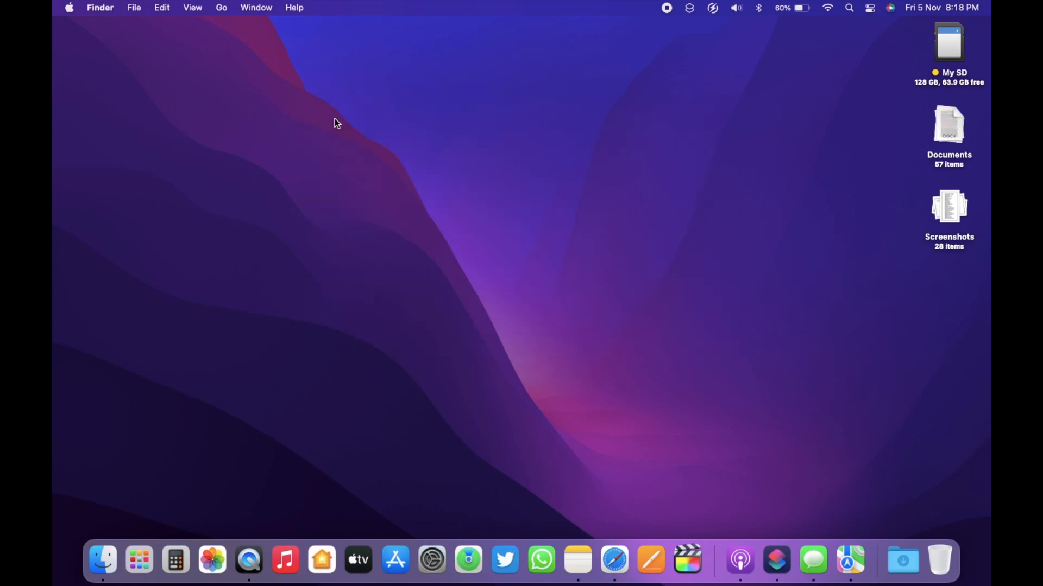
pyautogui.moveTo(568, 148)
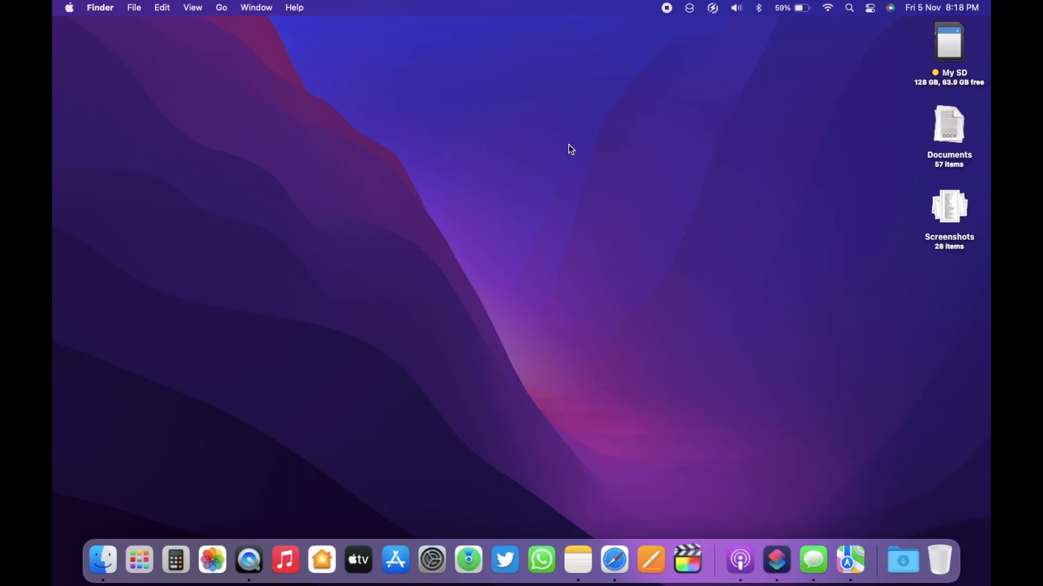
pyautogui.moveTo(606, 146)
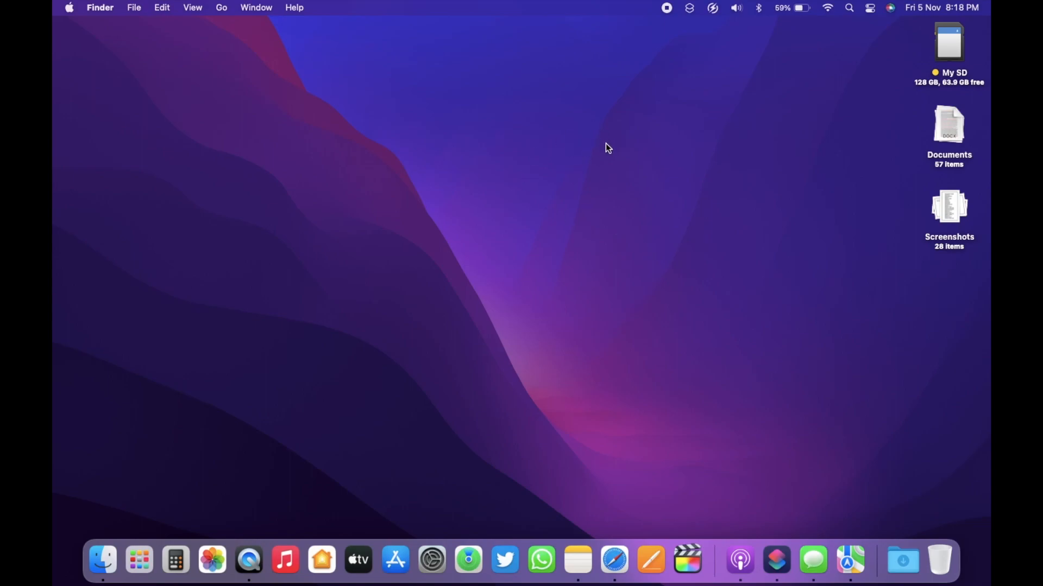
pyautogui.moveTo(677, 20)
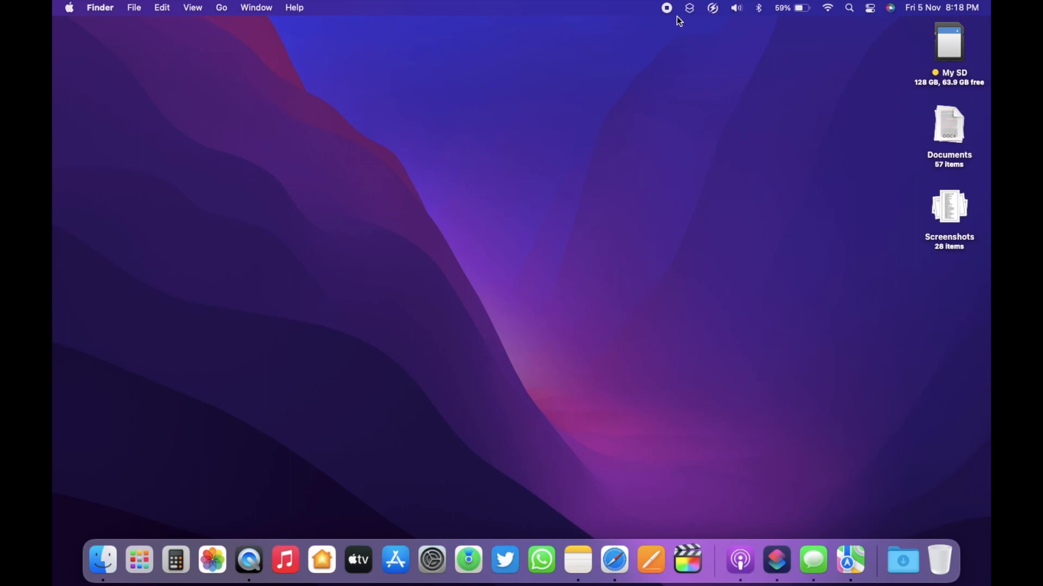